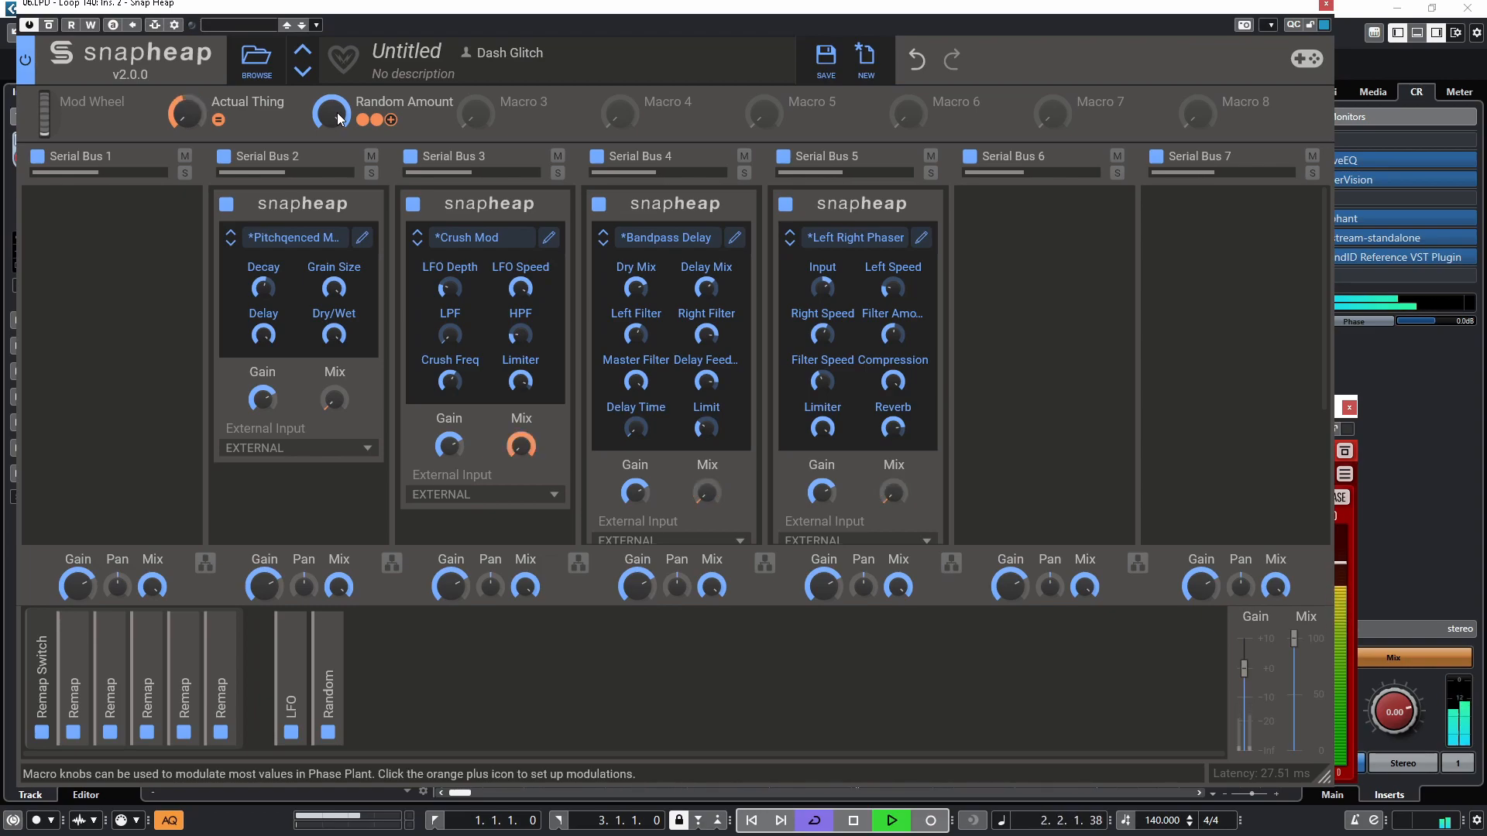
# - Close Snap Heap, select the Loop 140 event and open its track's channel settings
pyautogui.moveTo(332, 113); pyautogui.dragTo(332, 94)
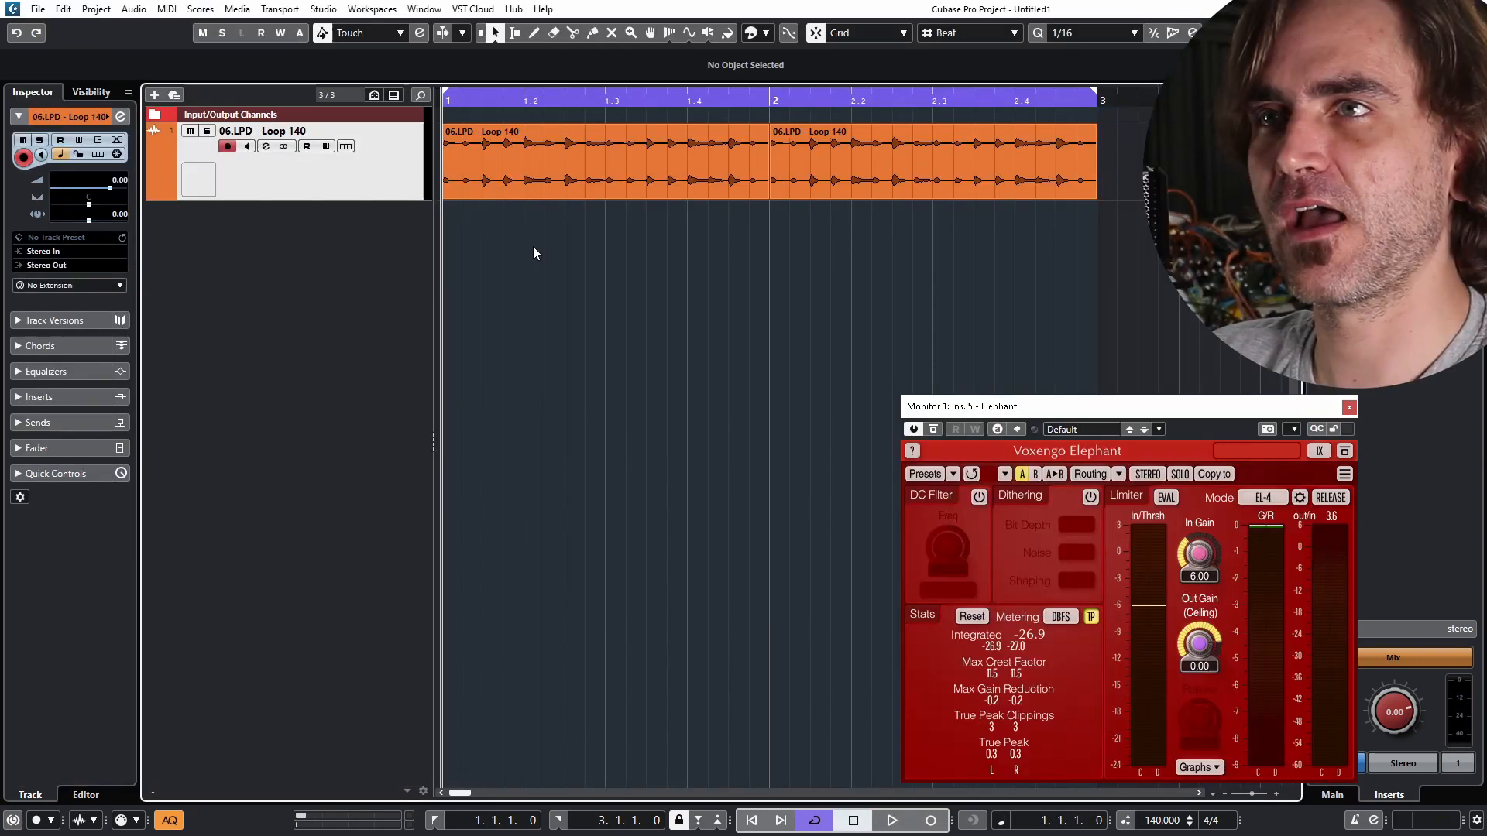
pyautogui.click(617, 161)
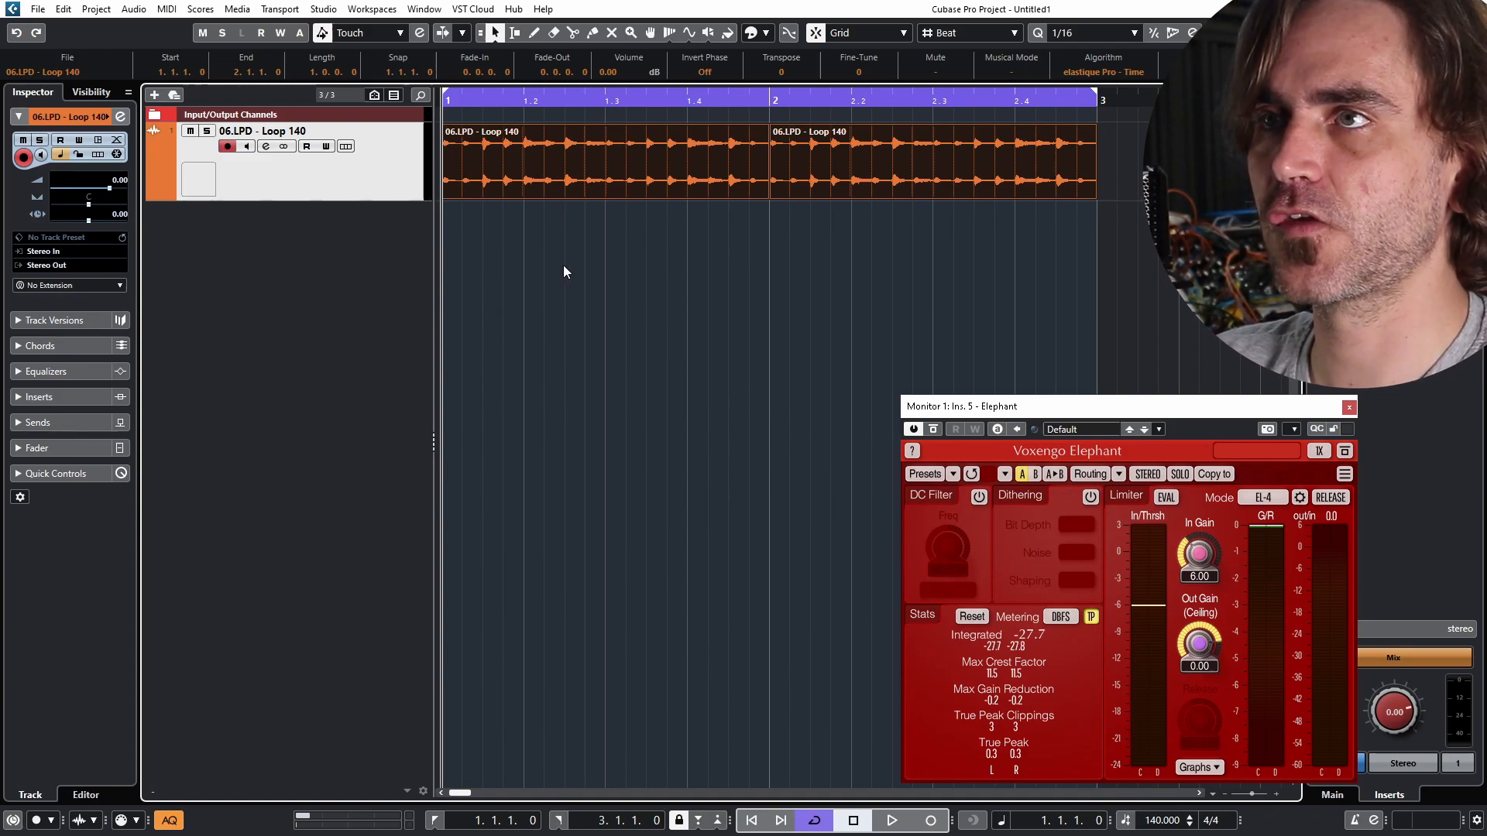
pyautogui.click(889, 821)
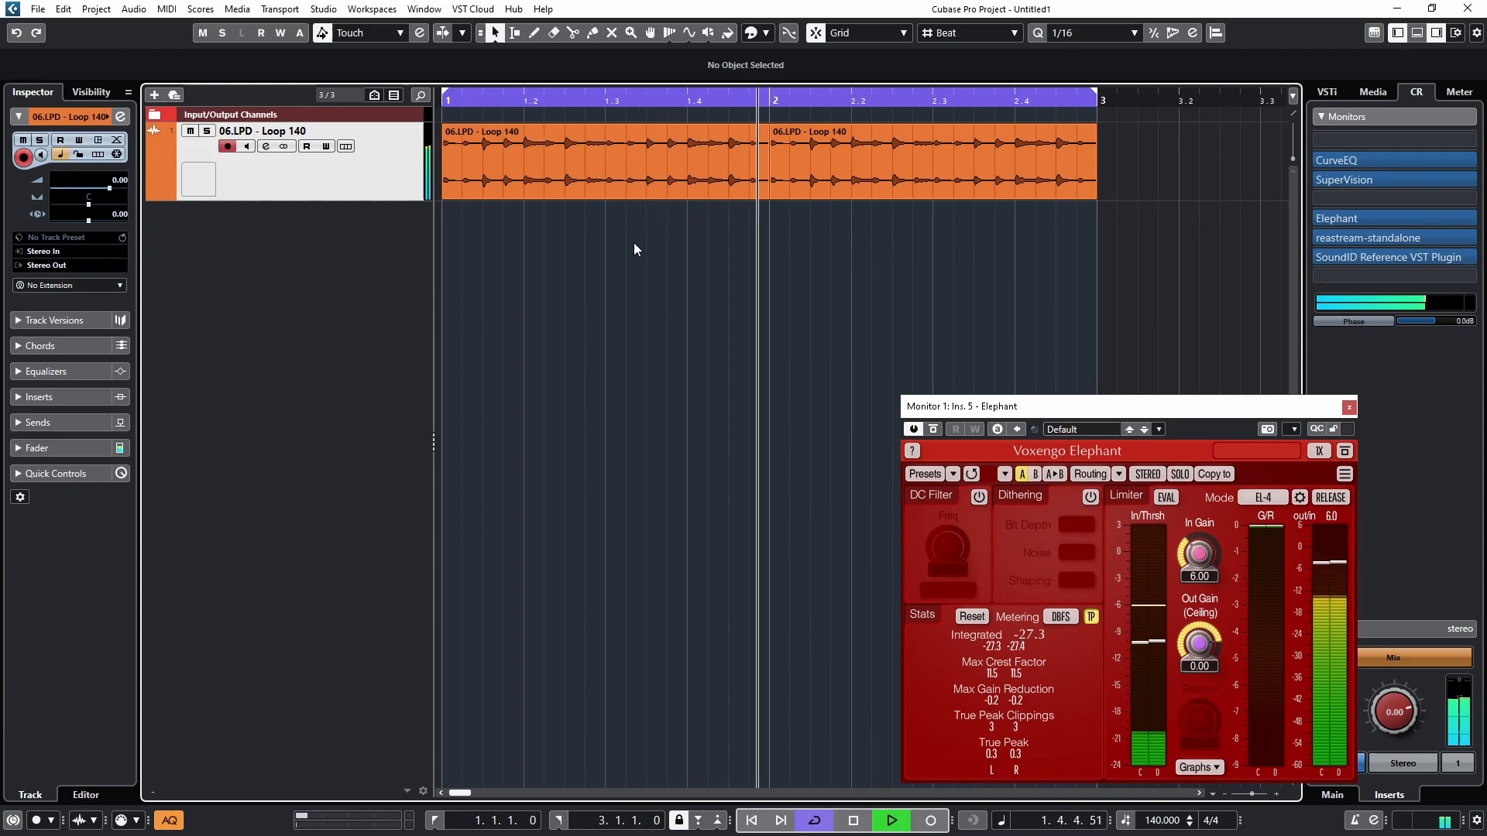
pyautogui.click(889, 821)
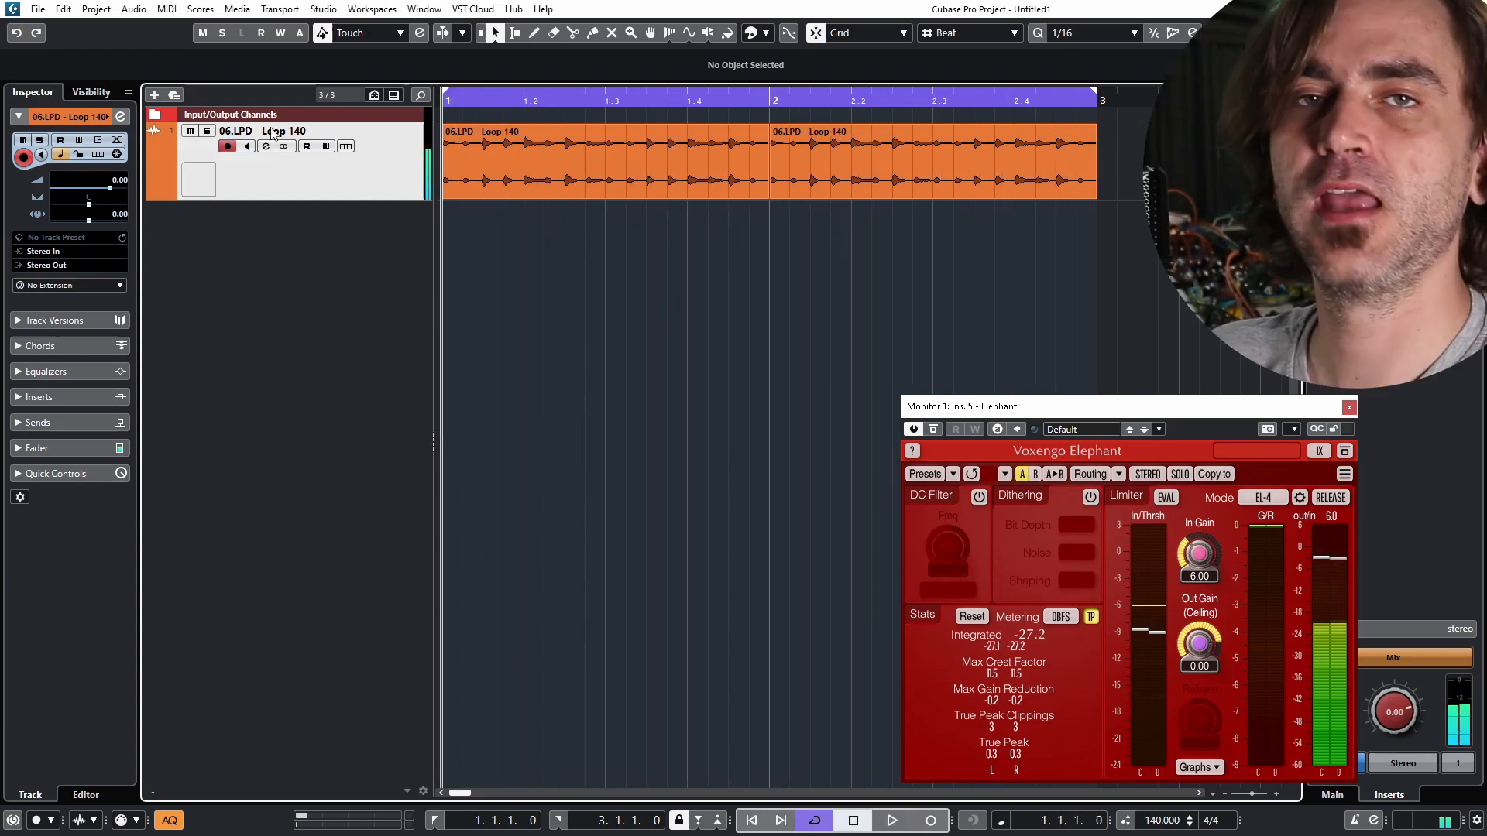
pyautogui.click(121, 116)
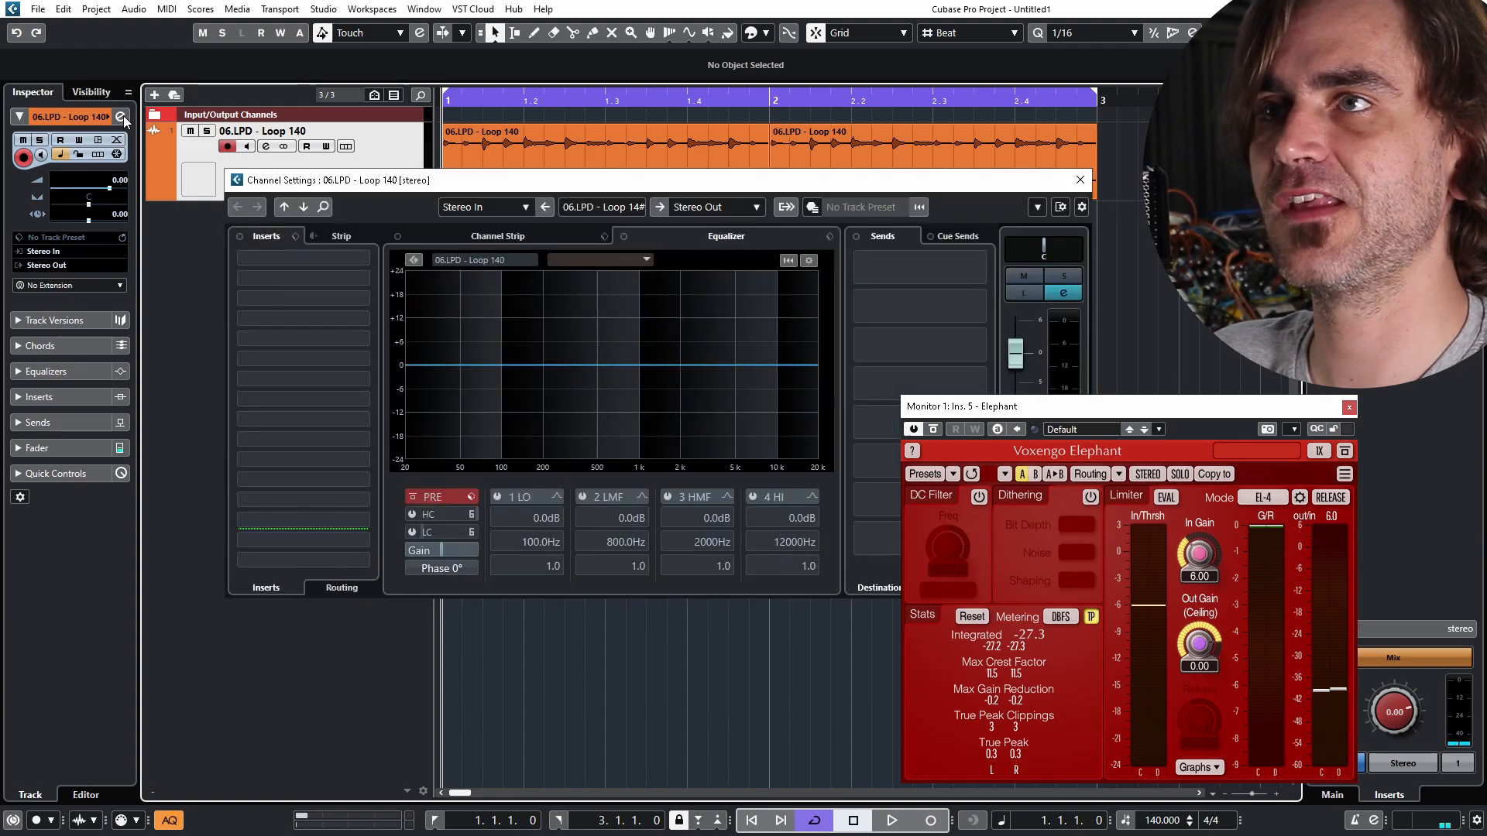
# - Choose the first insert slot to load Kilohearts Snap Heap on the loop track
pyautogui.click(304, 256)
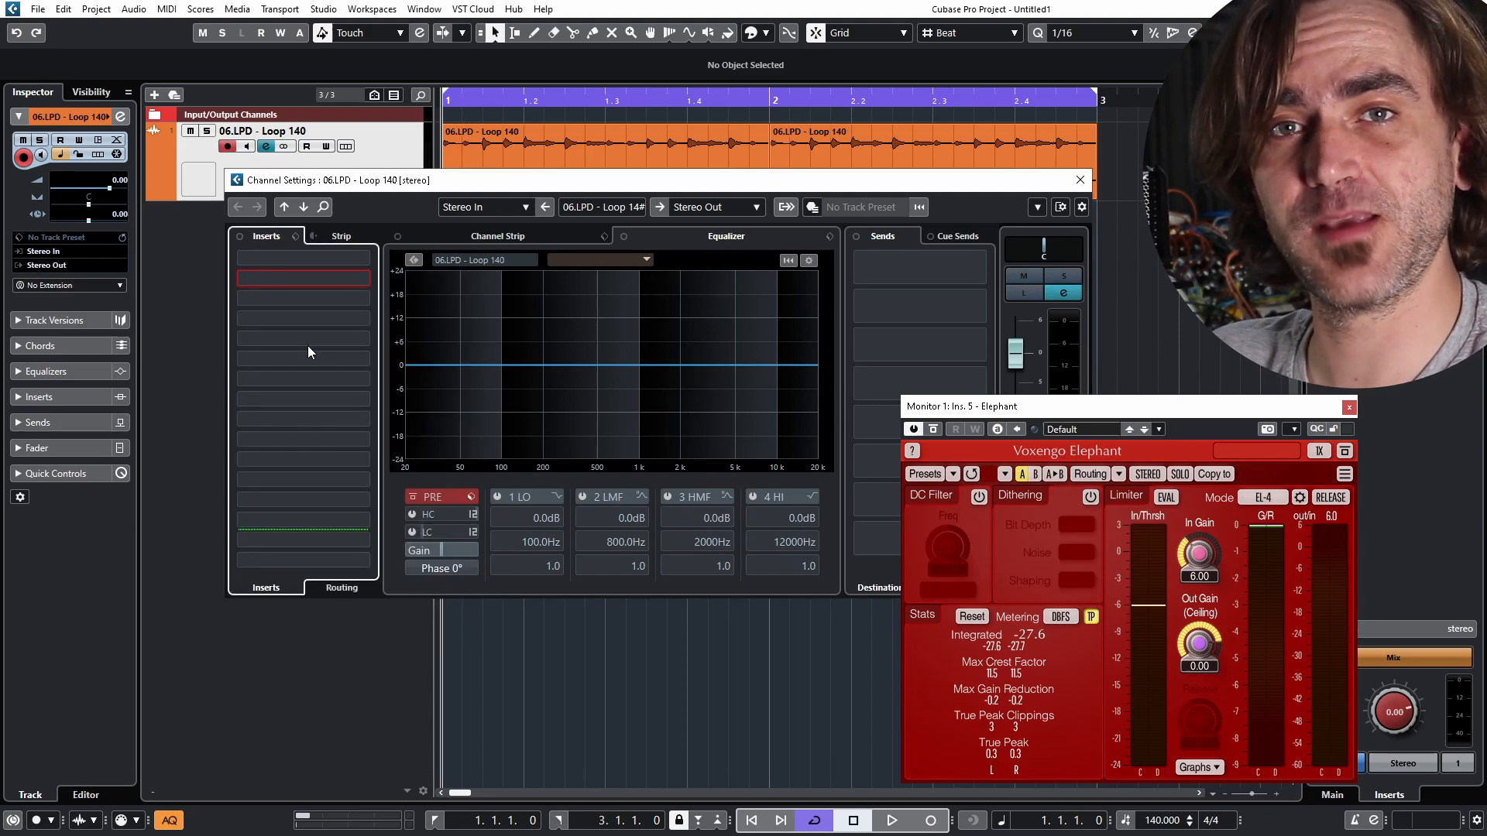
pyautogui.moveTo(437, 344)
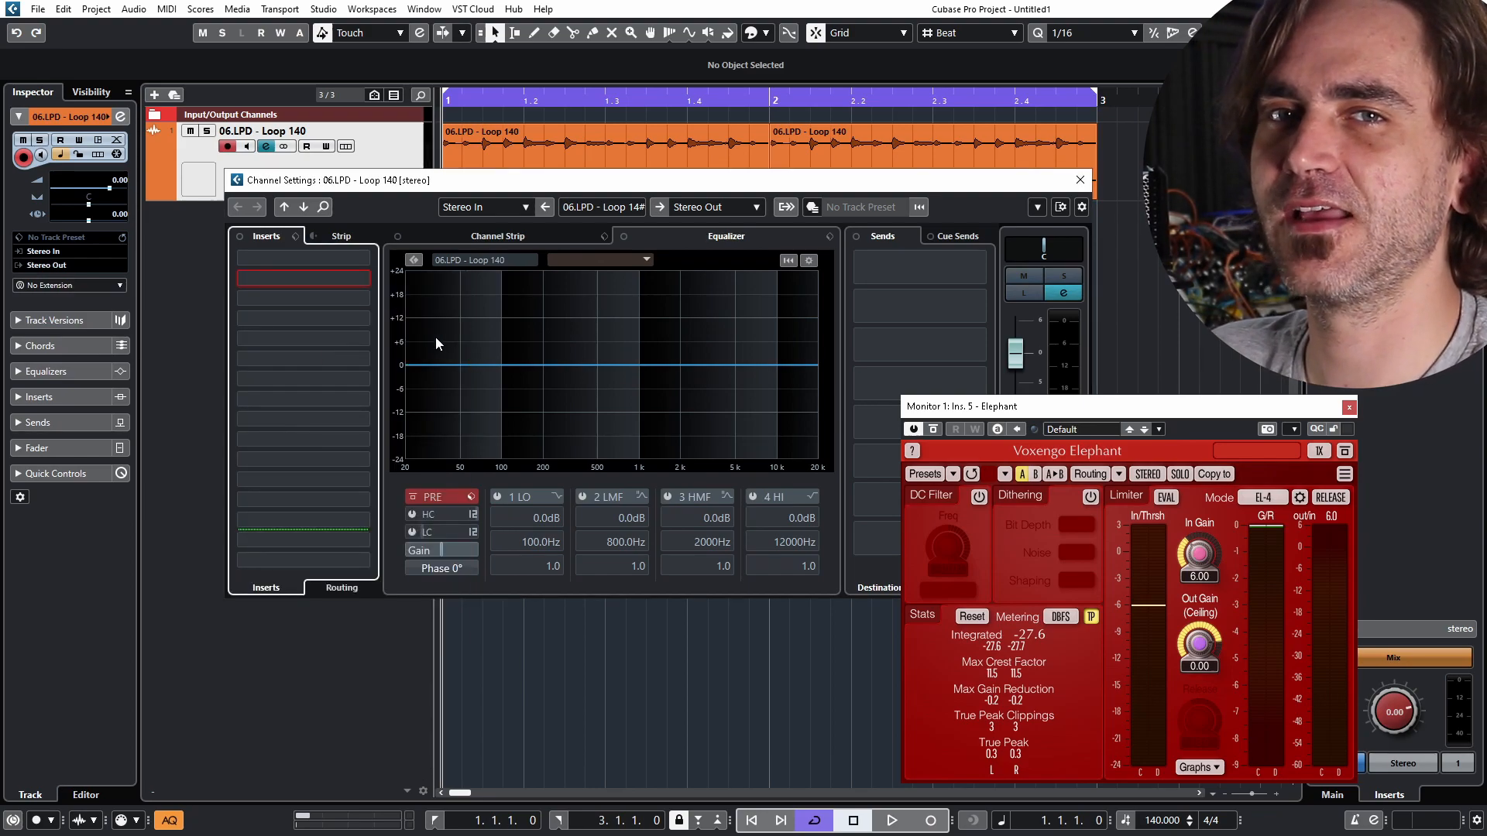
pyautogui.moveTo(315, 303)
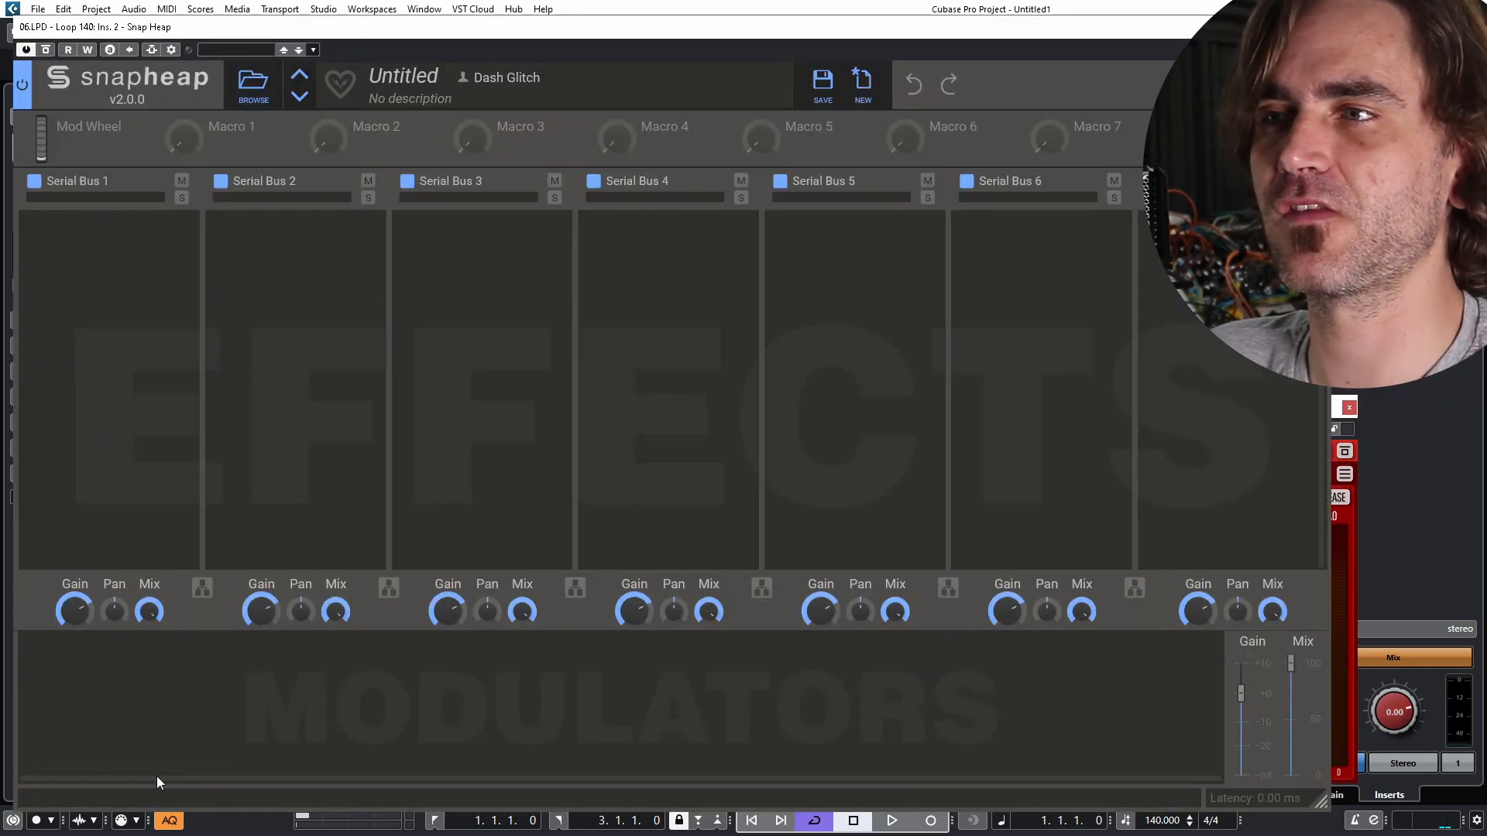
pyautogui.moveTo(215, 144)
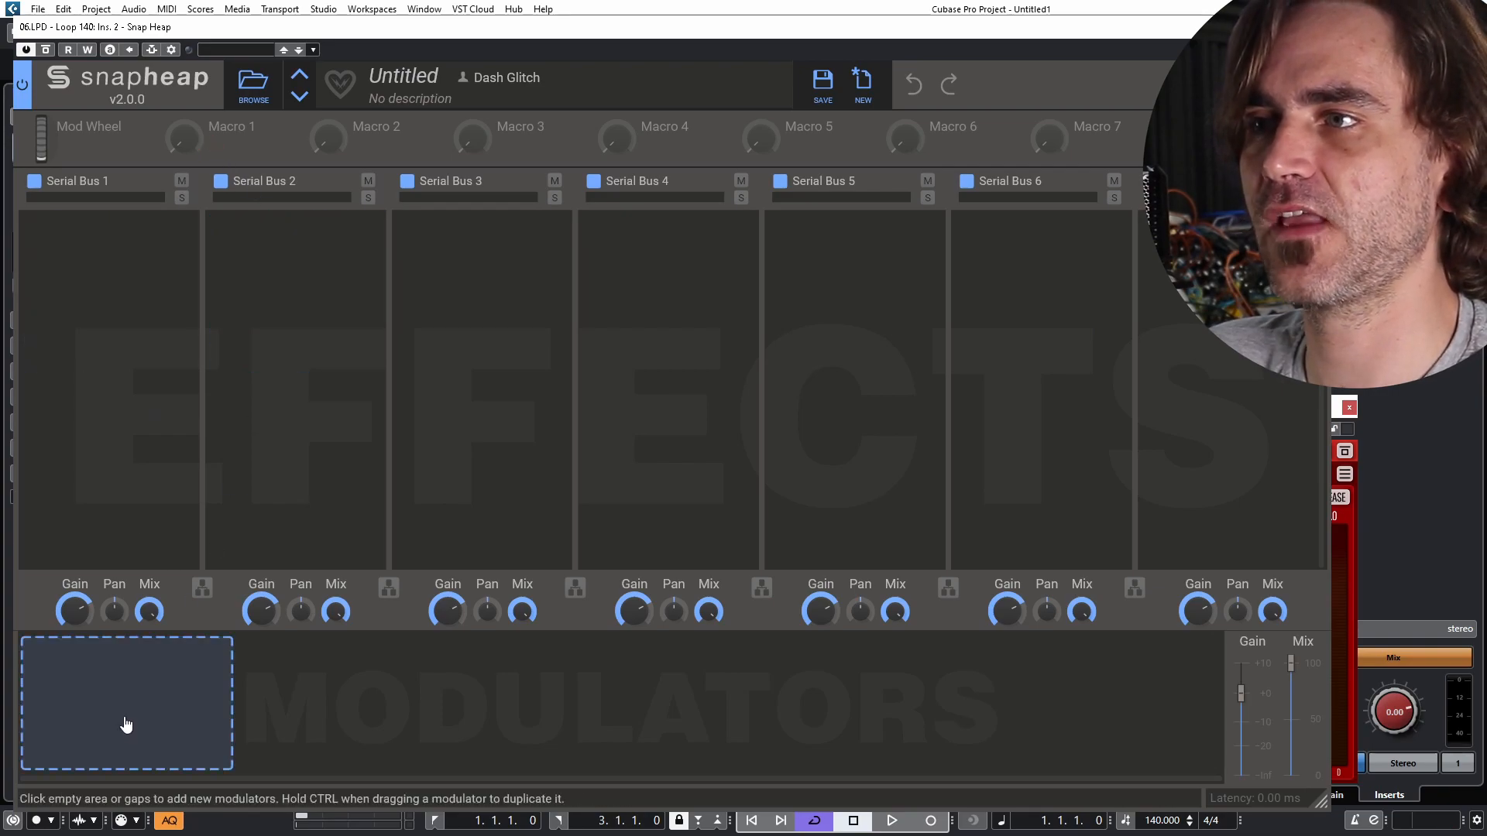
# - Add a Remap modulator, wrap it in a new group and add a second Remap inside it
pyautogui.click(125, 702)
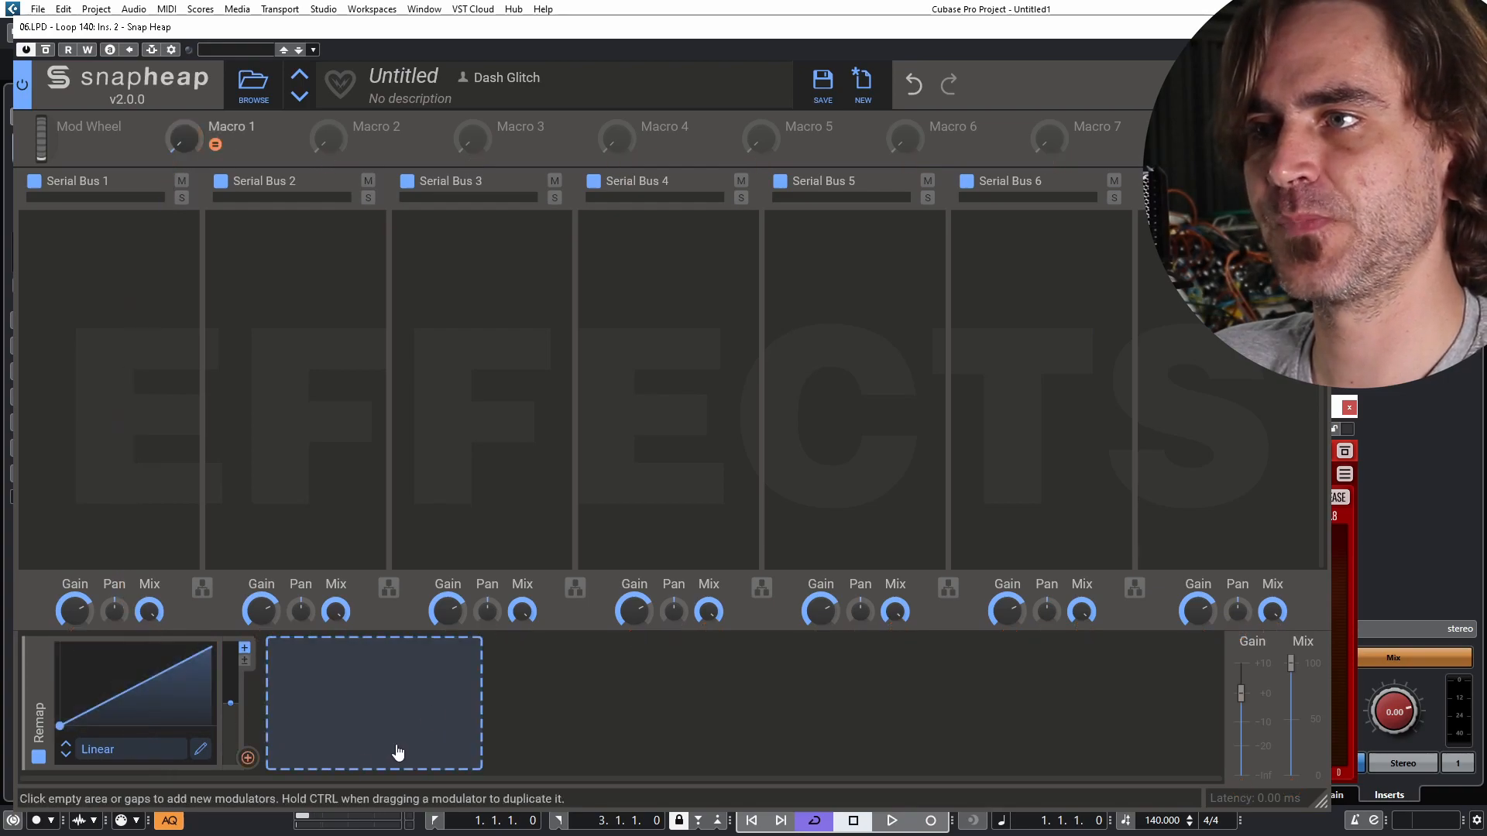
pyautogui.moveTo(322, 715)
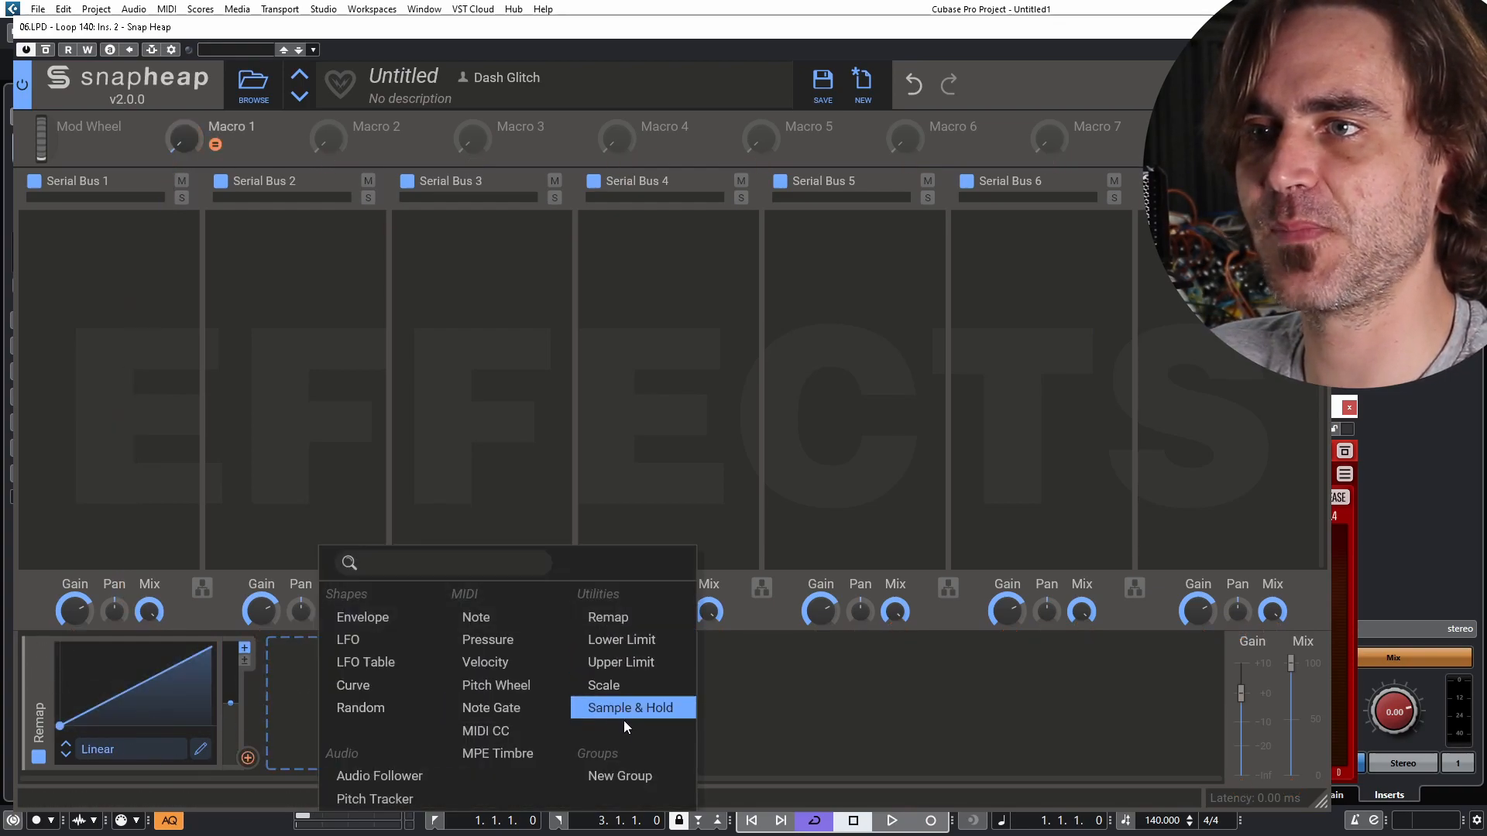
pyautogui.click(629, 708)
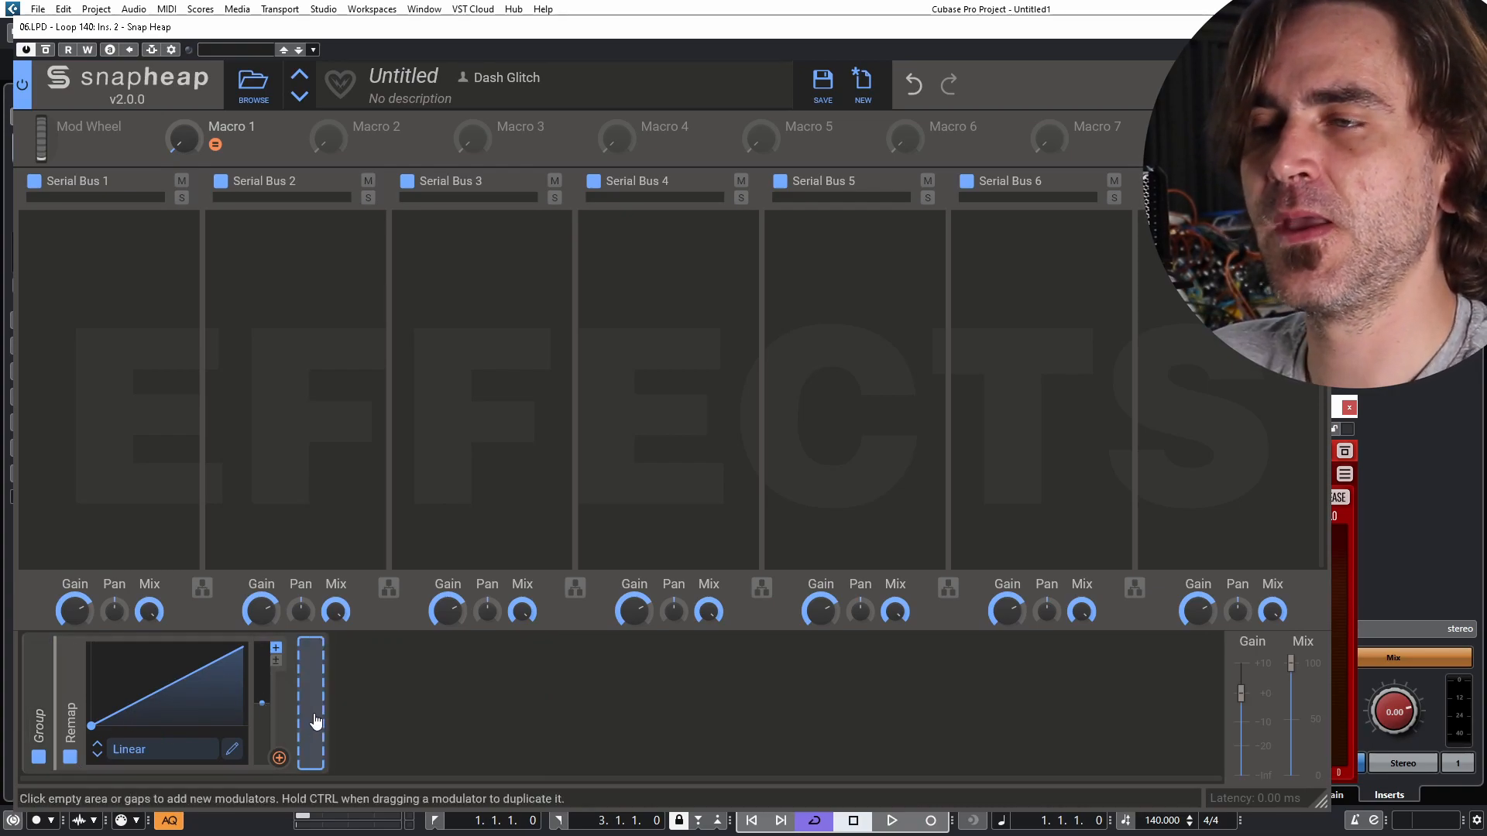
pyautogui.click(277, 758)
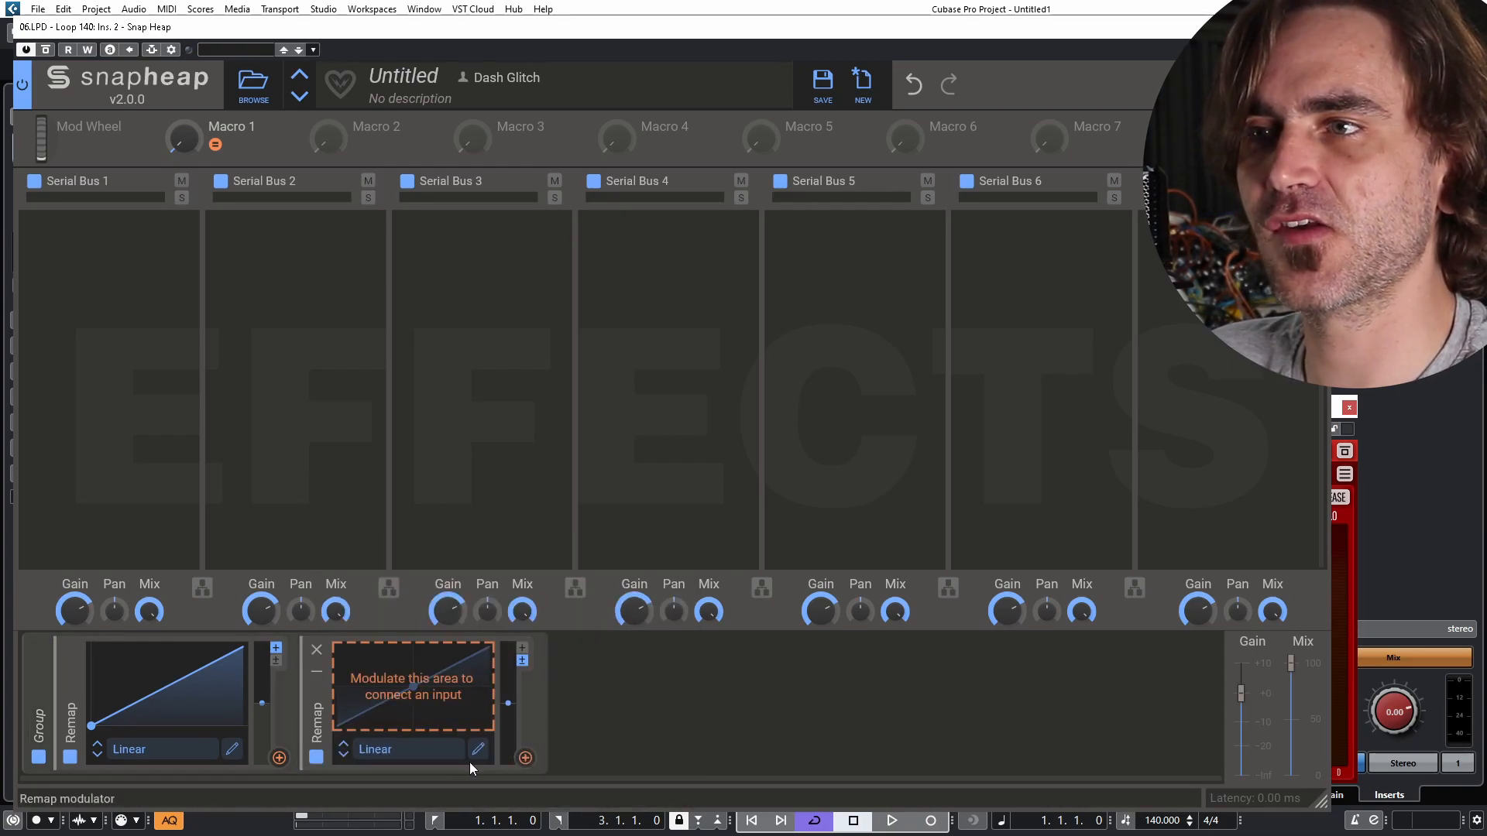
pyautogui.click(412, 683)
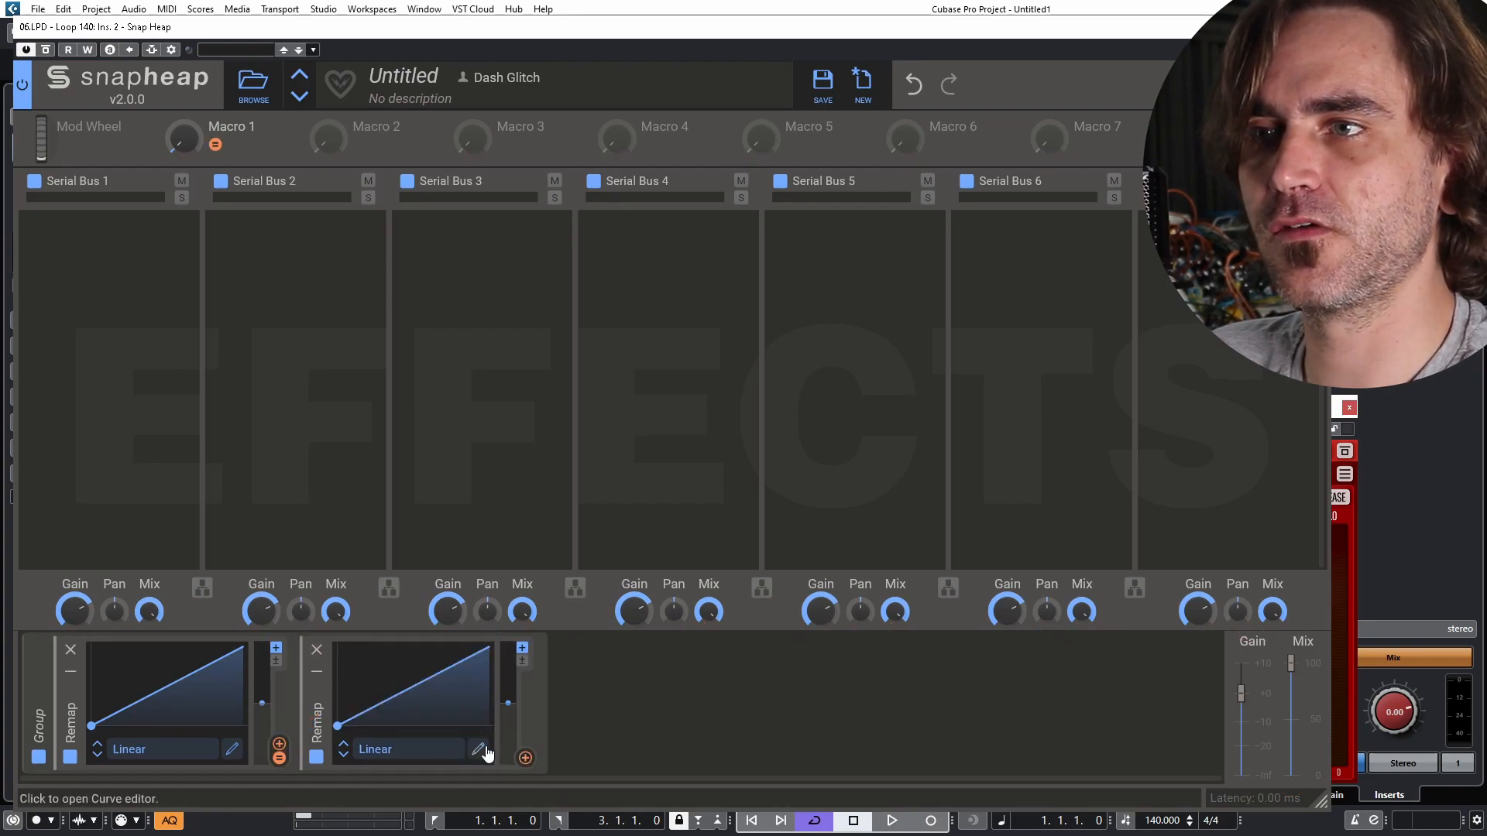
# - Shape the second Remap as a step curve fully on over 0–0.2
pyautogui.click(481, 749)
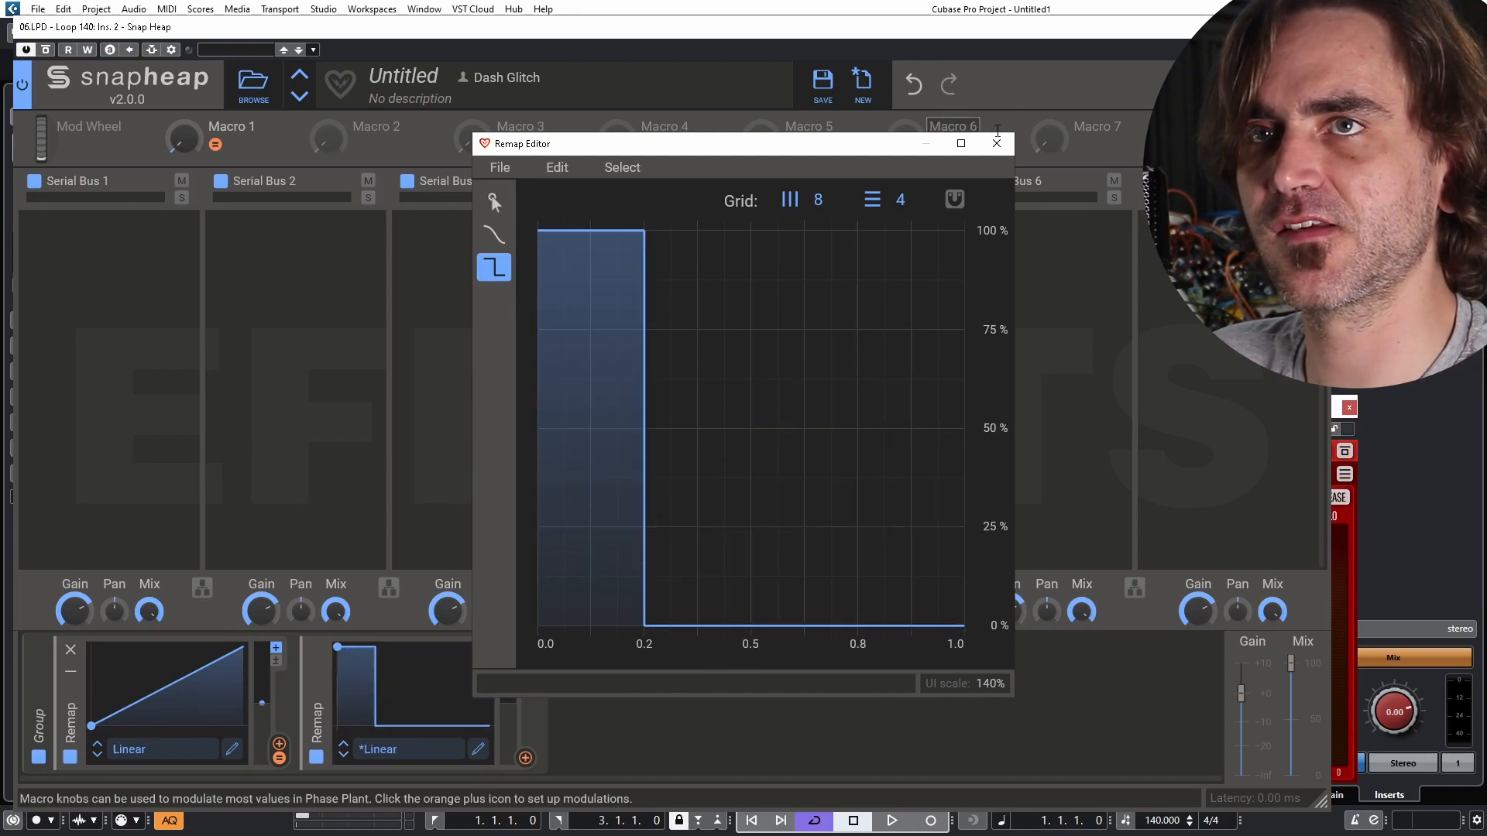
pyautogui.click(996, 142)
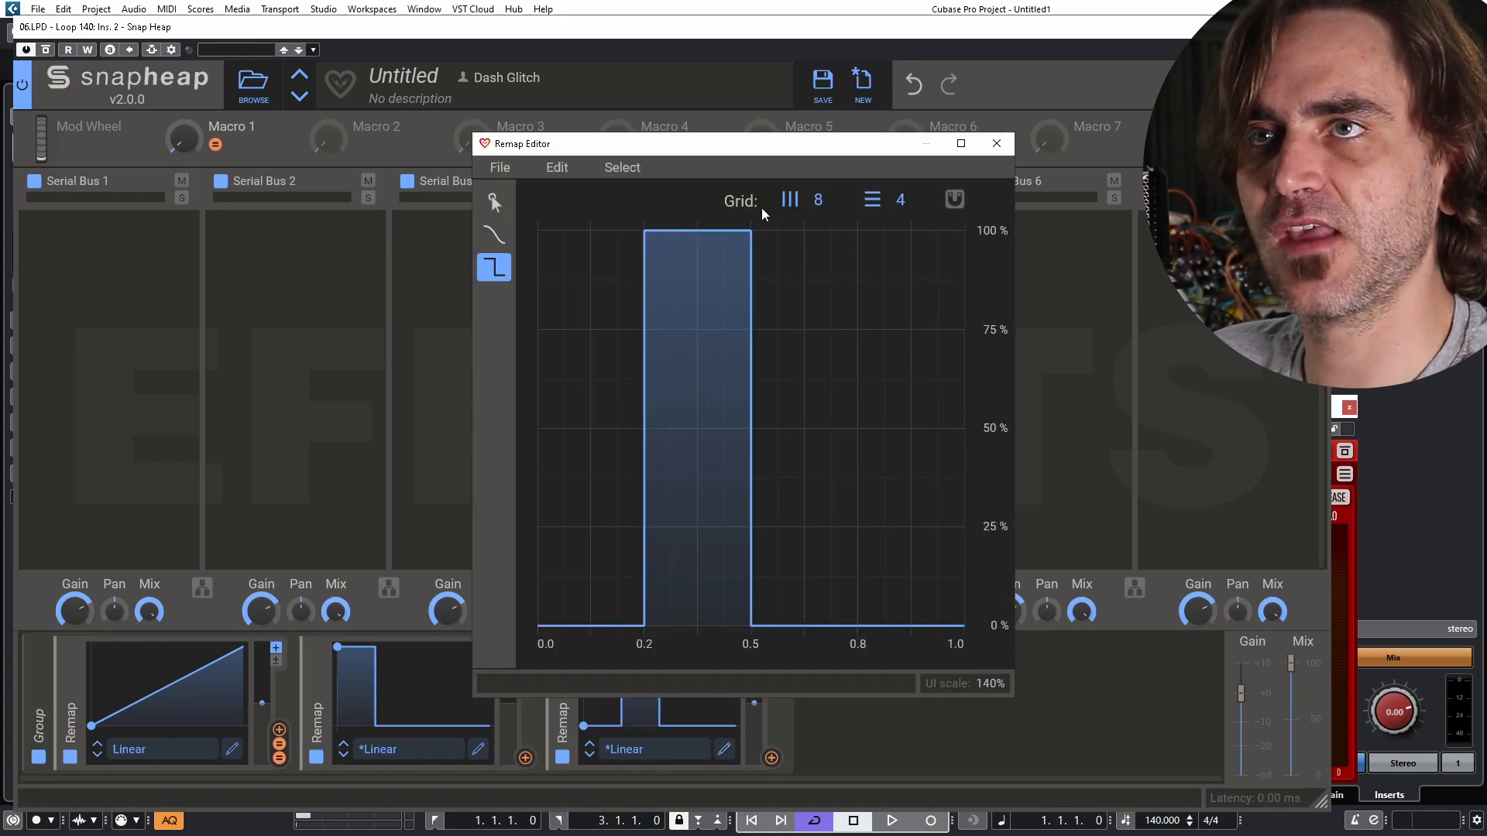
pyautogui.click(996, 142)
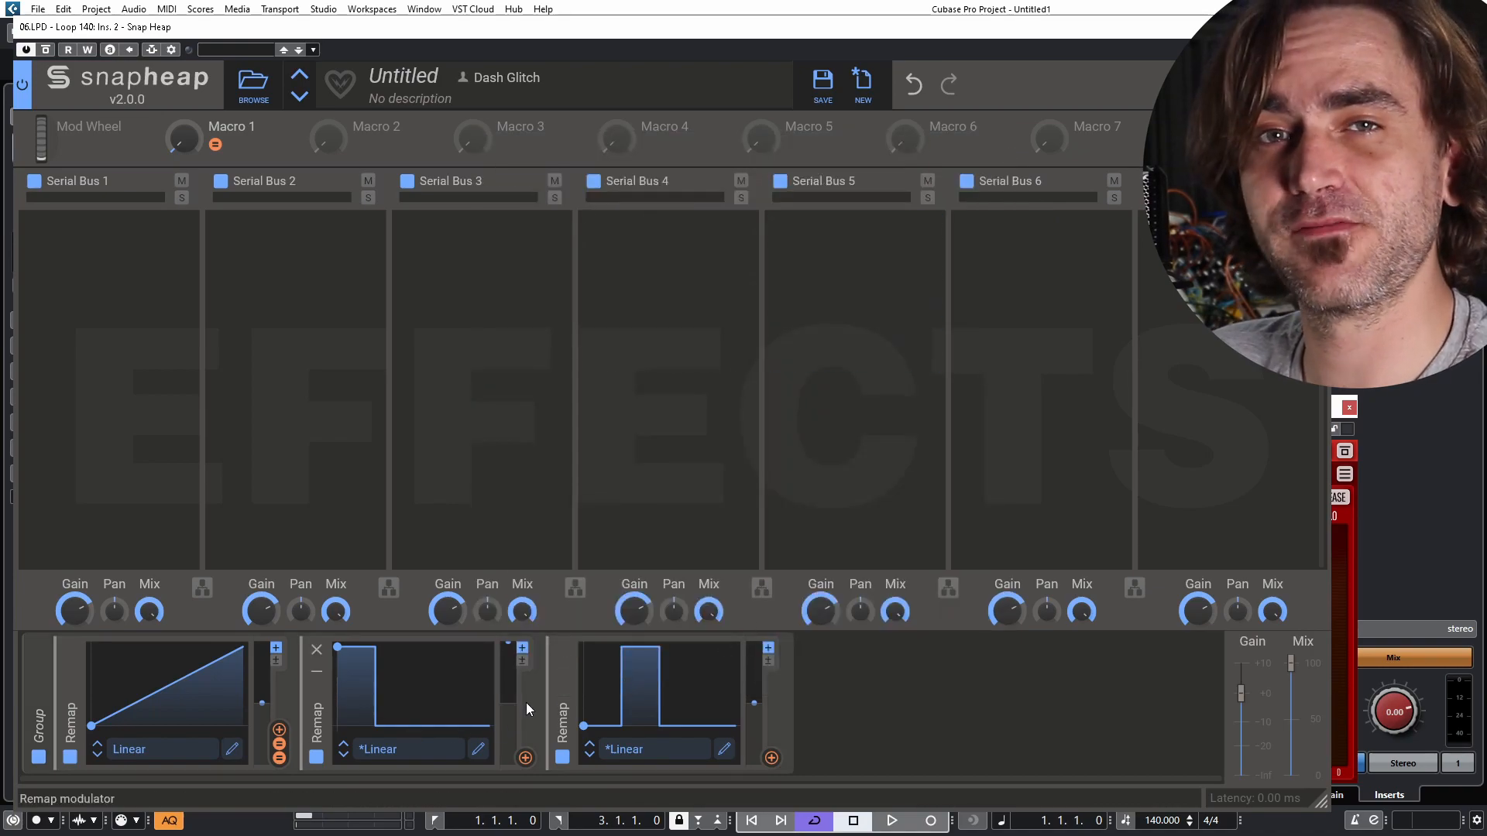
pyautogui.click(771, 758)
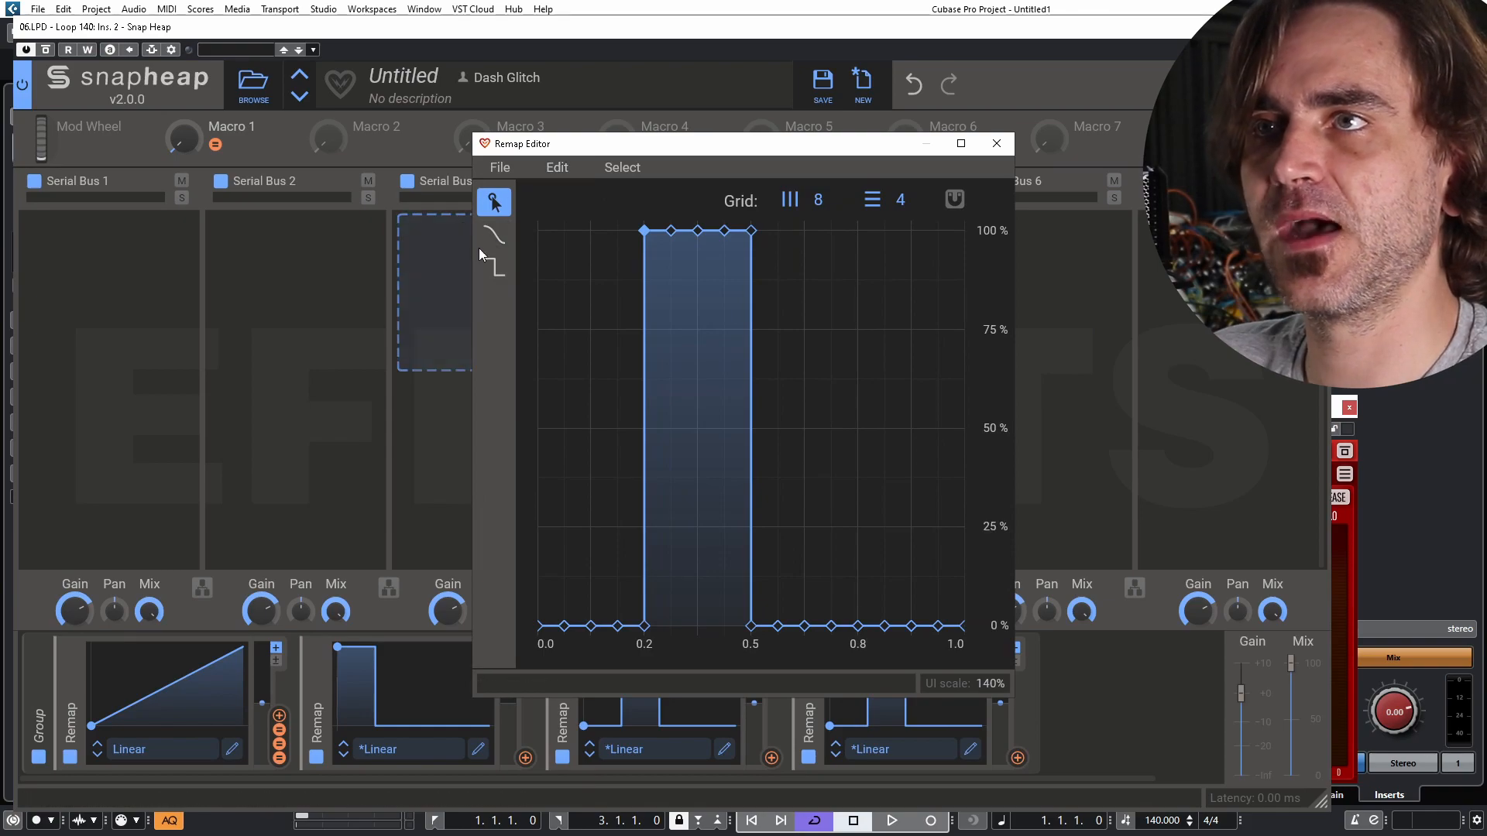
# - Draw stepped Remaps for 0.2–0.5, 0.5–0.8 and 0.8–1.0, then collapse the panels
pyautogui.click(494, 267)
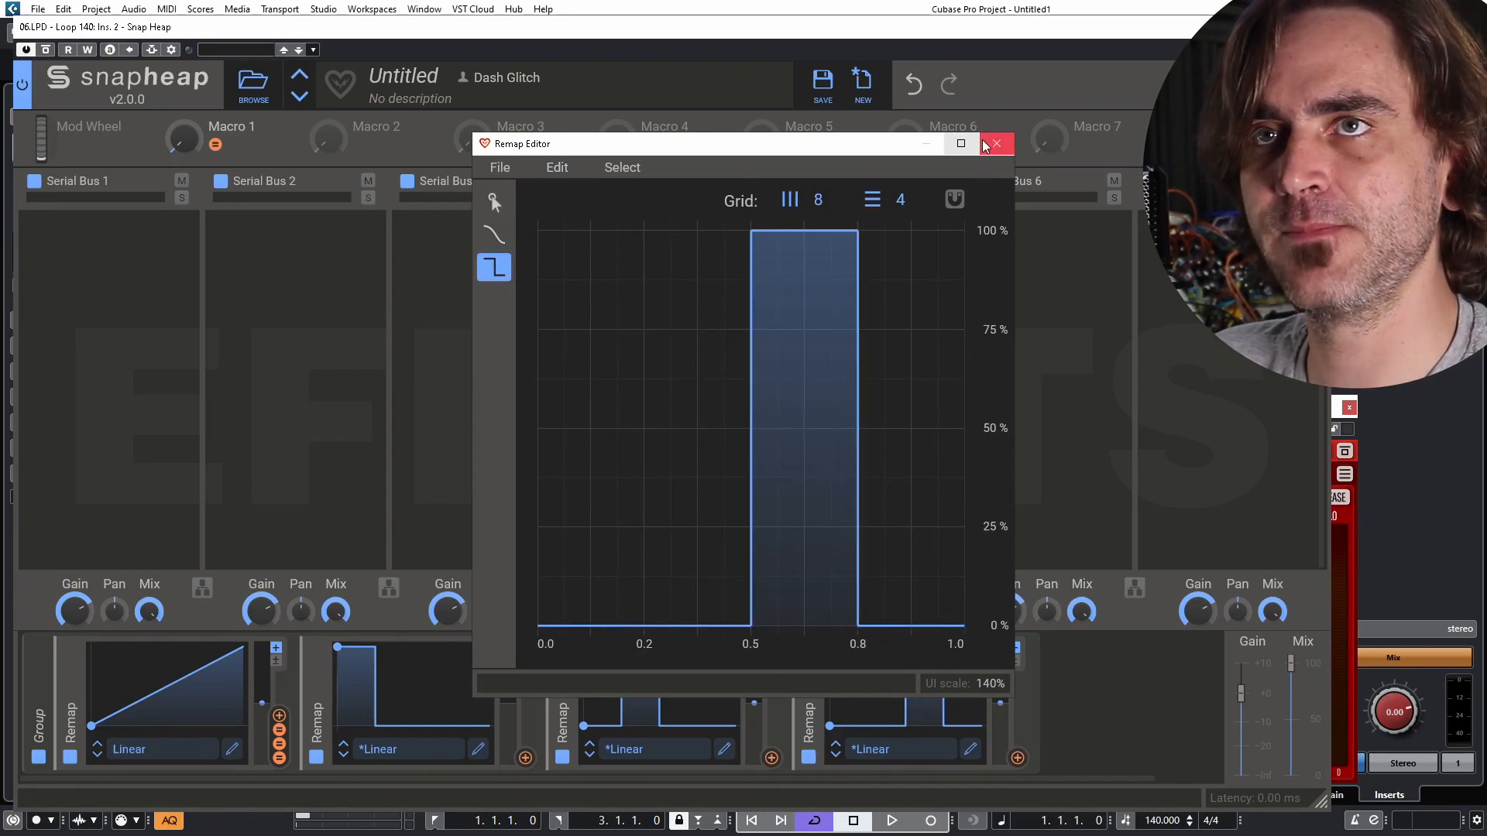
pyautogui.click(996, 143)
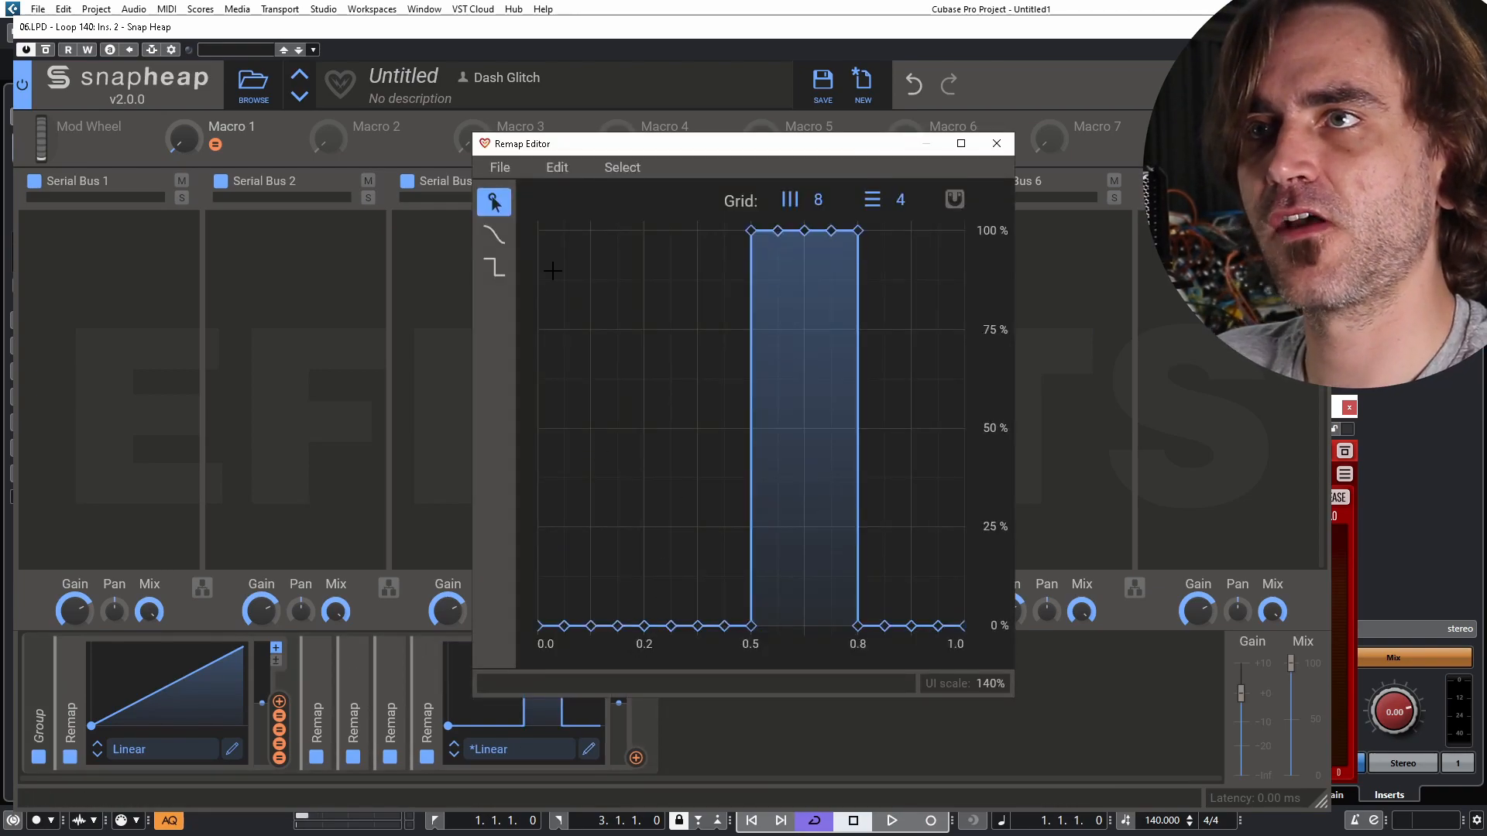
pyautogui.click(493, 268)
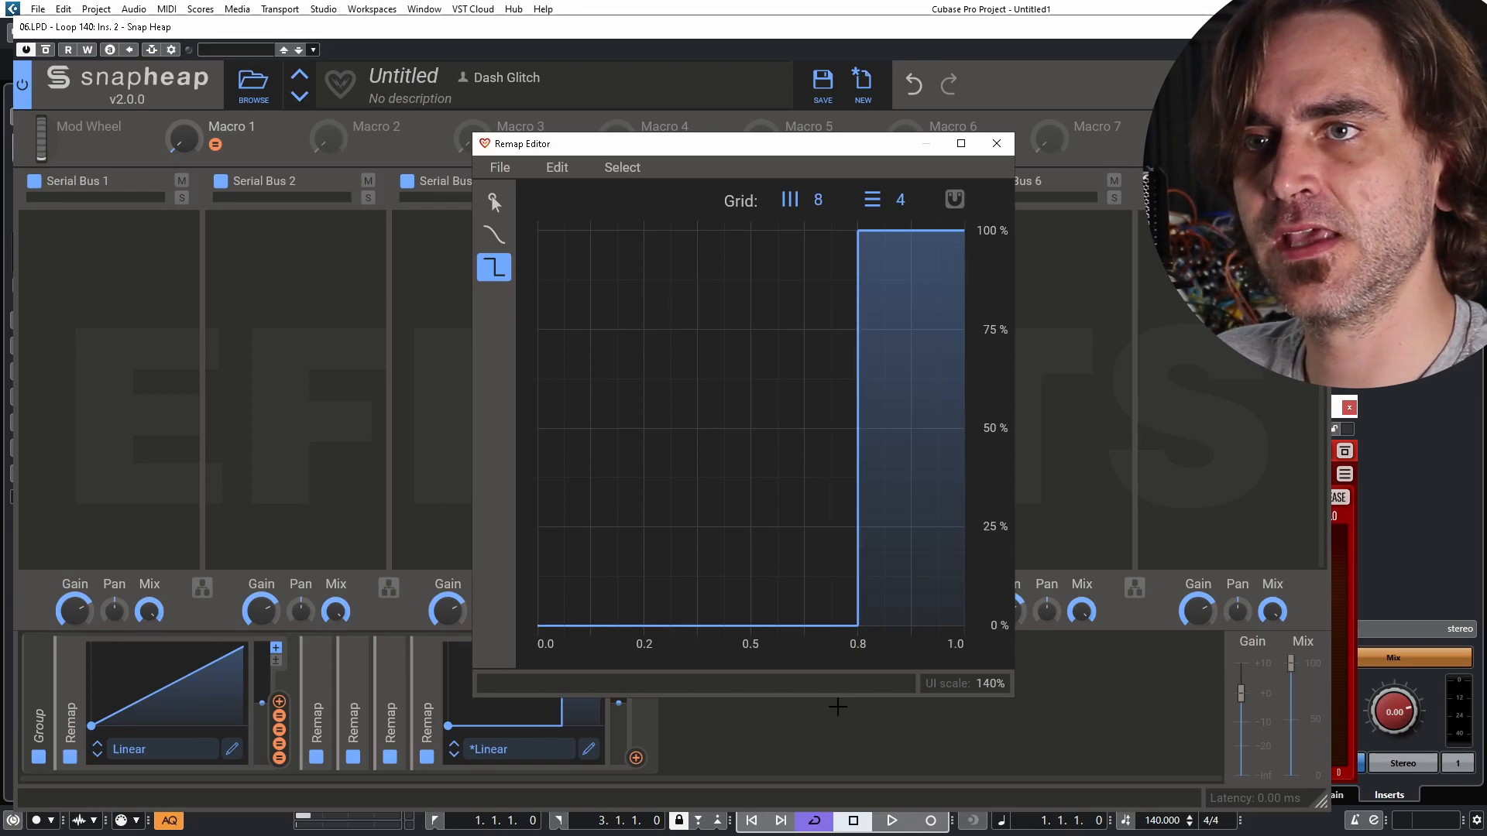
pyautogui.click(996, 143)
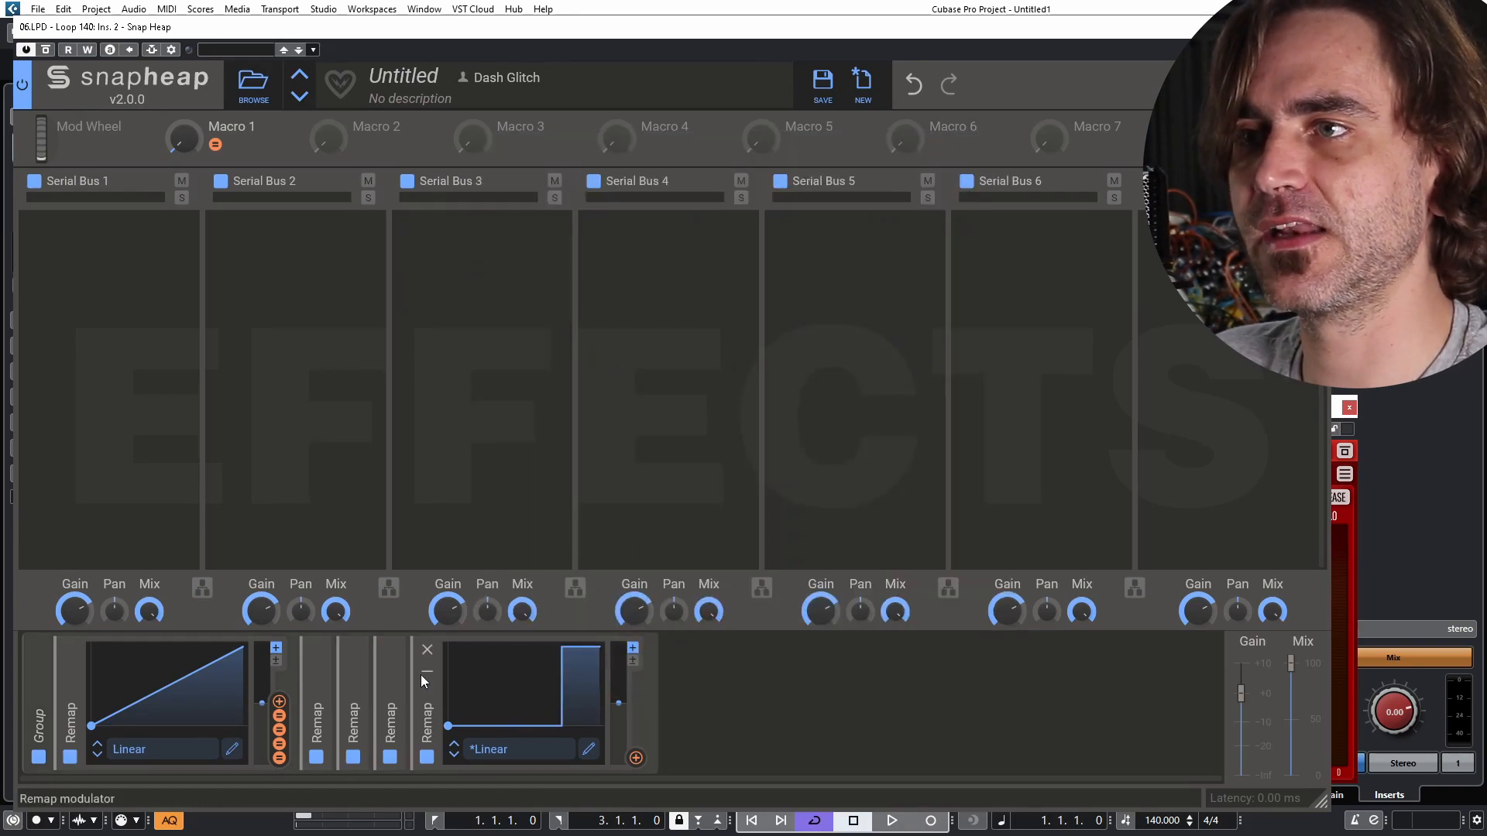
pyautogui.click(428, 649)
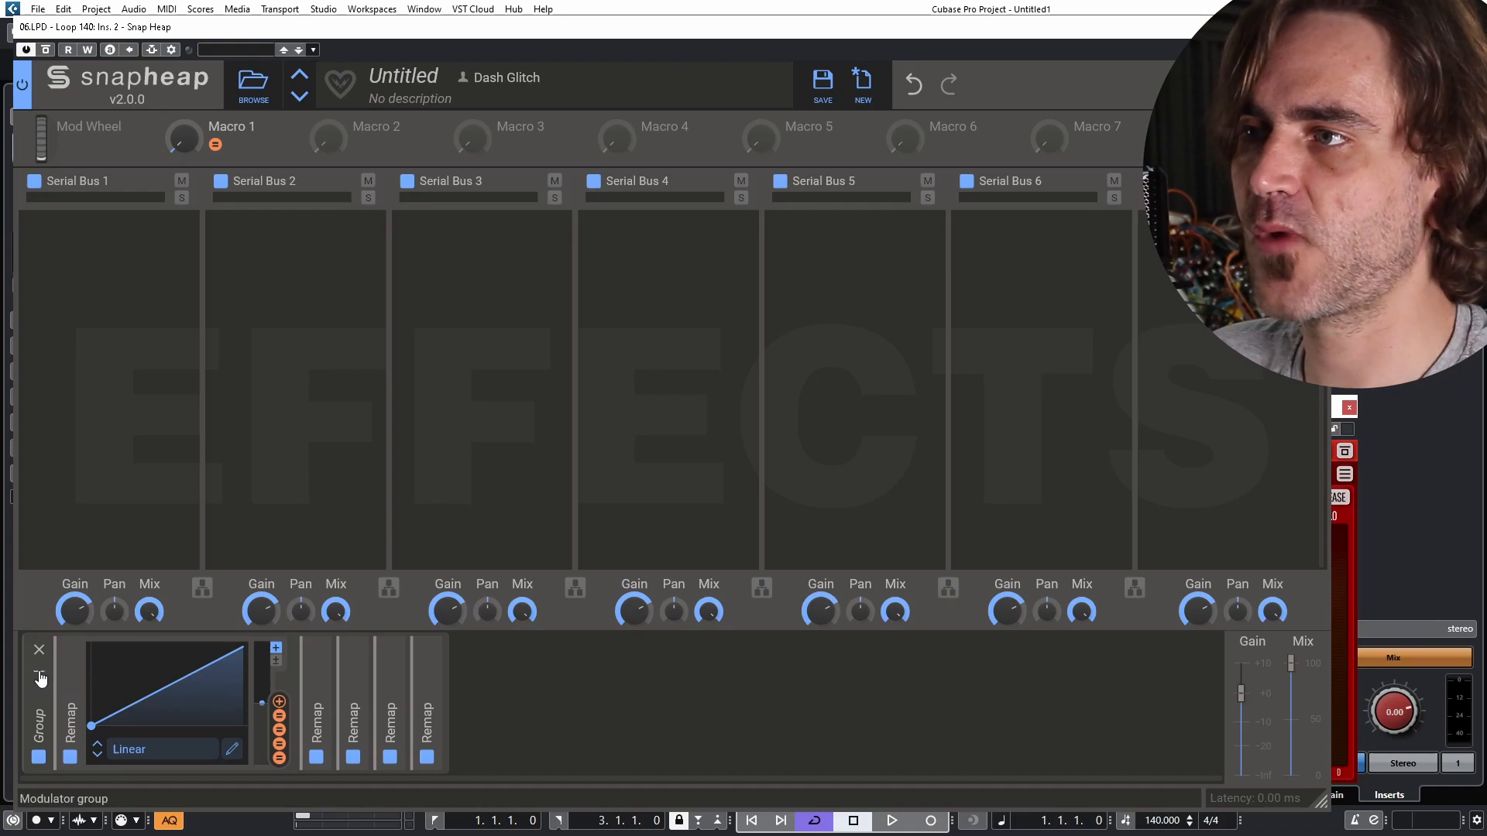
# - Give each nested Snap Heap mix a stepped Macro 1 remap and fold the group away
pyautogui.click(38, 649)
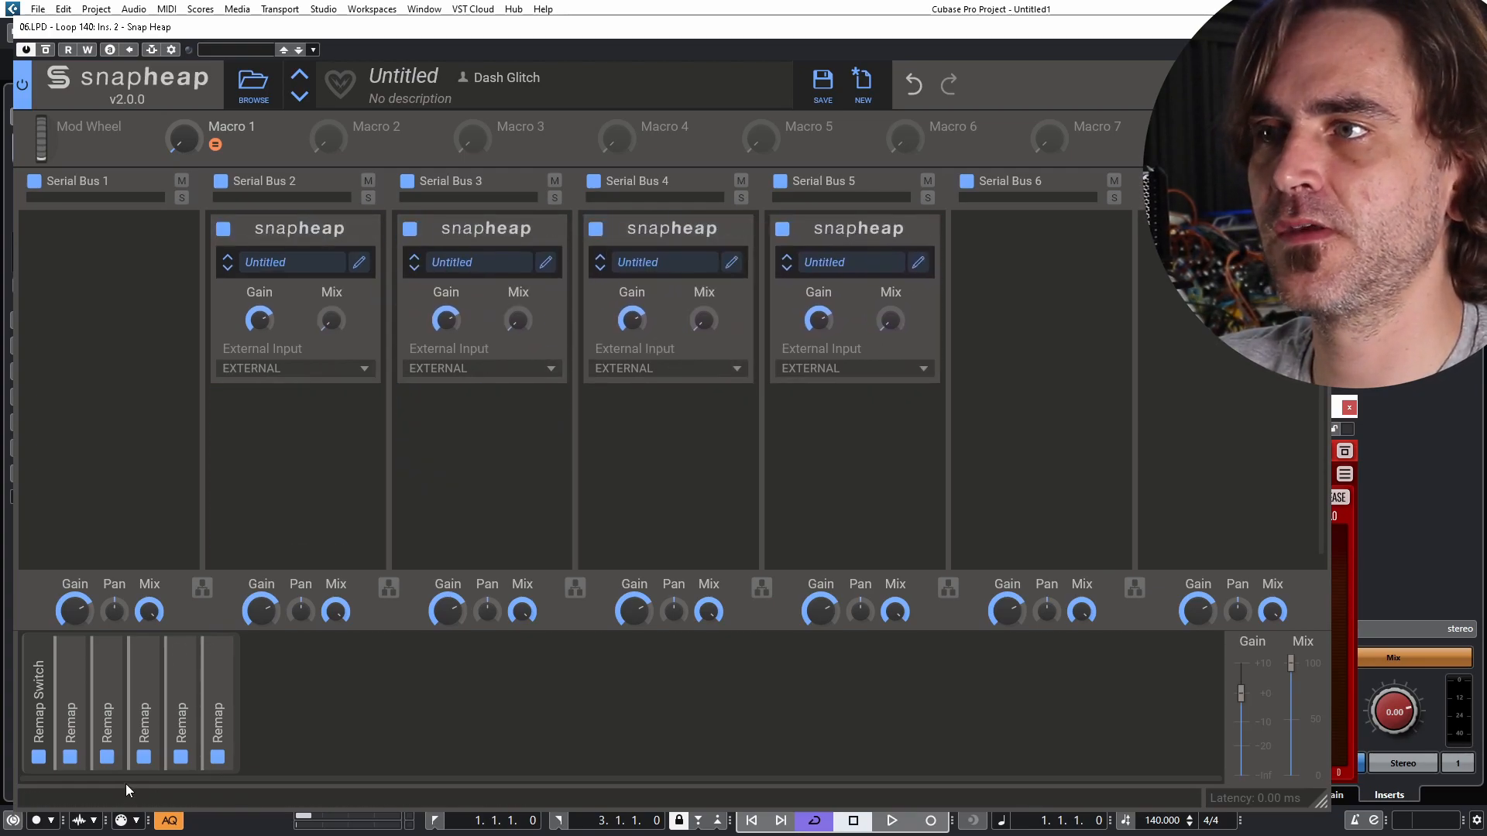
pyautogui.click(144, 757)
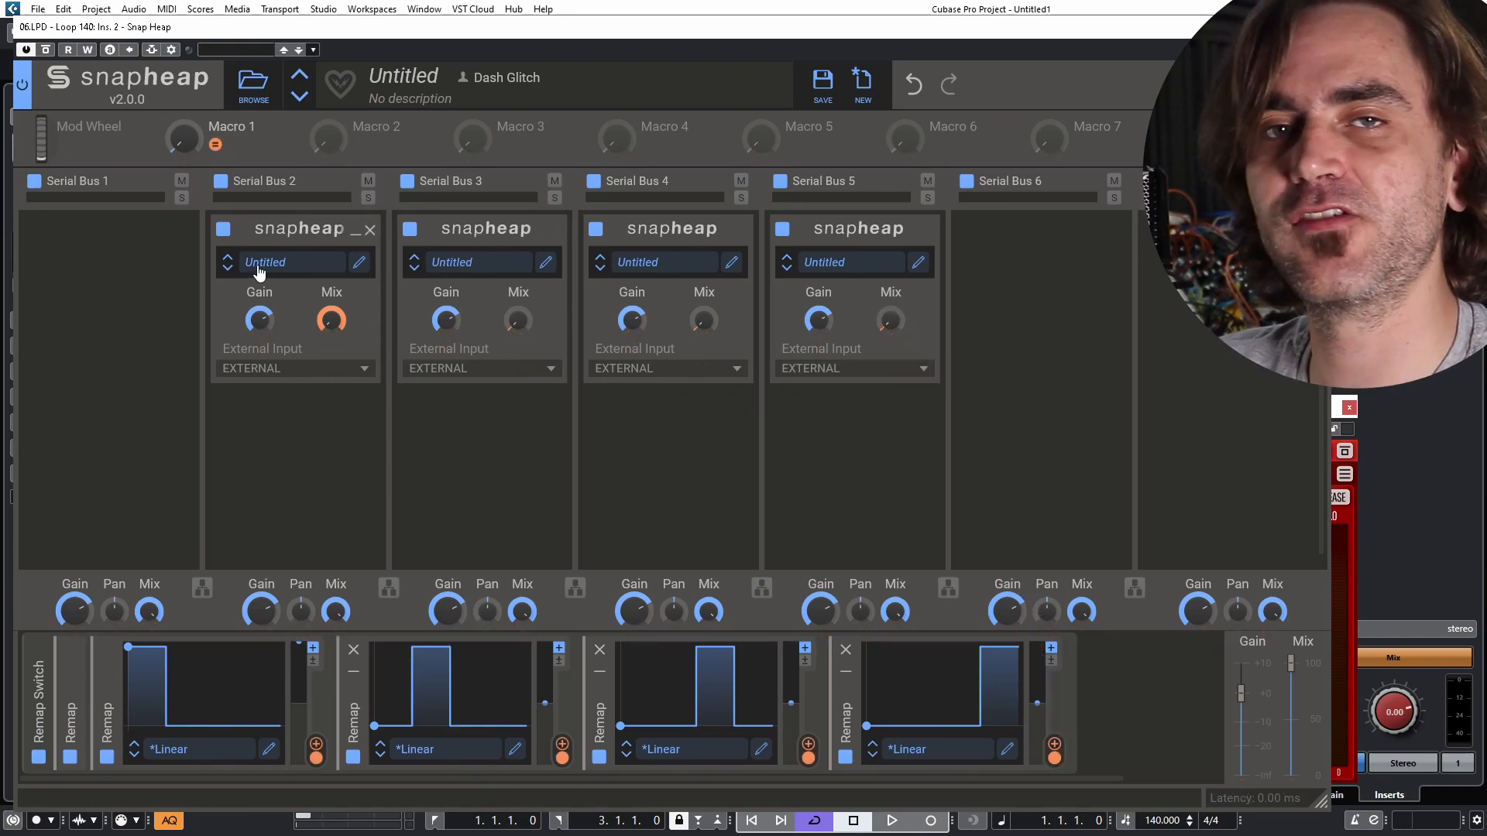
pyautogui.moveTo(432, 423)
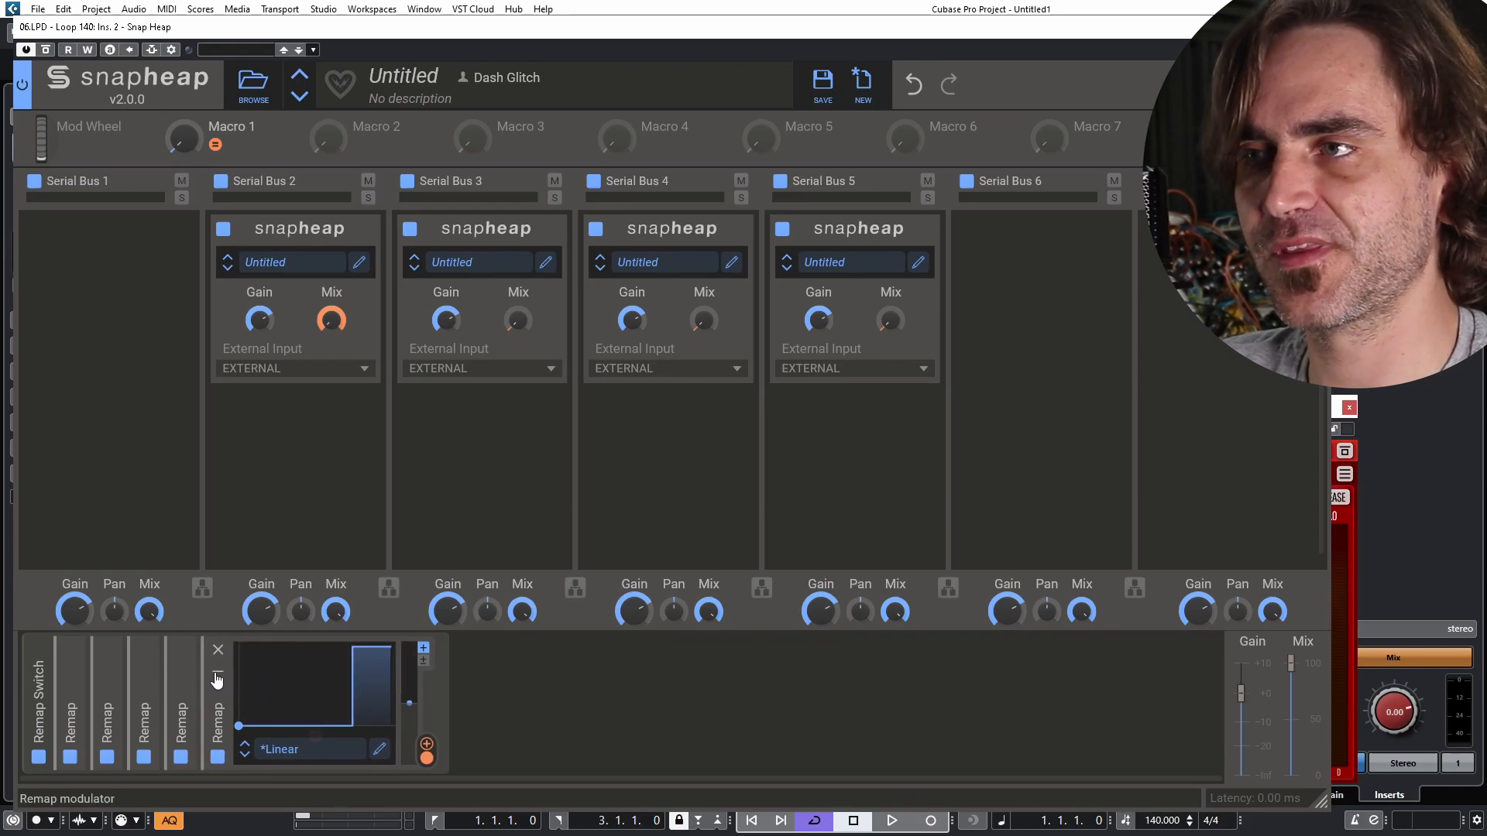
pyautogui.click(216, 649)
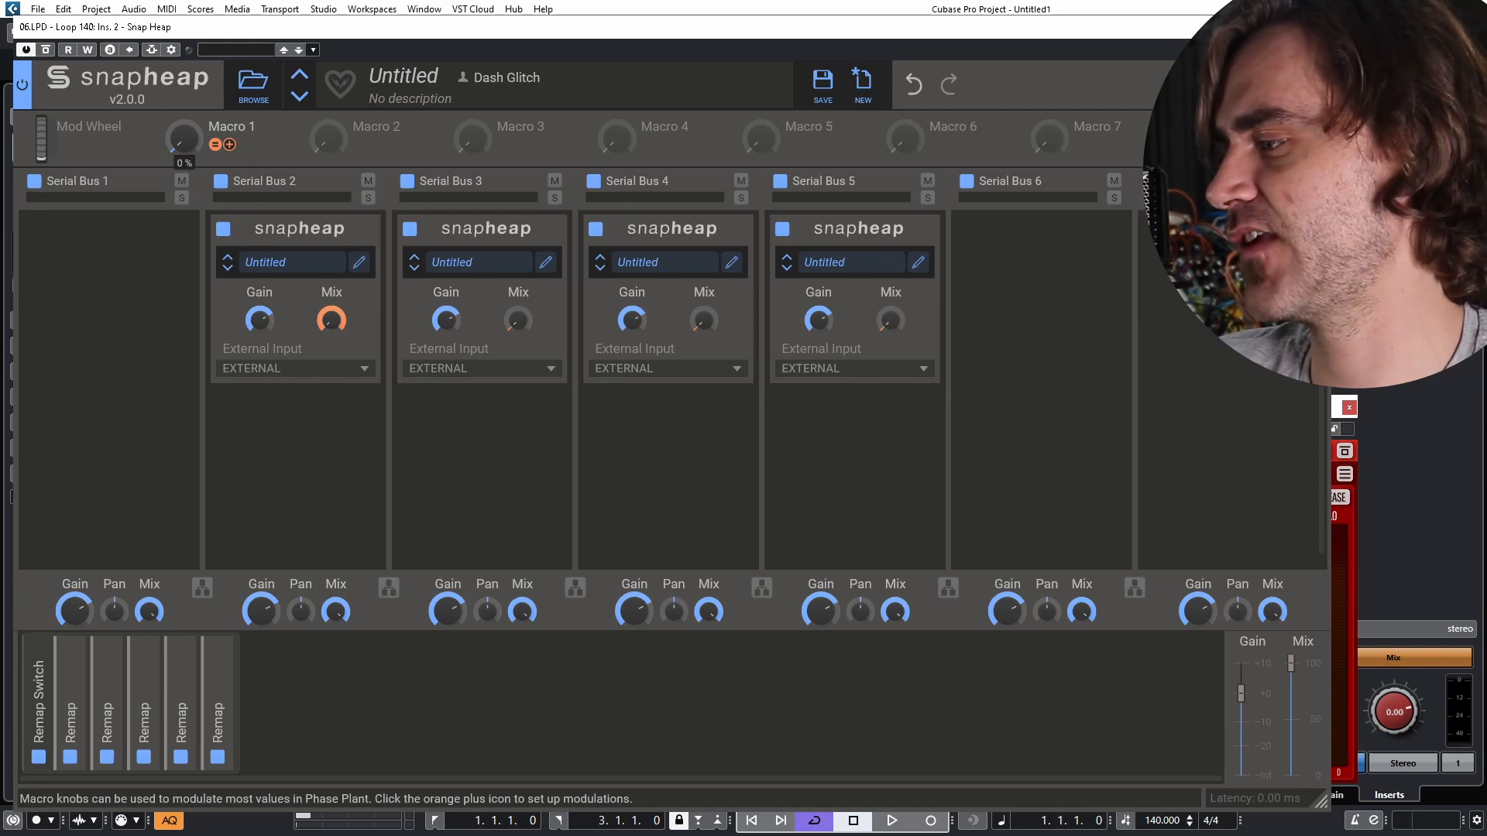
# - Sweep Macro 1 up and back to hear the active bus switch between nested Snap Heaps
pyautogui.moveTo(183, 136); pyautogui.dragTo(183, 104)
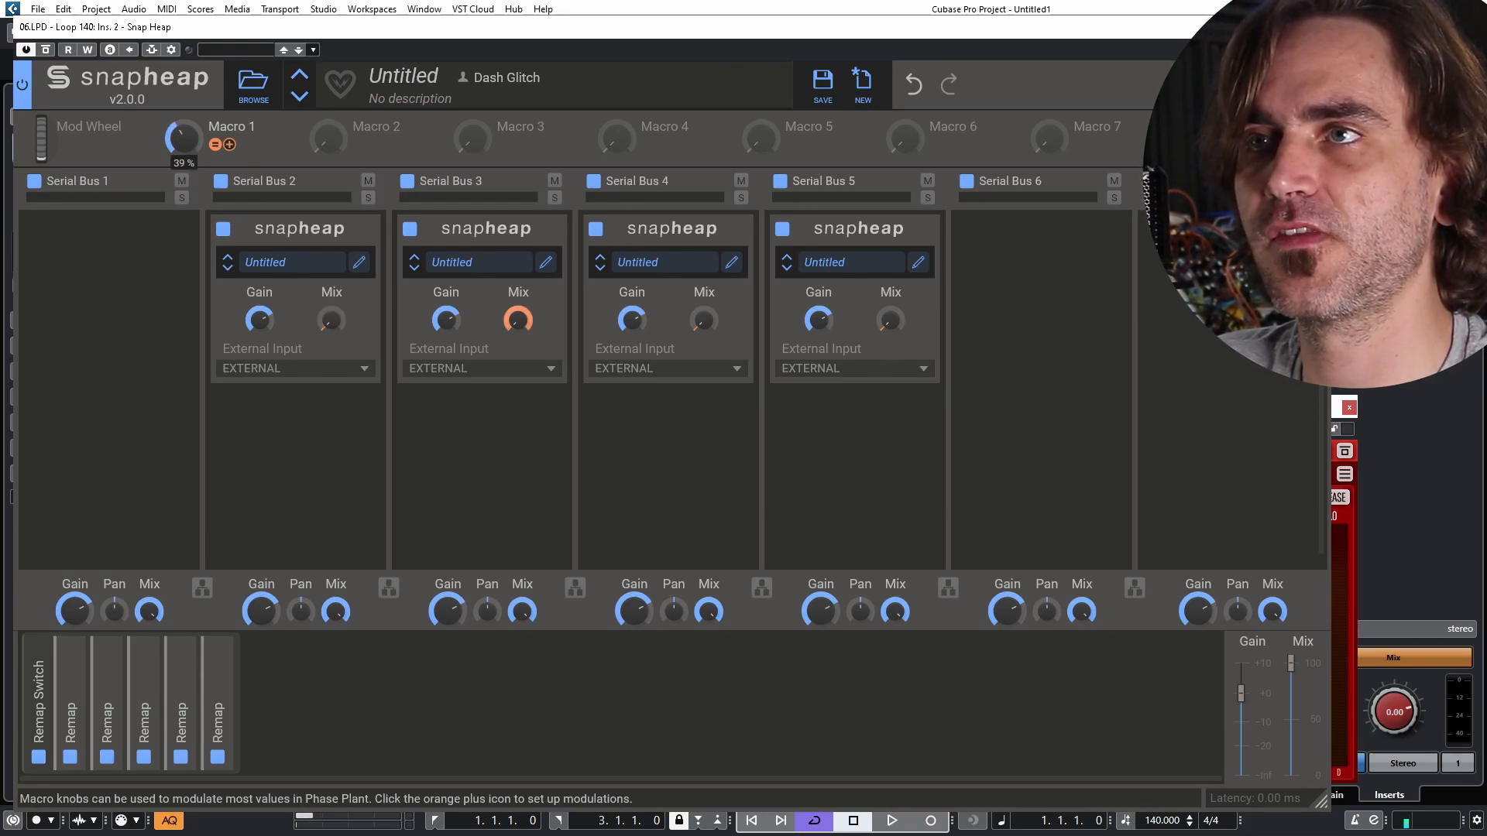
pyautogui.moveTo(182, 140); pyautogui.dragTo(181, 170)
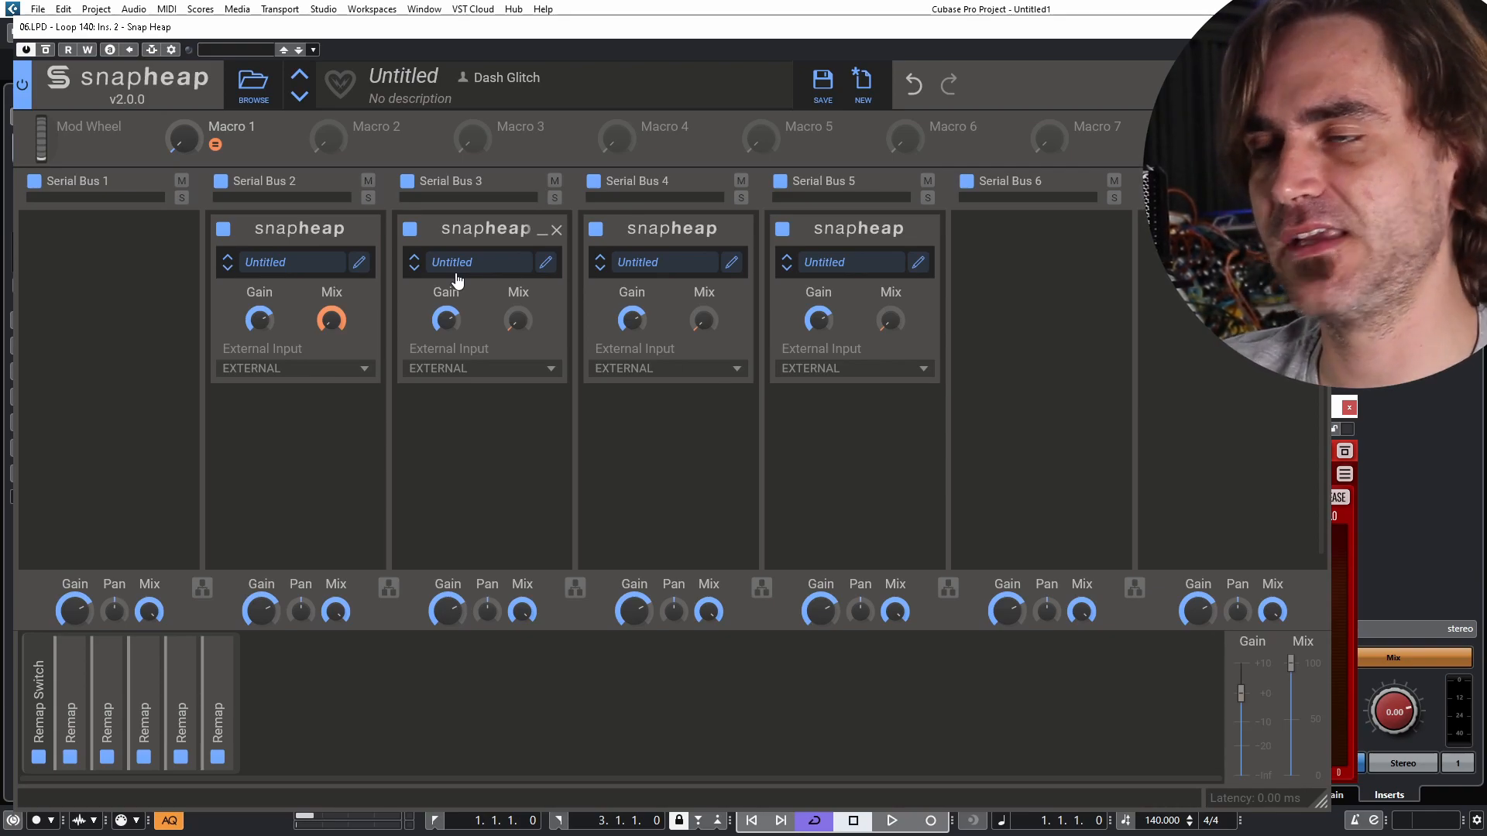
pyautogui.moveTo(425, 294)
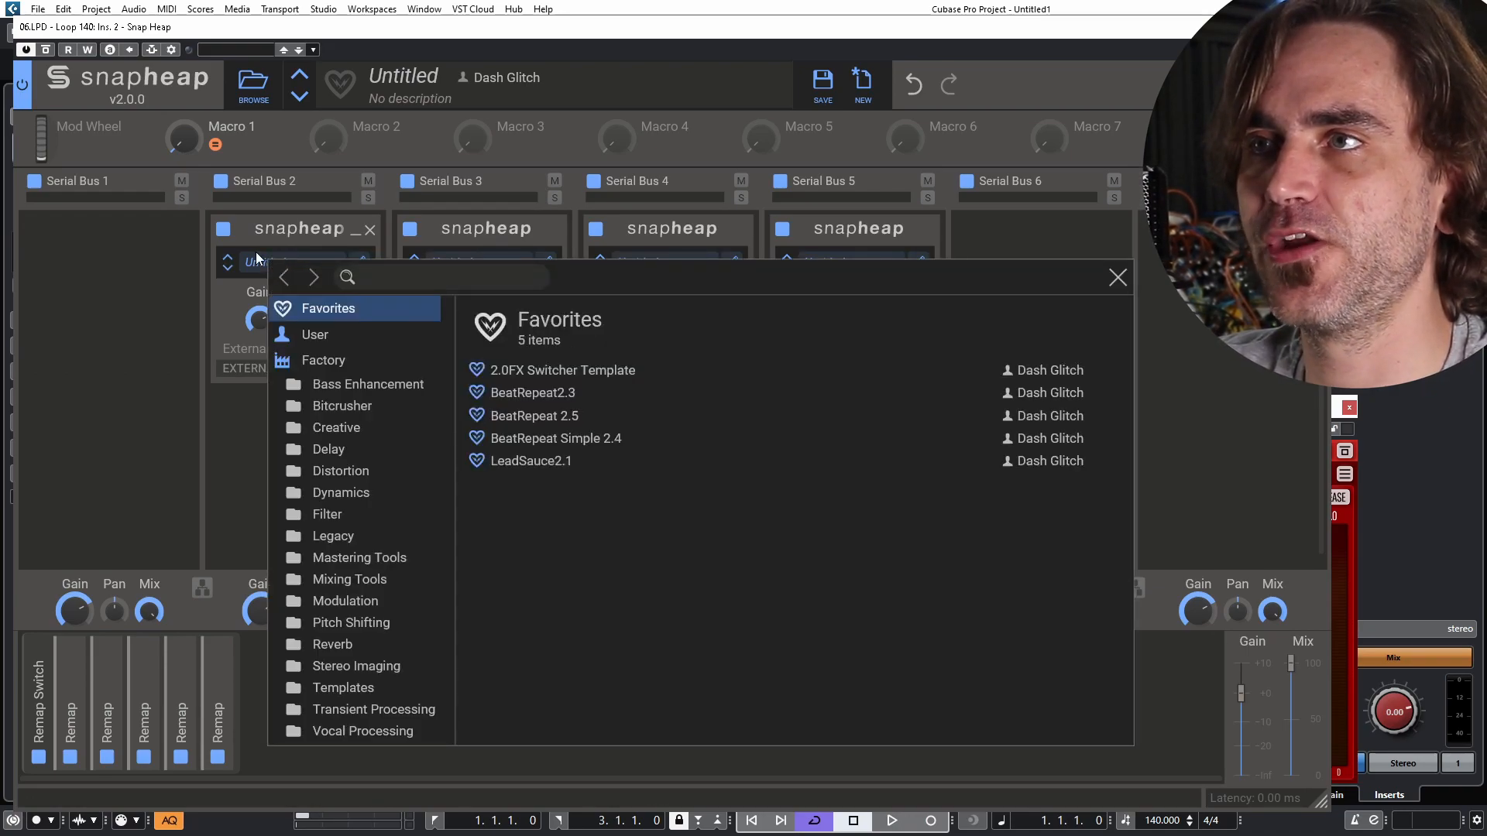
# - Load Creative, Distortion (Crush Mod), delay and phaser presets into the four nested Snap Heaps
pyautogui.click(336, 428)
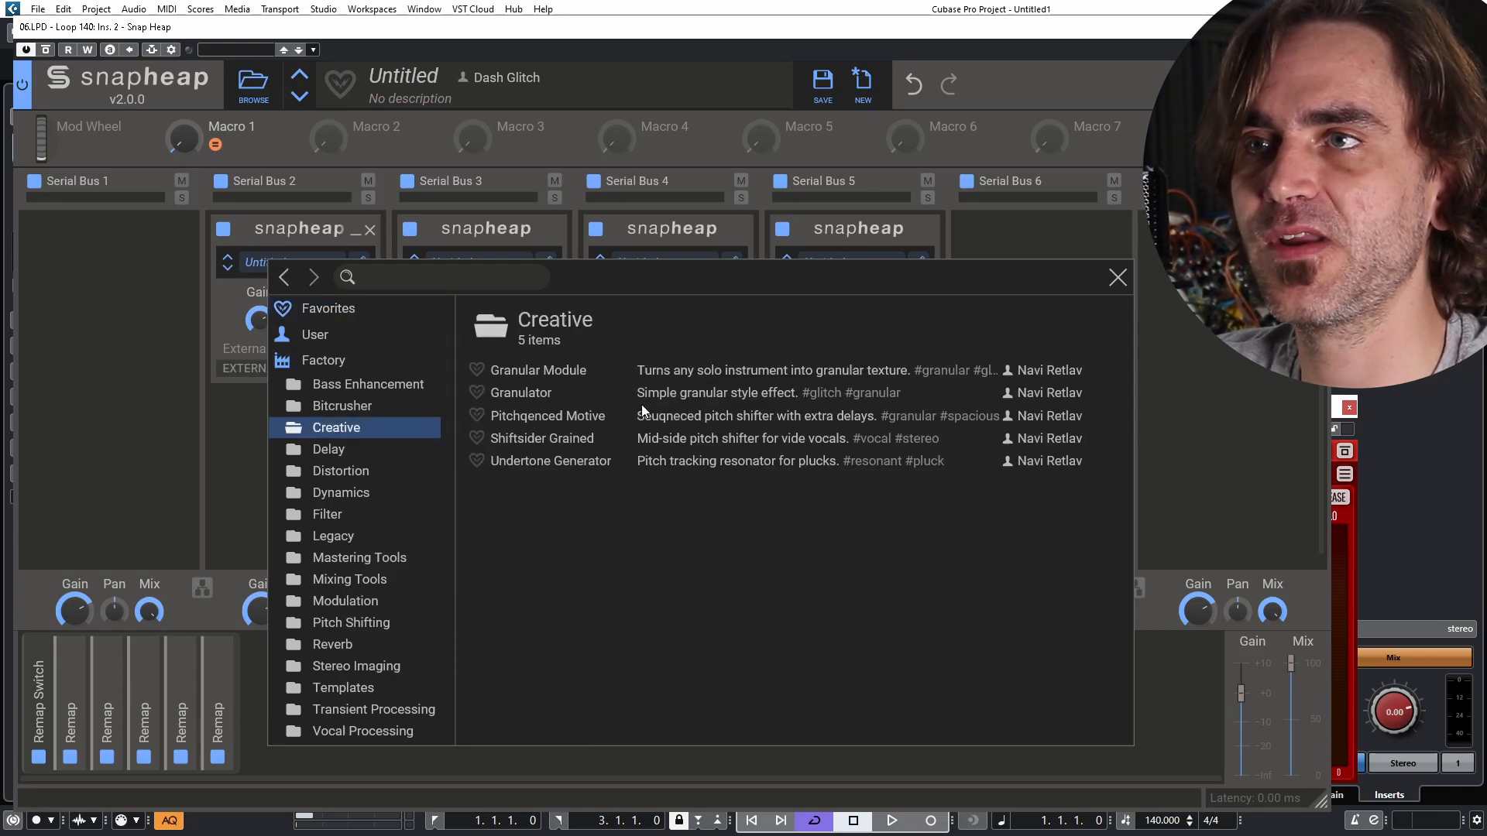
pyautogui.click(538, 370)
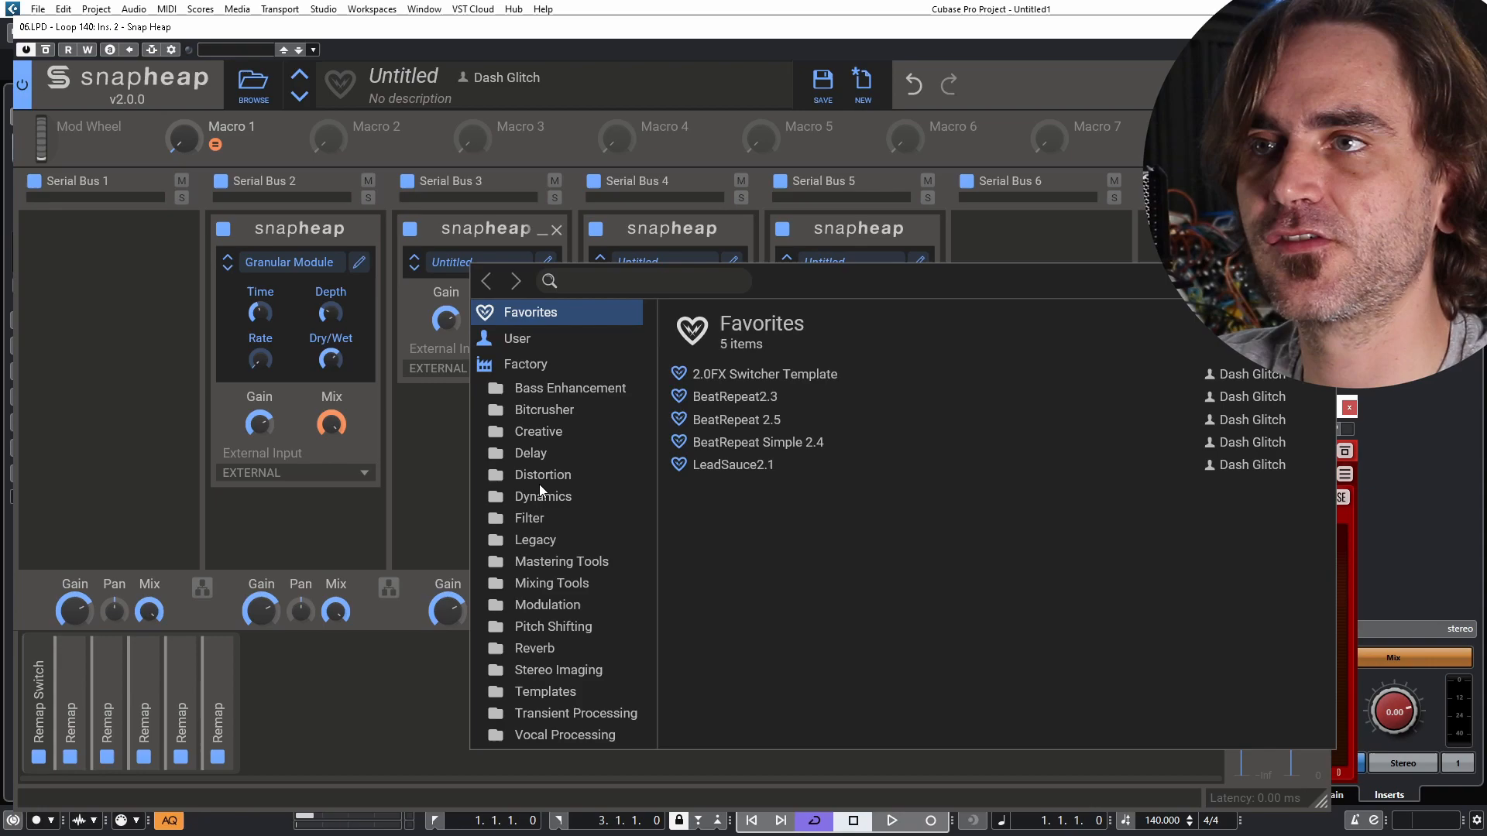
pyautogui.click(543, 474)
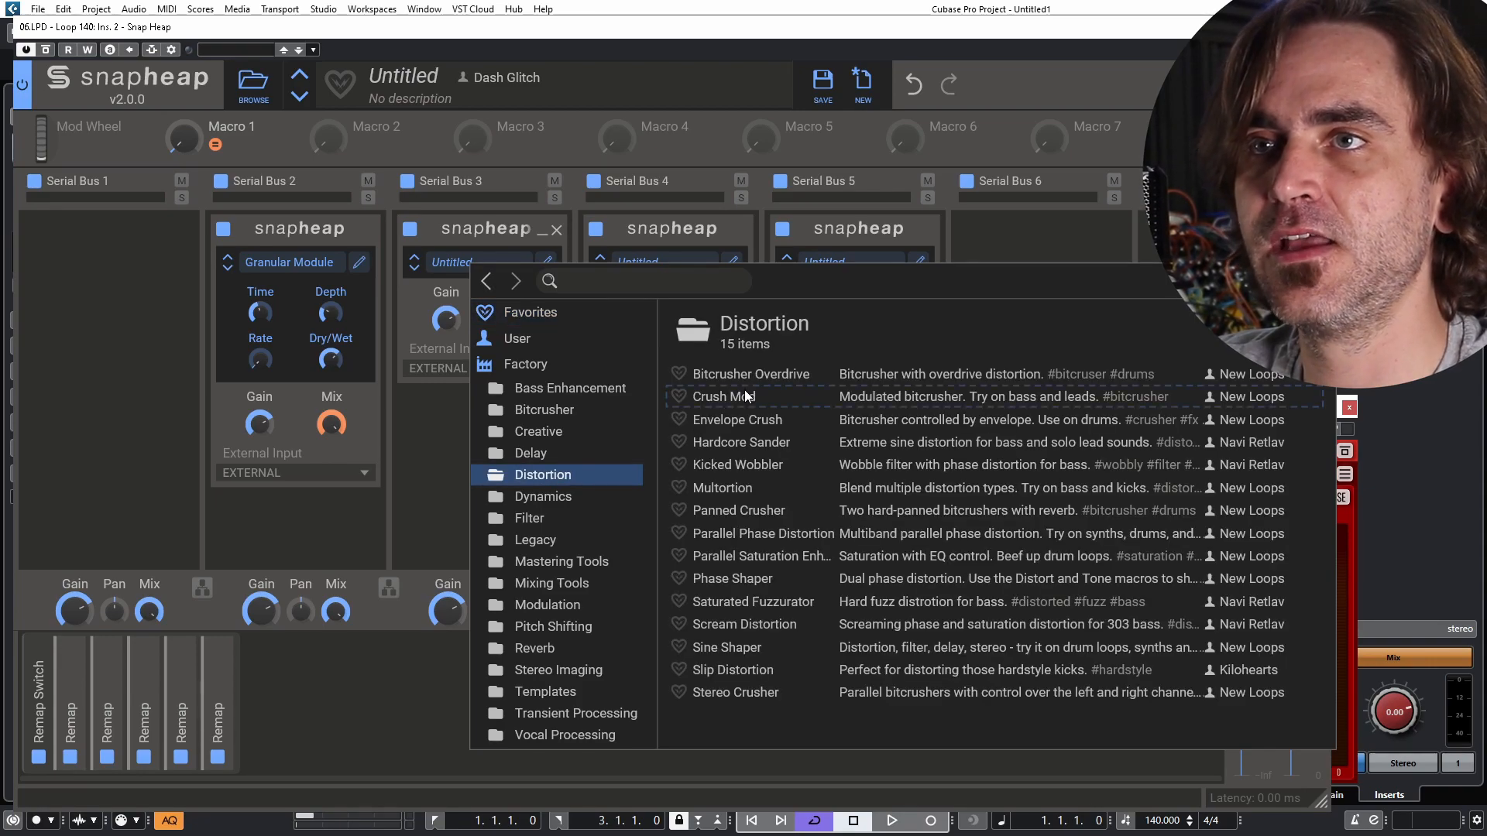
pyautogui.doubleClick(725, 397)
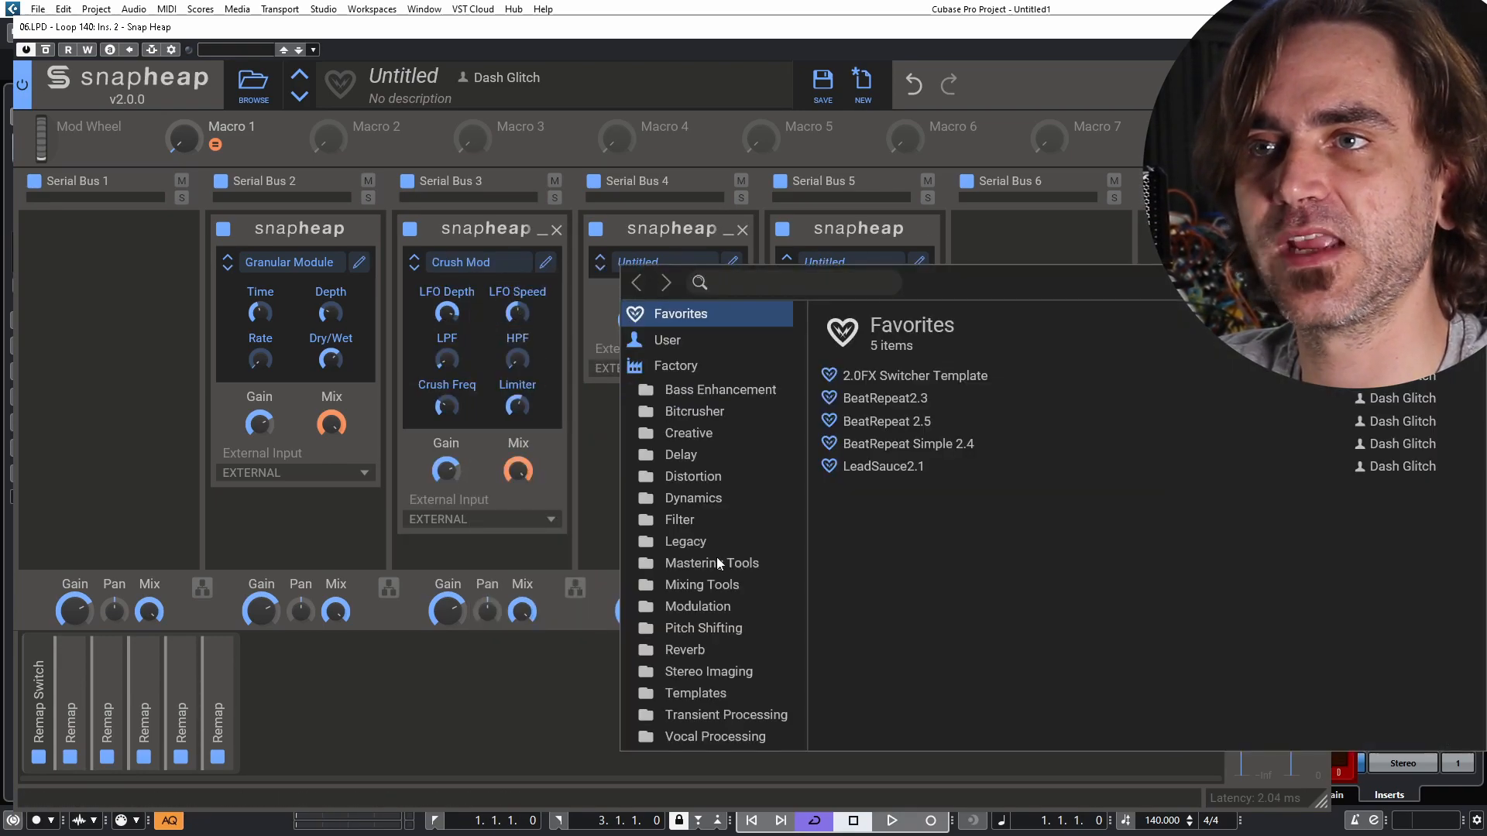
pyautogui.moveTo(707, 492)
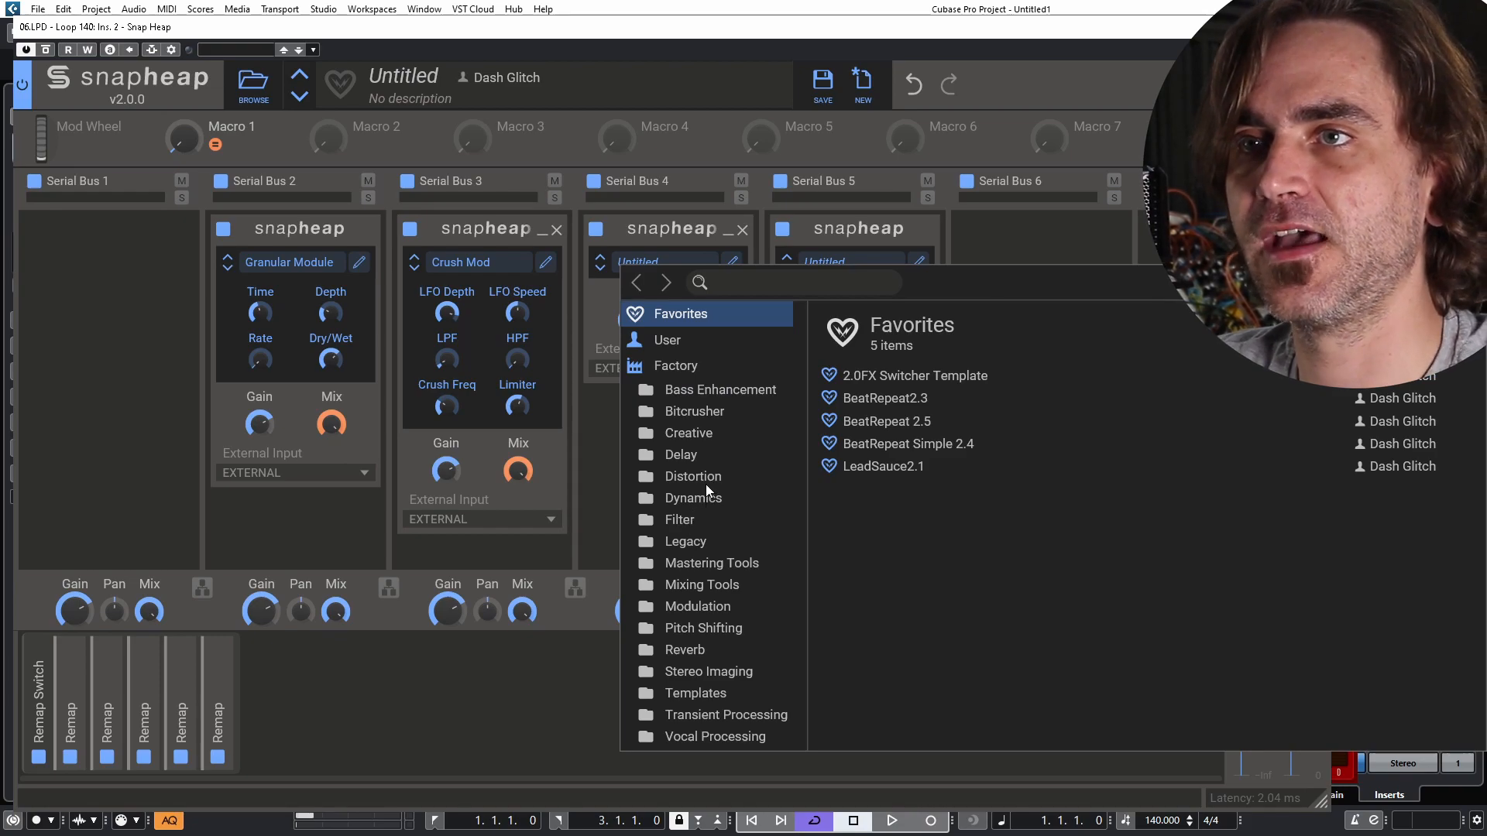
pyautogui.click(687, 434)
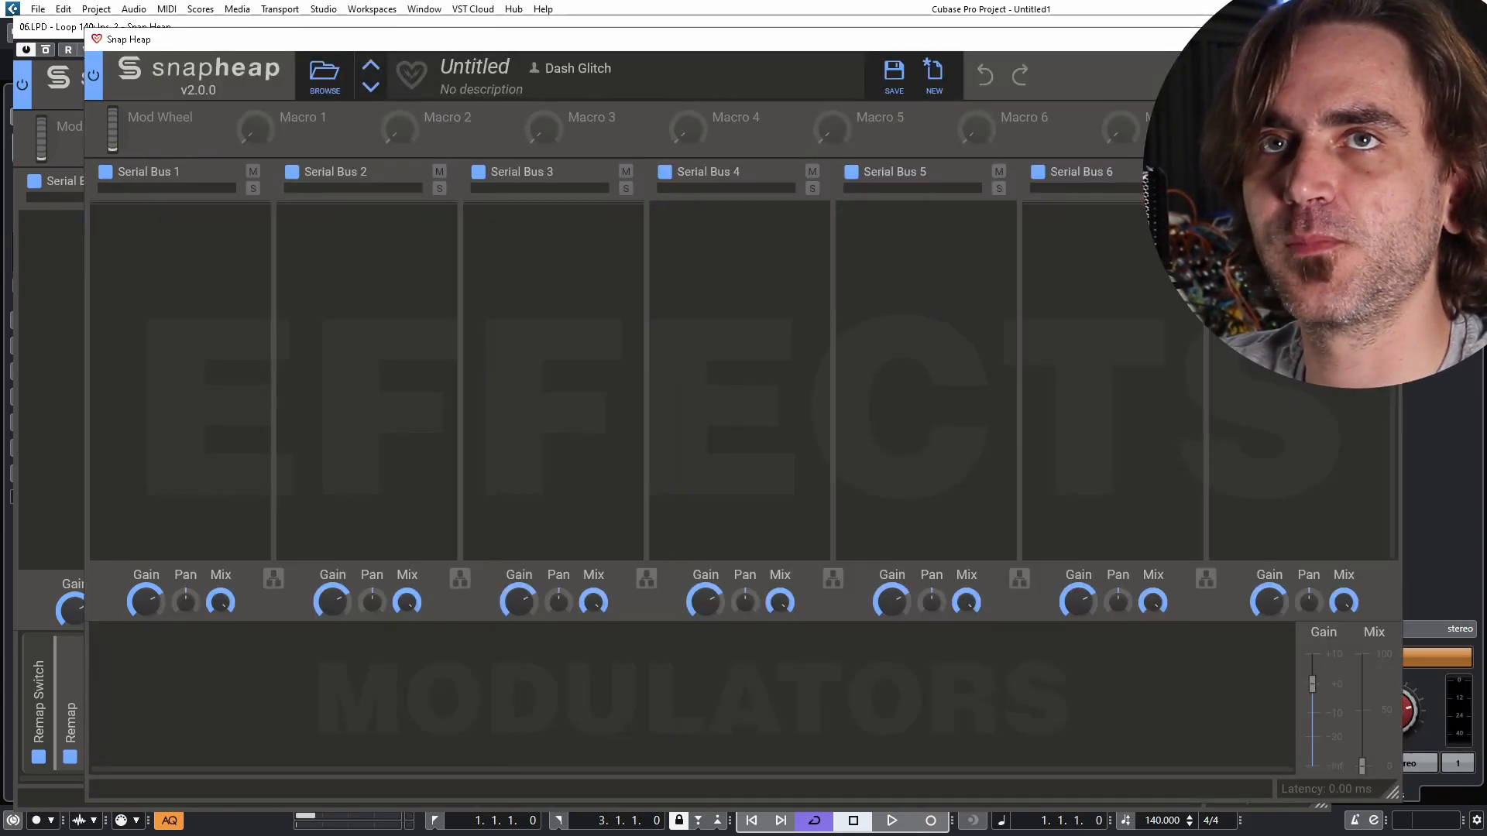
pyautogui.click(253, 80)
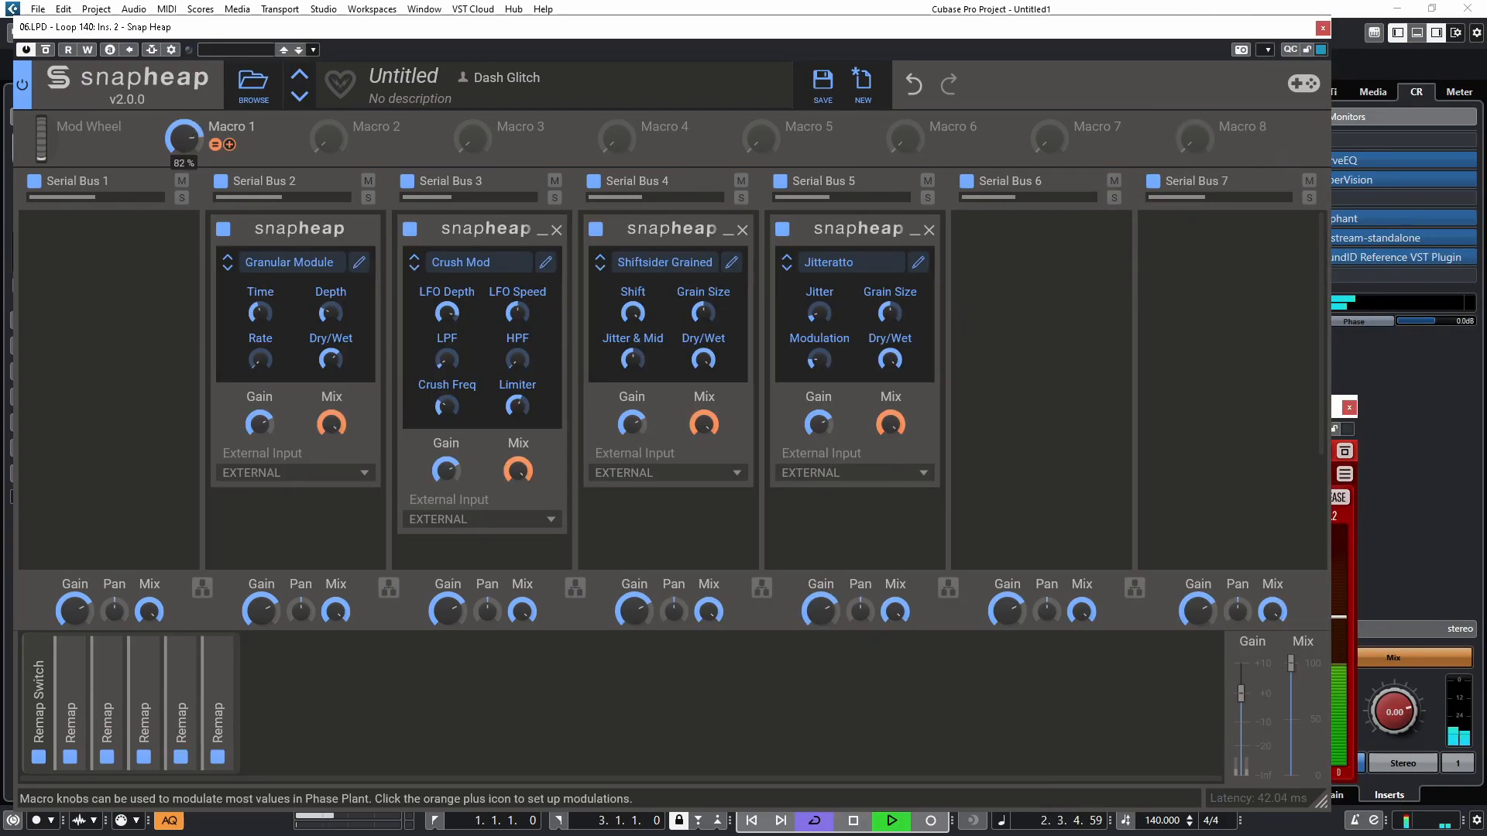
# - Sweep Macro 1 through the range to audition the loaded effects, ending back at zero
pyautogui.moveTo(185, 144); pyautogui.dragTo(184, 166)
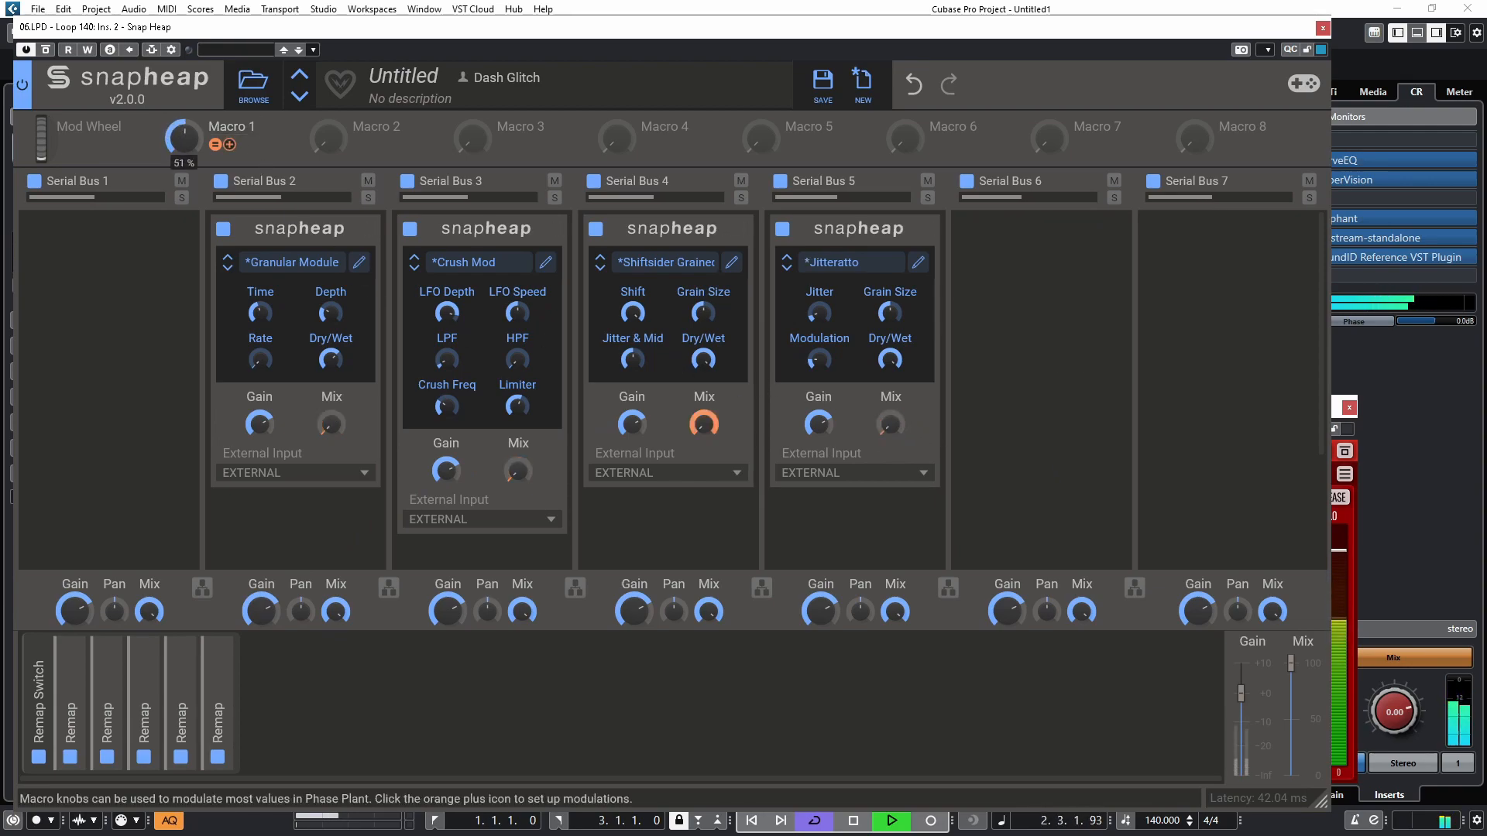
pyautogui.moveTo(181, 138); pyautogui.dragTo(181, 142)
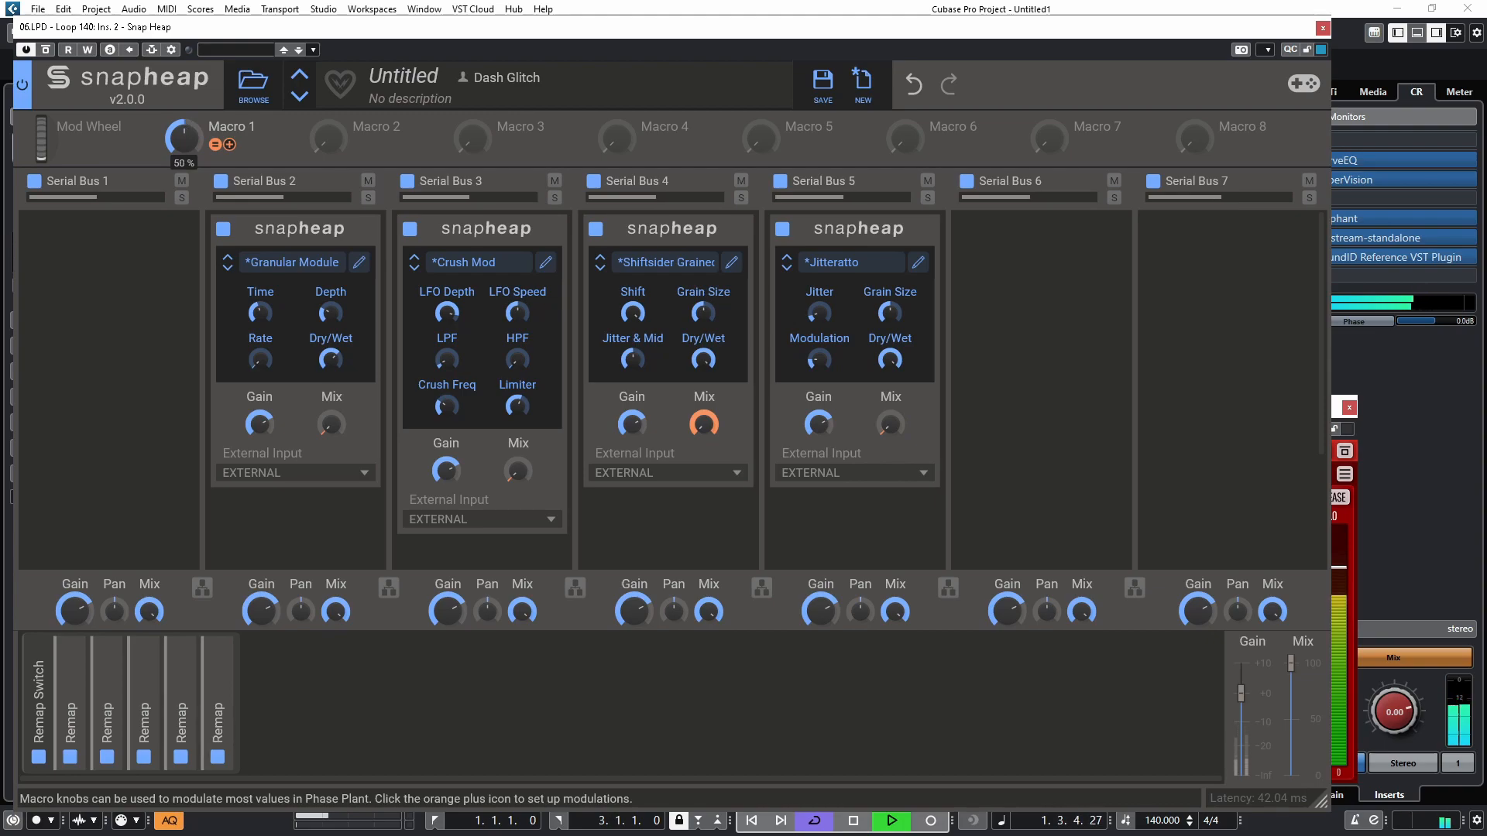
pyautogui.moveTo(181, 138); pyautogui.dragTo(181, 156)
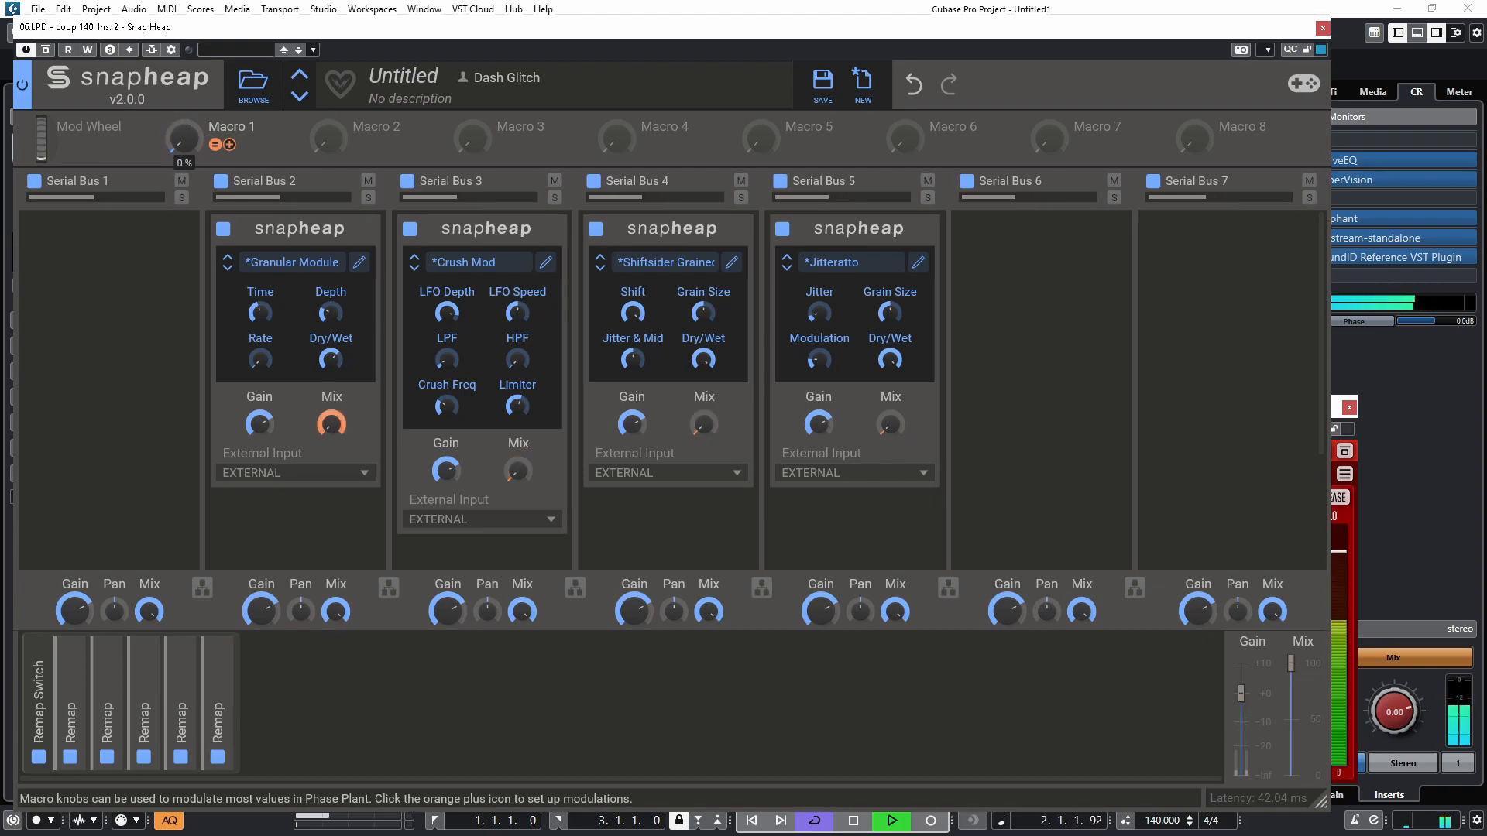
pyautogui.moveTo(183, 136); pyautogui.dragTo(183, 94)
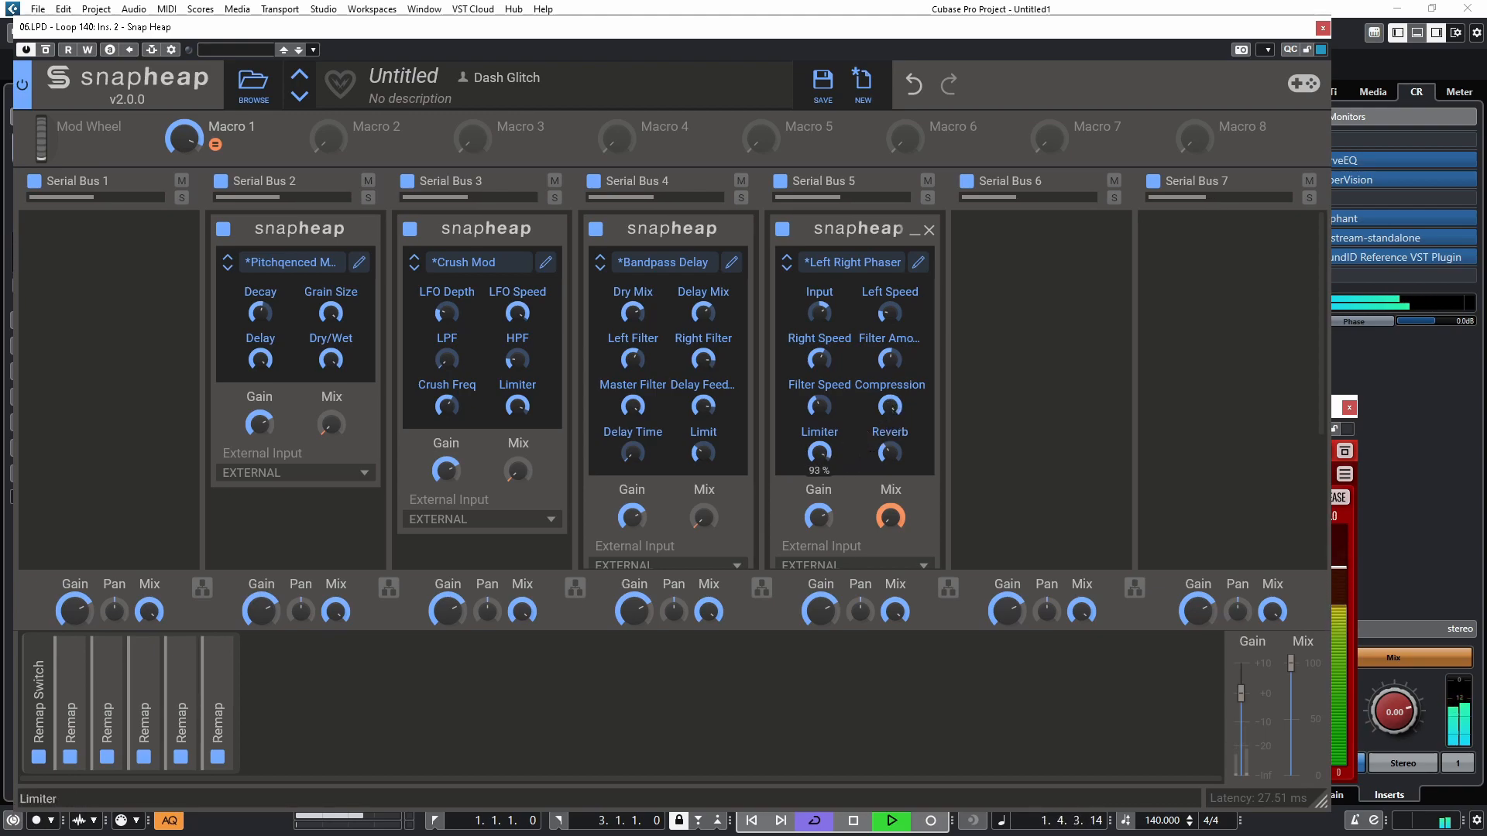
pyautogui.moveTo(183, 139)
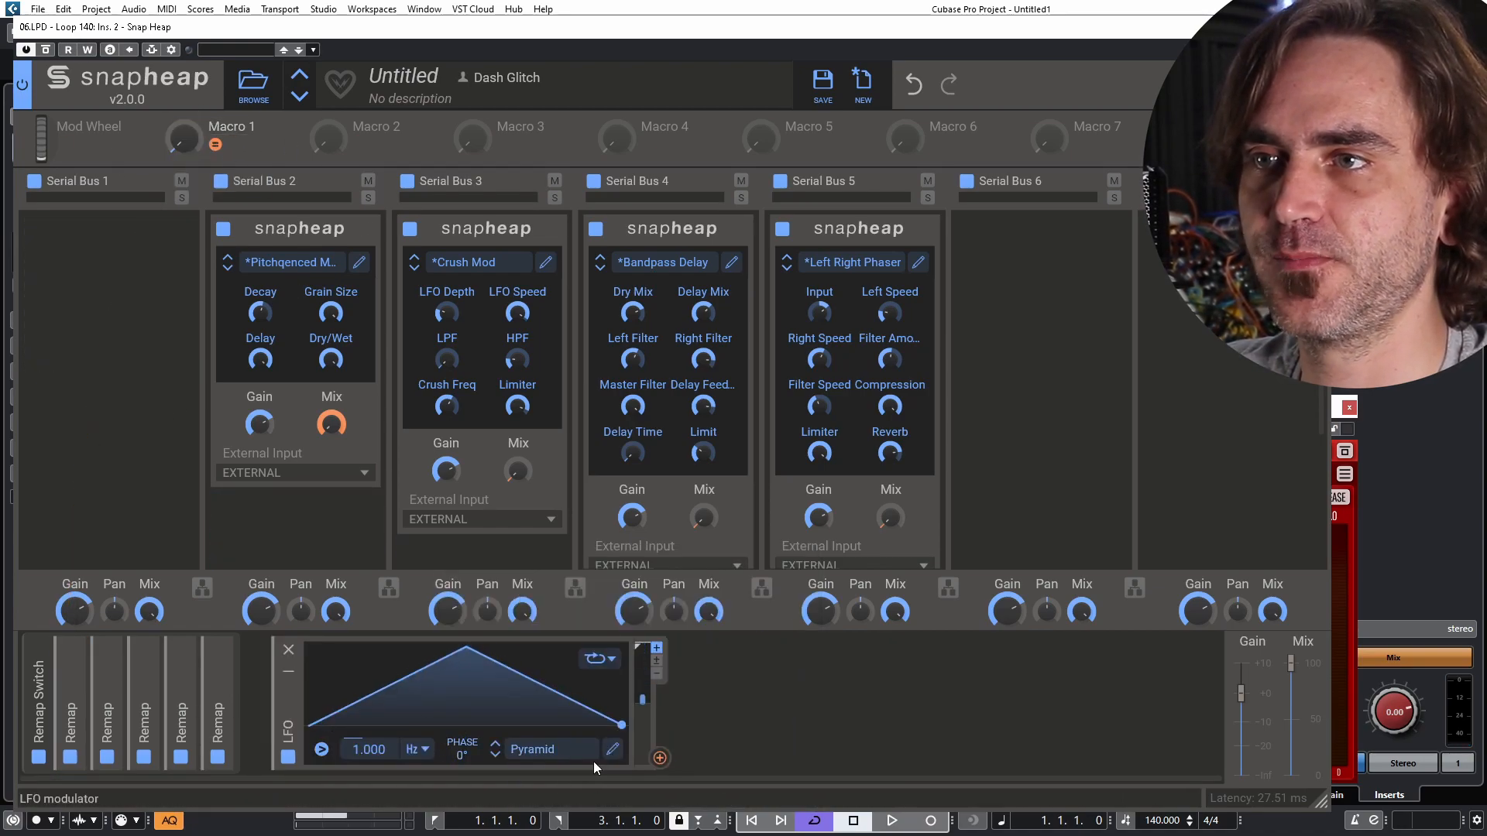
# - Sync the LFO rate to song tempo, finish its stepped shape and assign it to Macro 1
pyautogui.click(415, 750)
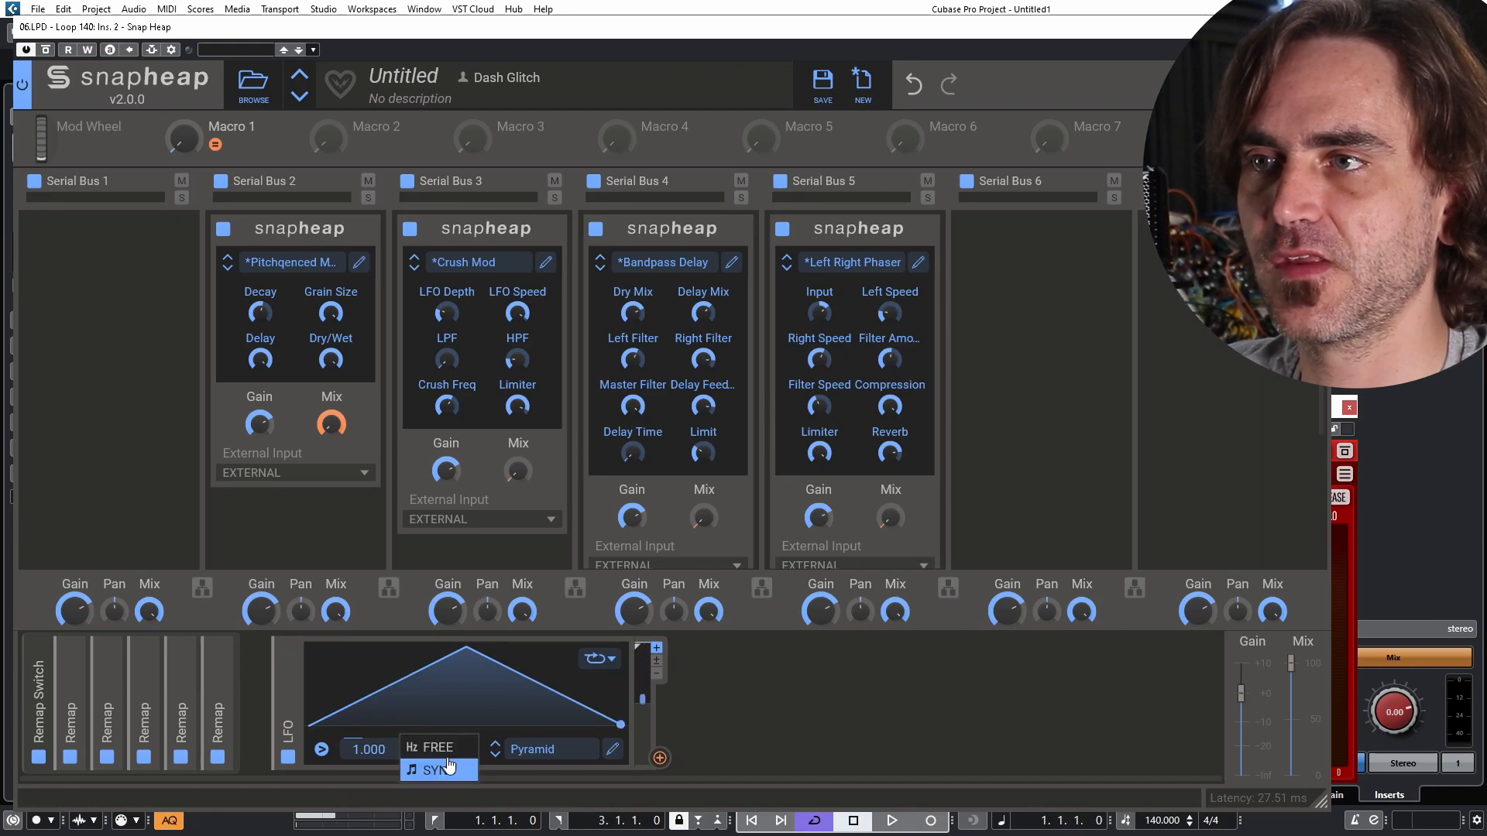
pyautogui.click(437, 770)
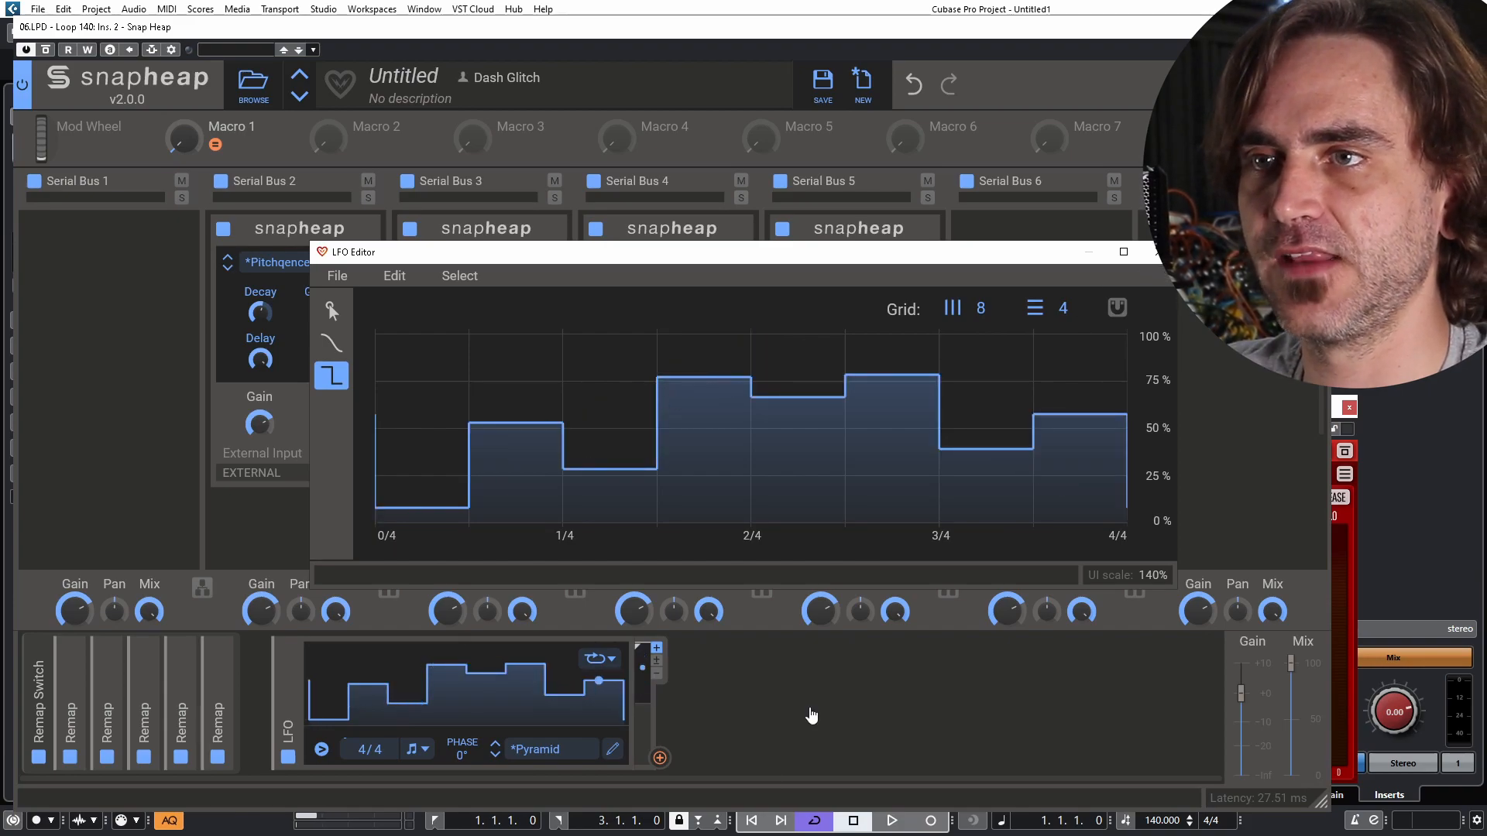
pyautogui.click(1122, 251)
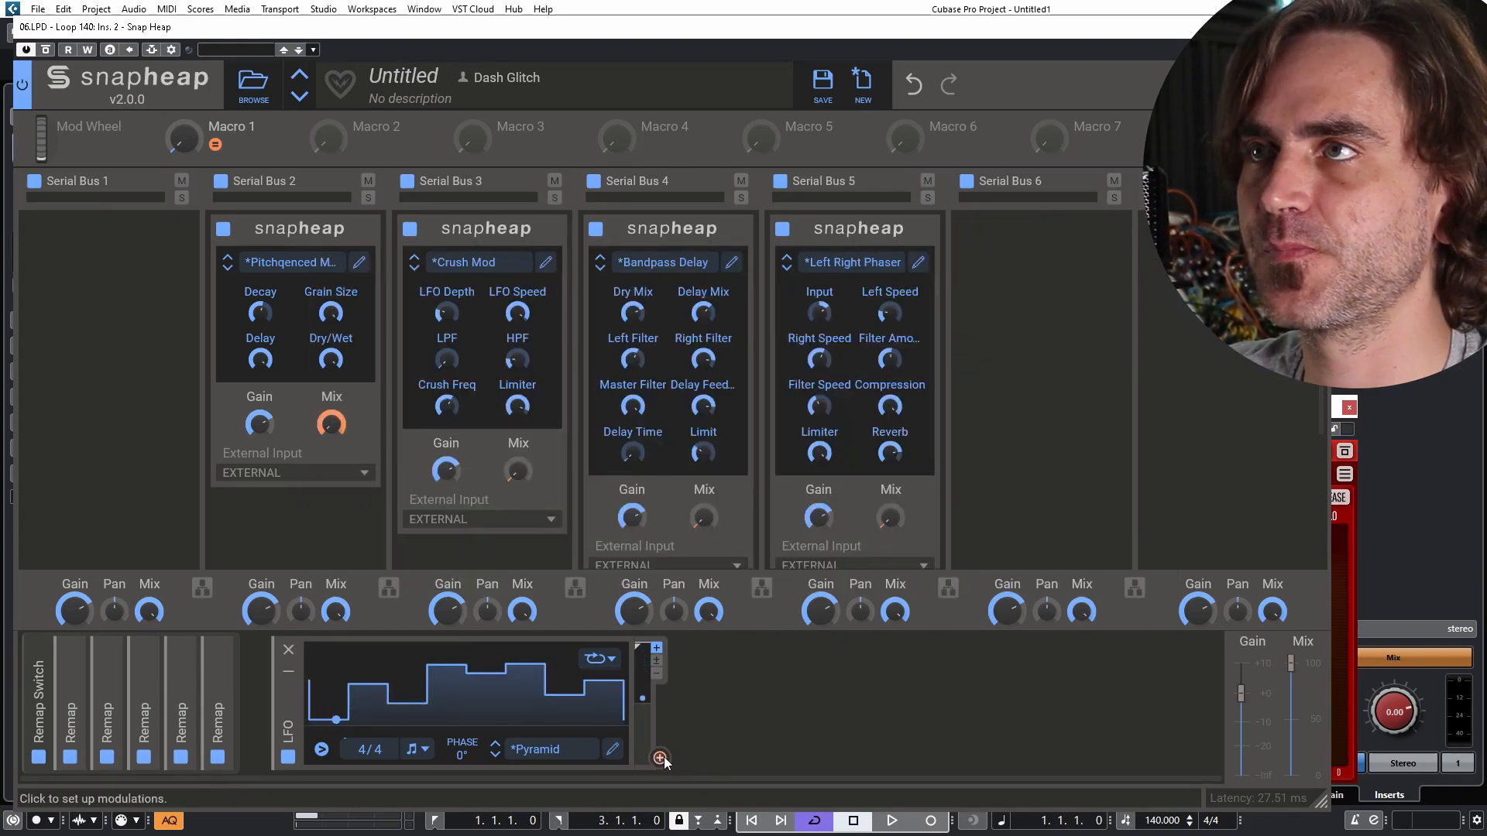
pyautogui.click(658, 748)
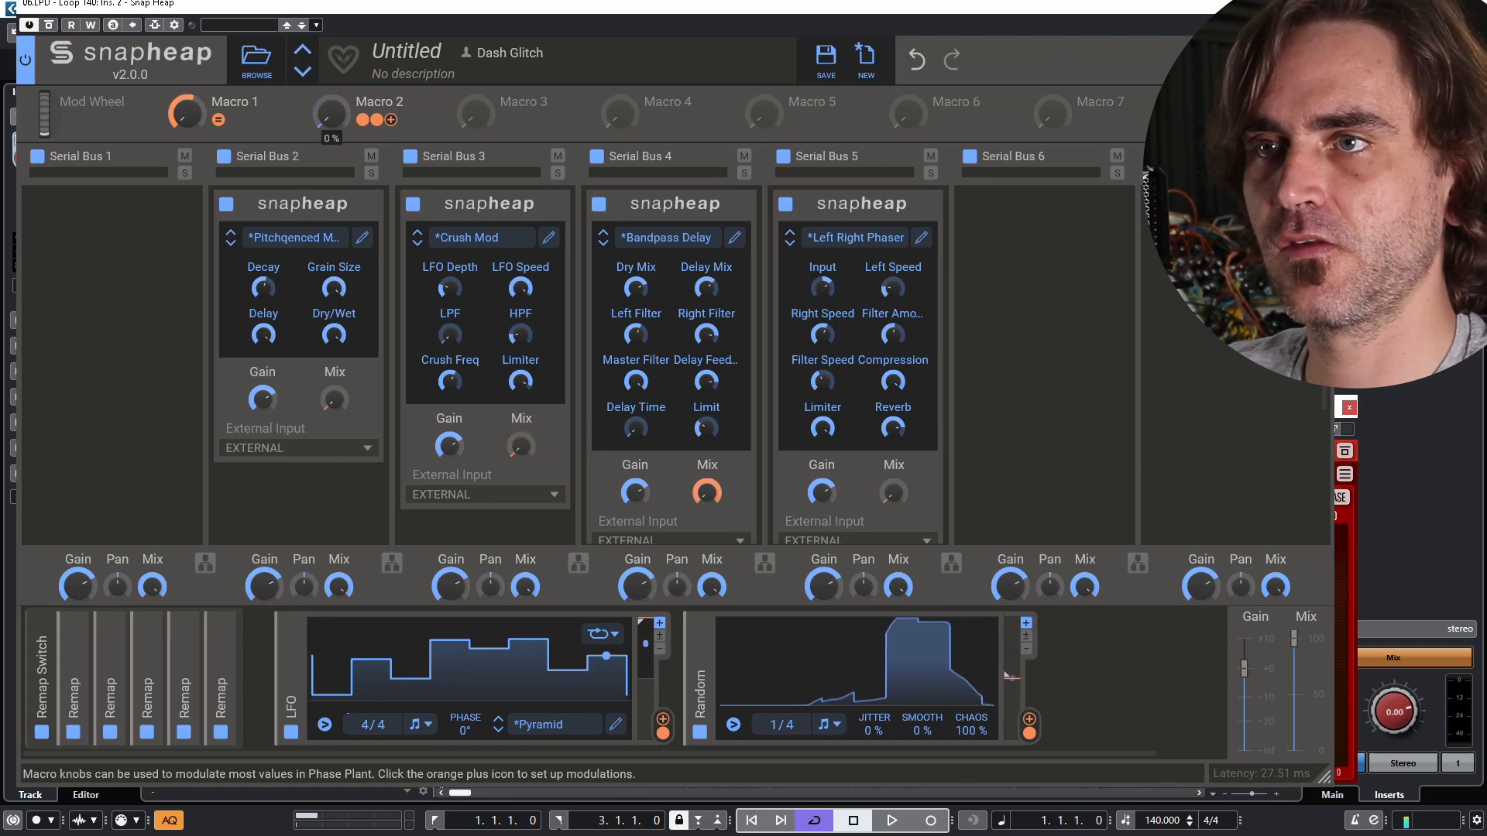
# - Adjust the random amount, rename Macro 1 'Actual Thing' and fold away the LFO and Random panels
pyautogui.moveTo(330, 113); pyautogui.dragTo(330, 86)
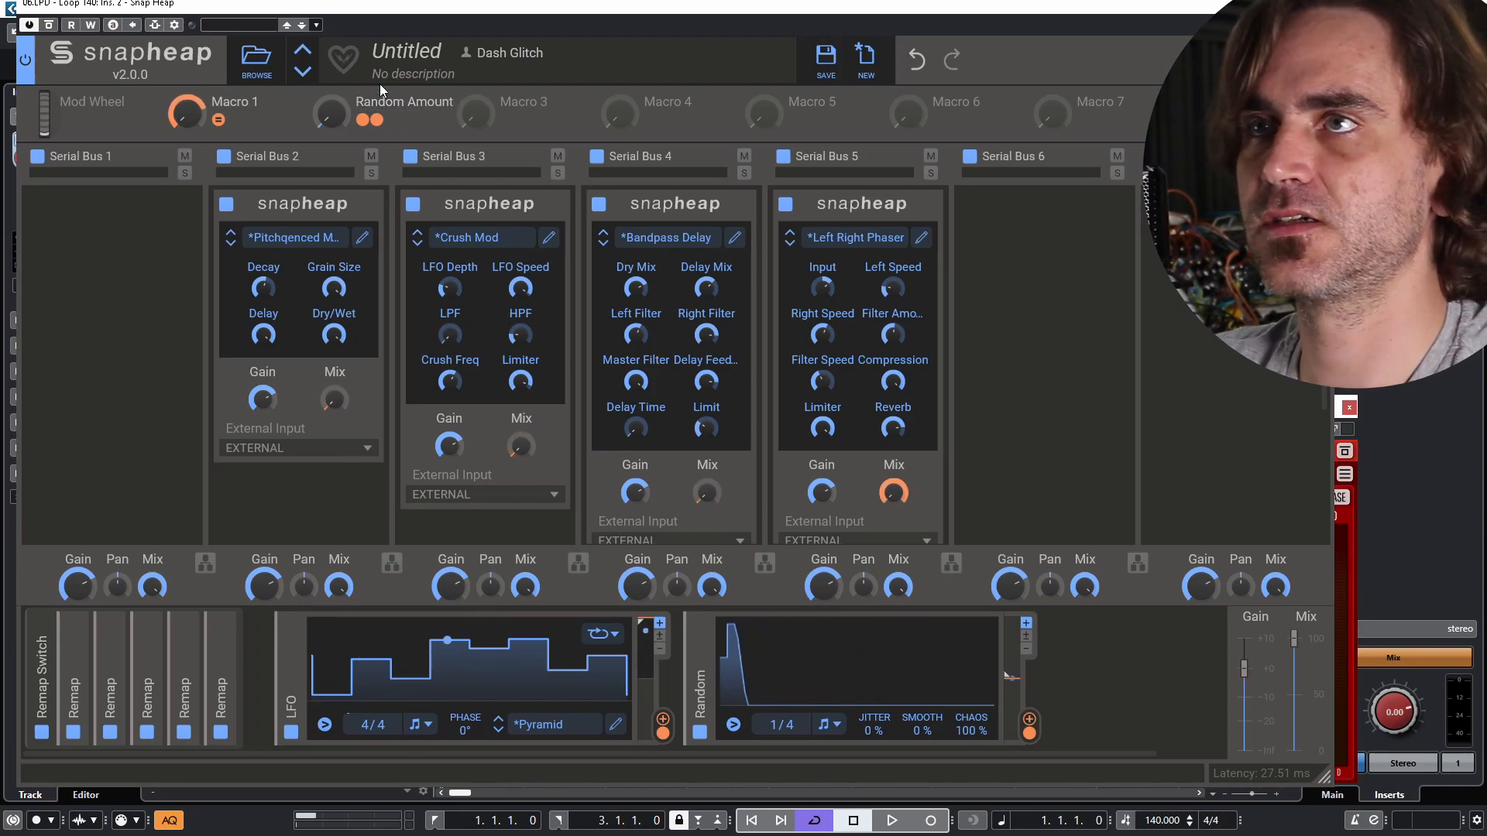
pyautogui.doubleClick(234, 102)
pyautogui.write('Actual Thing')
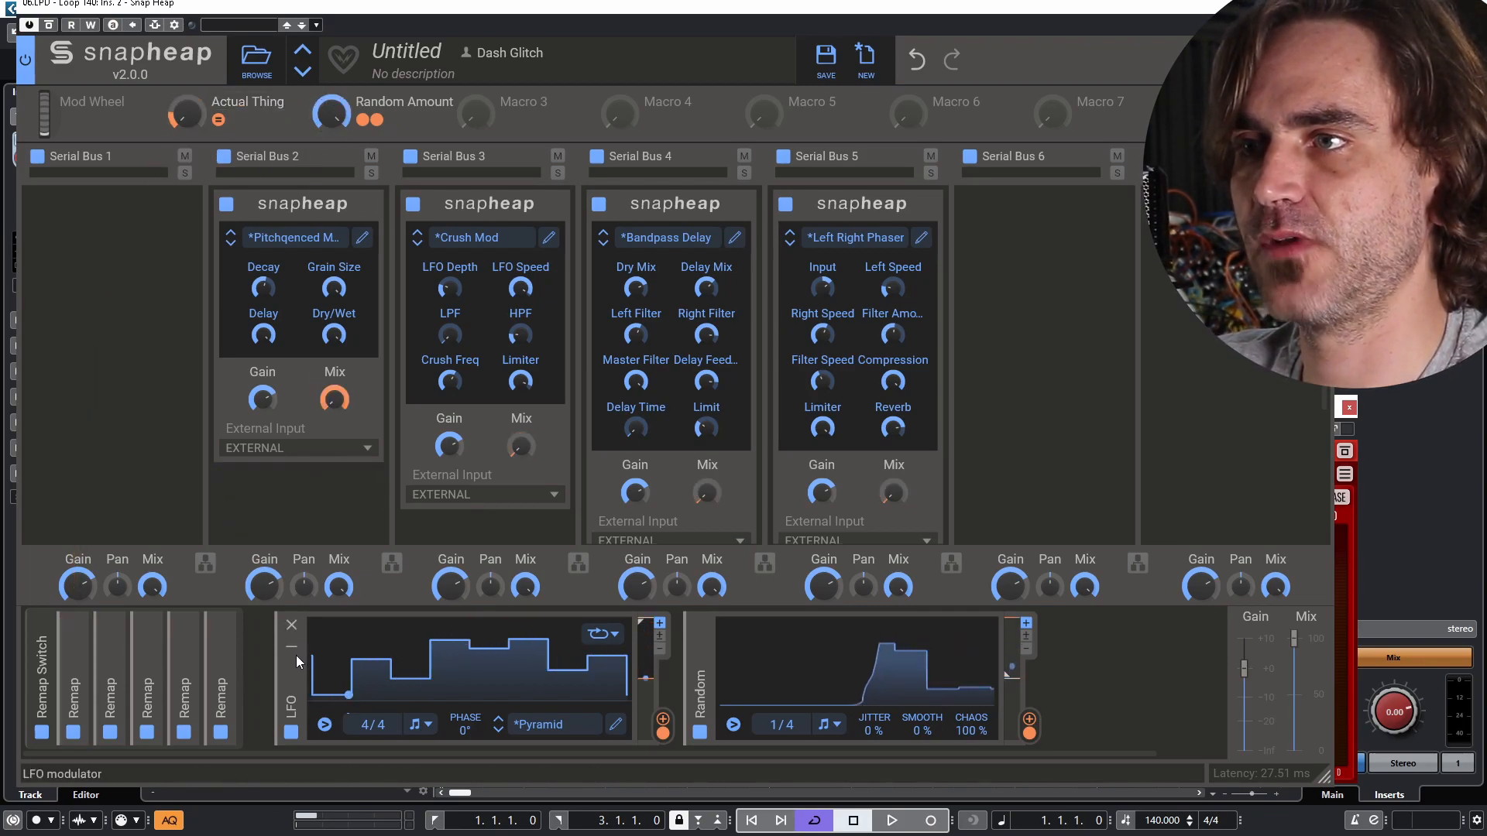
pyautogui.click(291, 624)
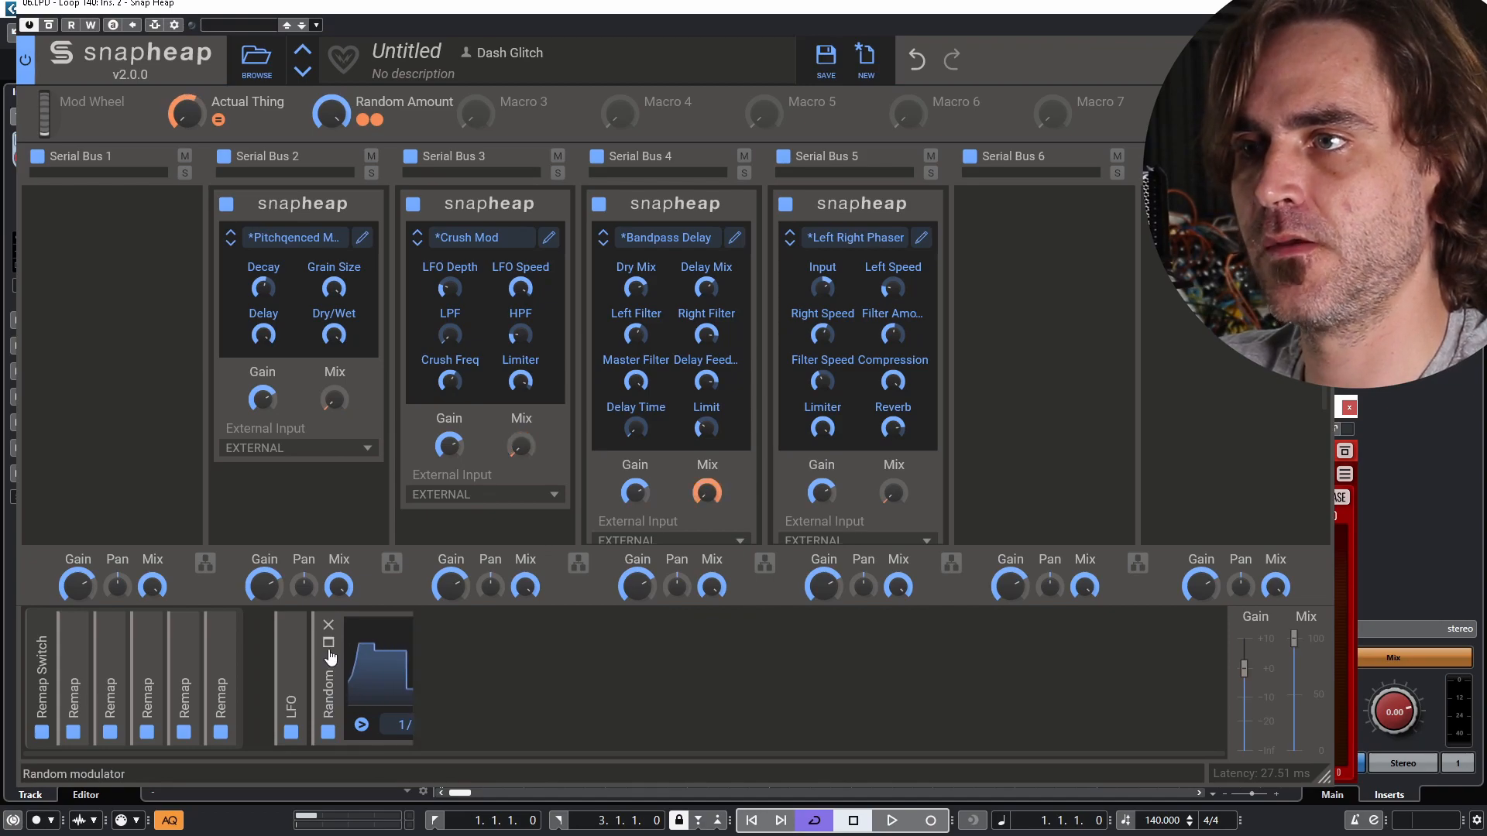
pyautogui.click(328, 624)
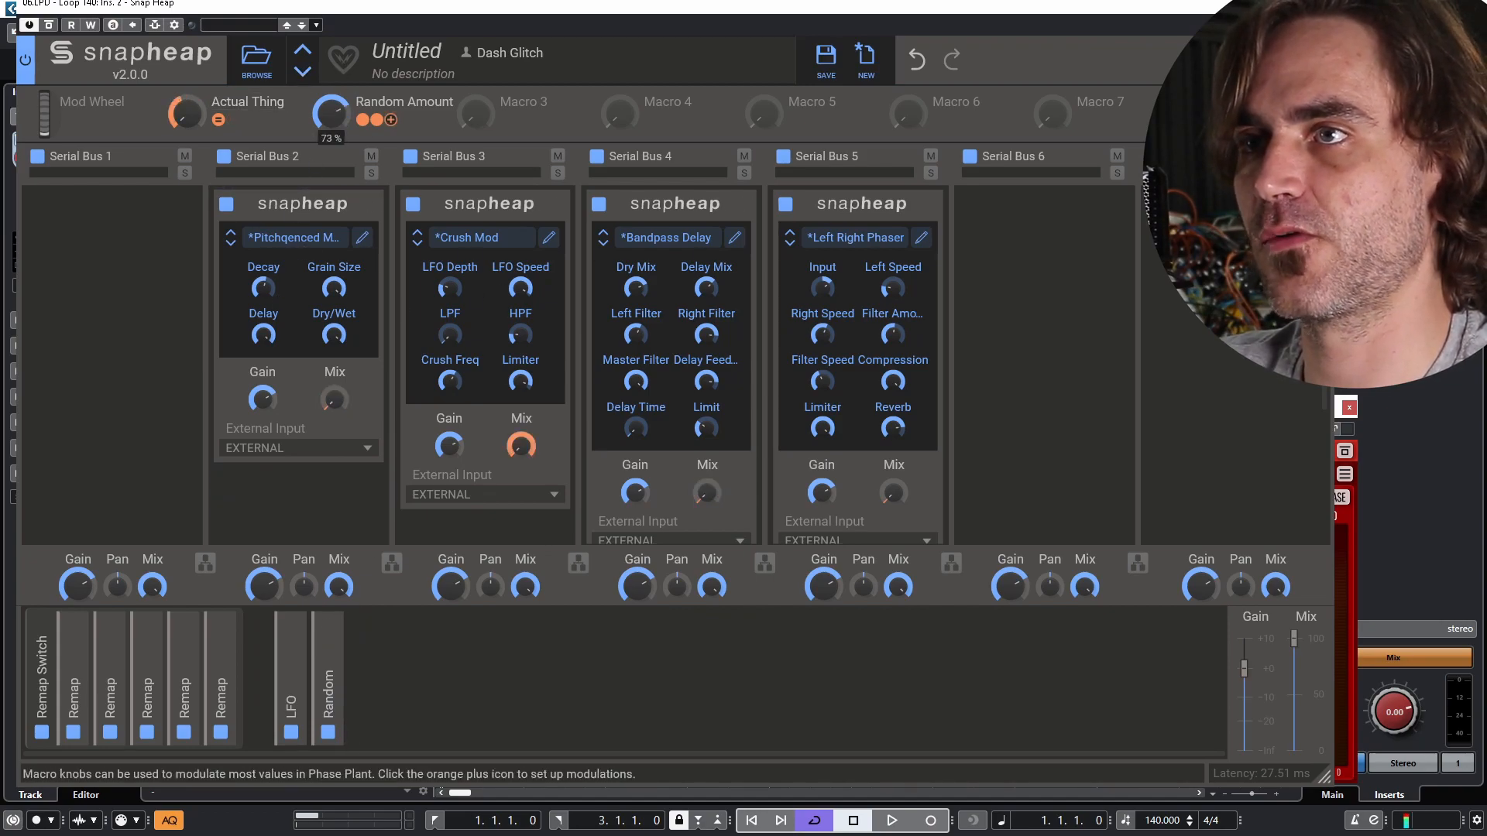
pyautogui.click(889, 821)
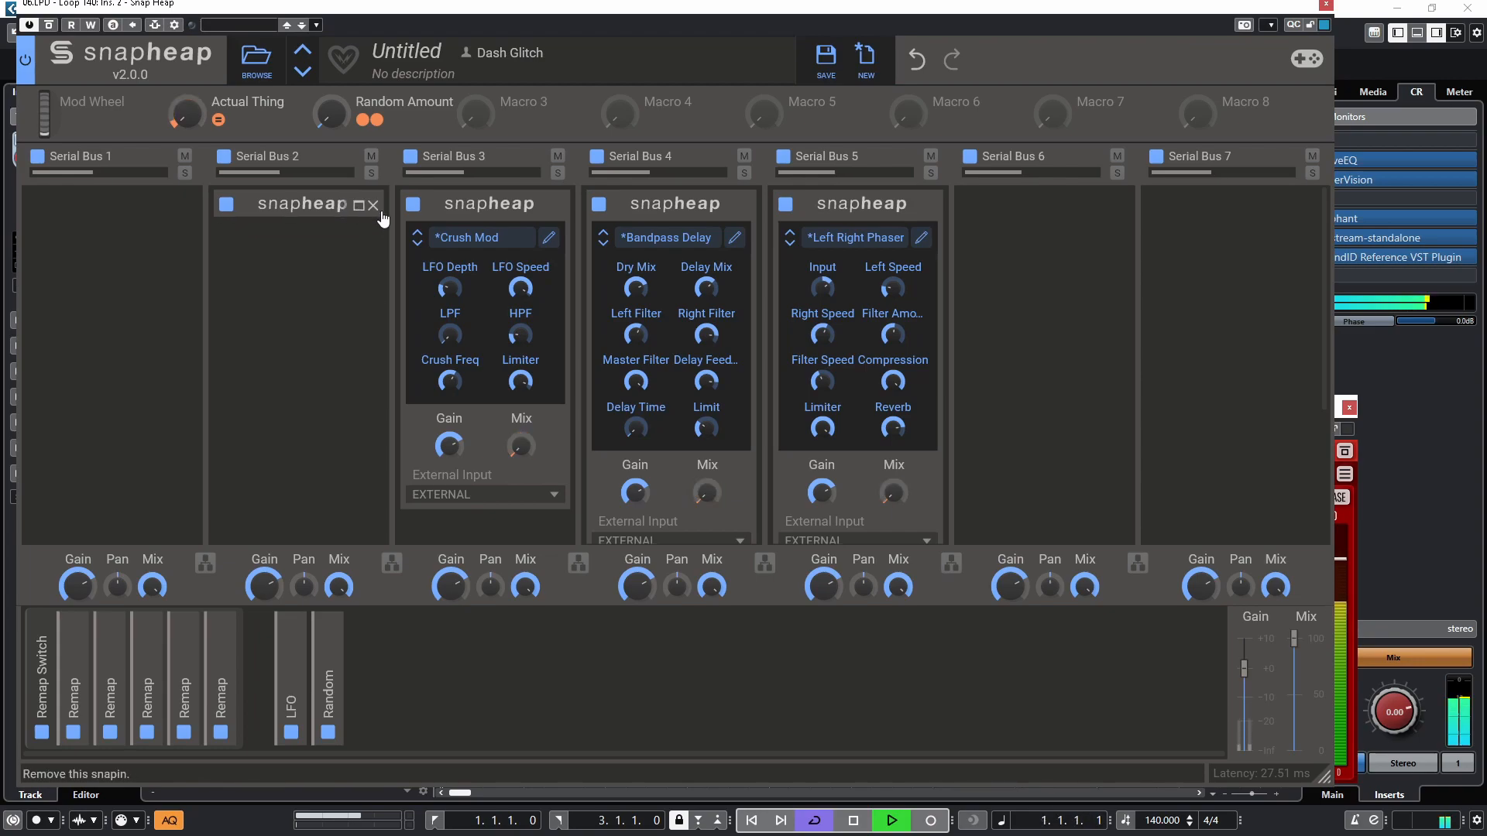
# - Collapse the Serial Bus 2 Snap Heap and place a moved nested Snap Heap into Serial Bus 3
pyautogui.click(373, 204)
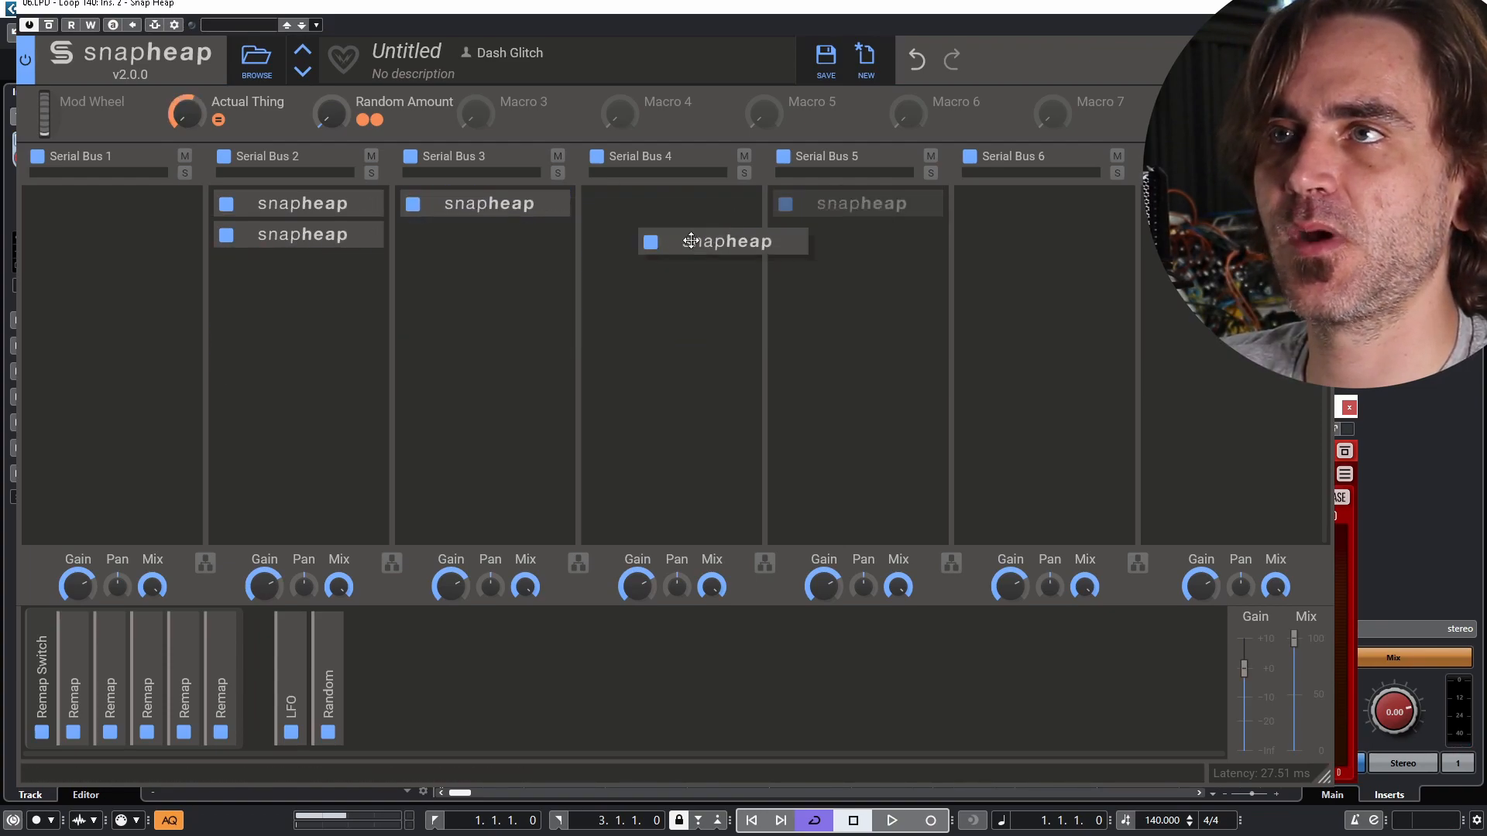
pyautogui.click(109, 678)
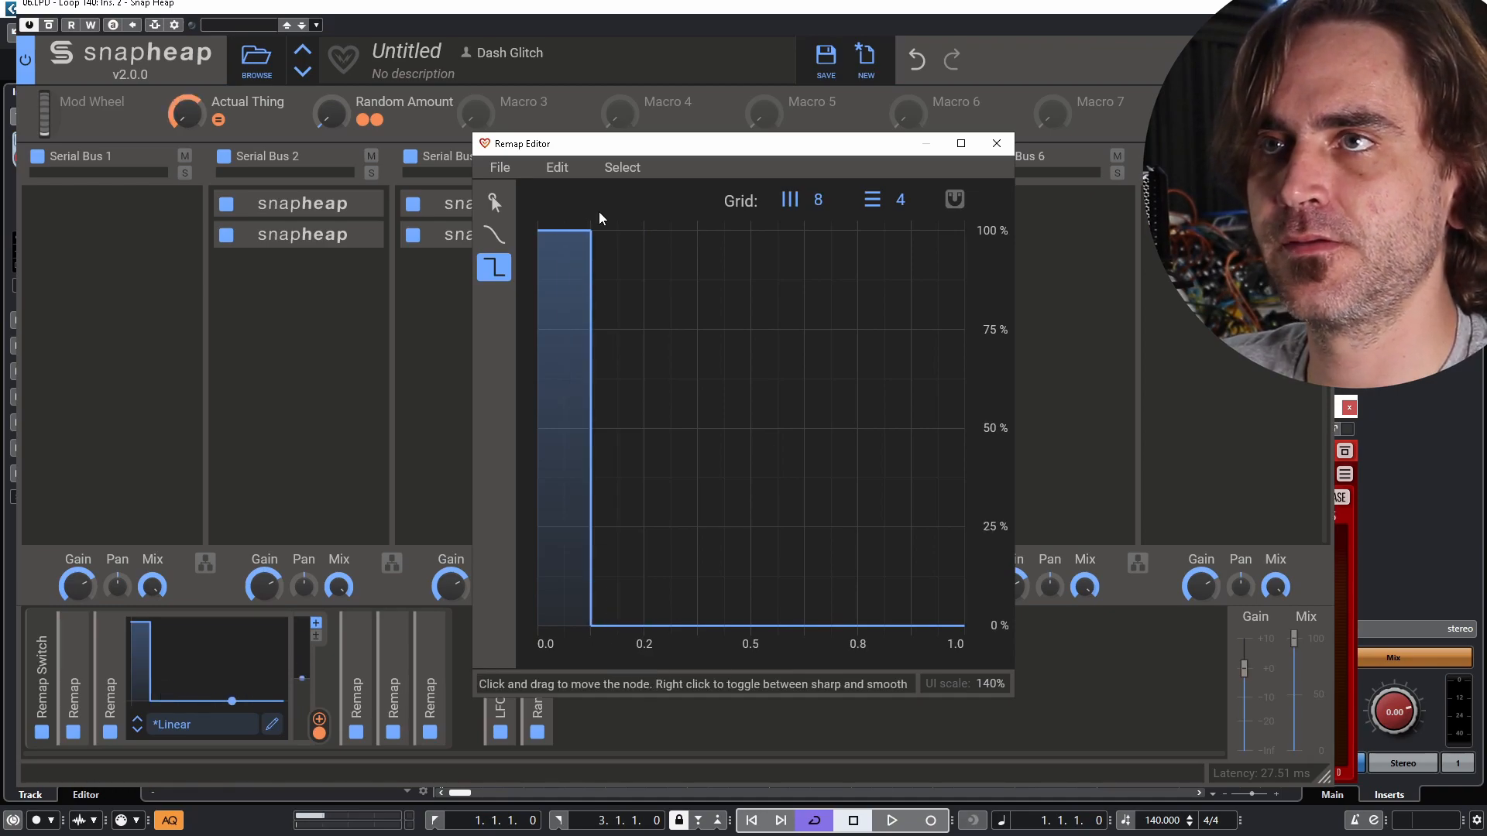
# - Draw the first remaps as full-height stepped pulses near the bottom of the input range
pyautogui.click(994, 143)
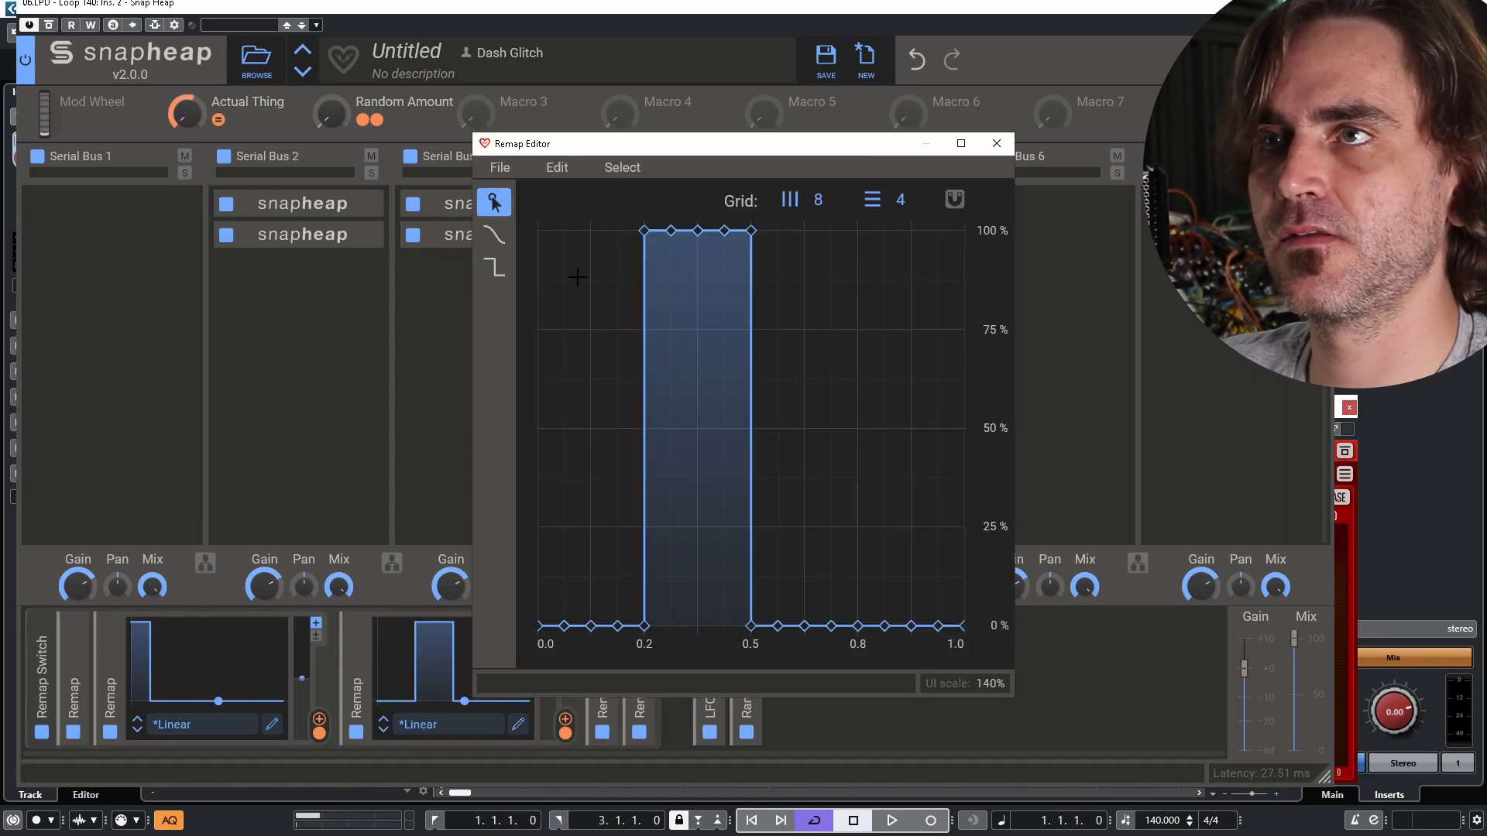
pyautogui.click(493, 267)
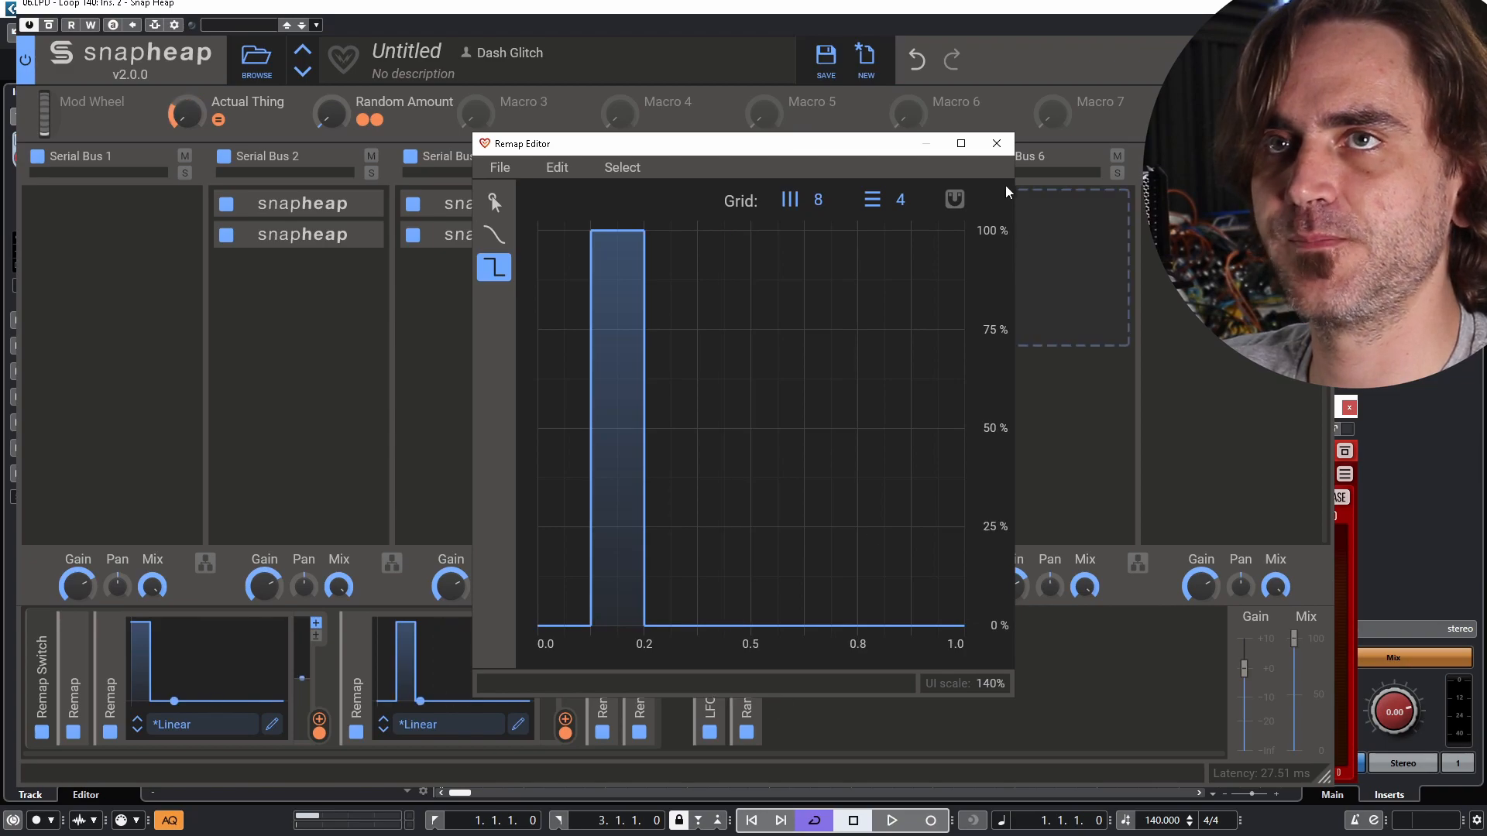
pyautogui.click(996, 143)
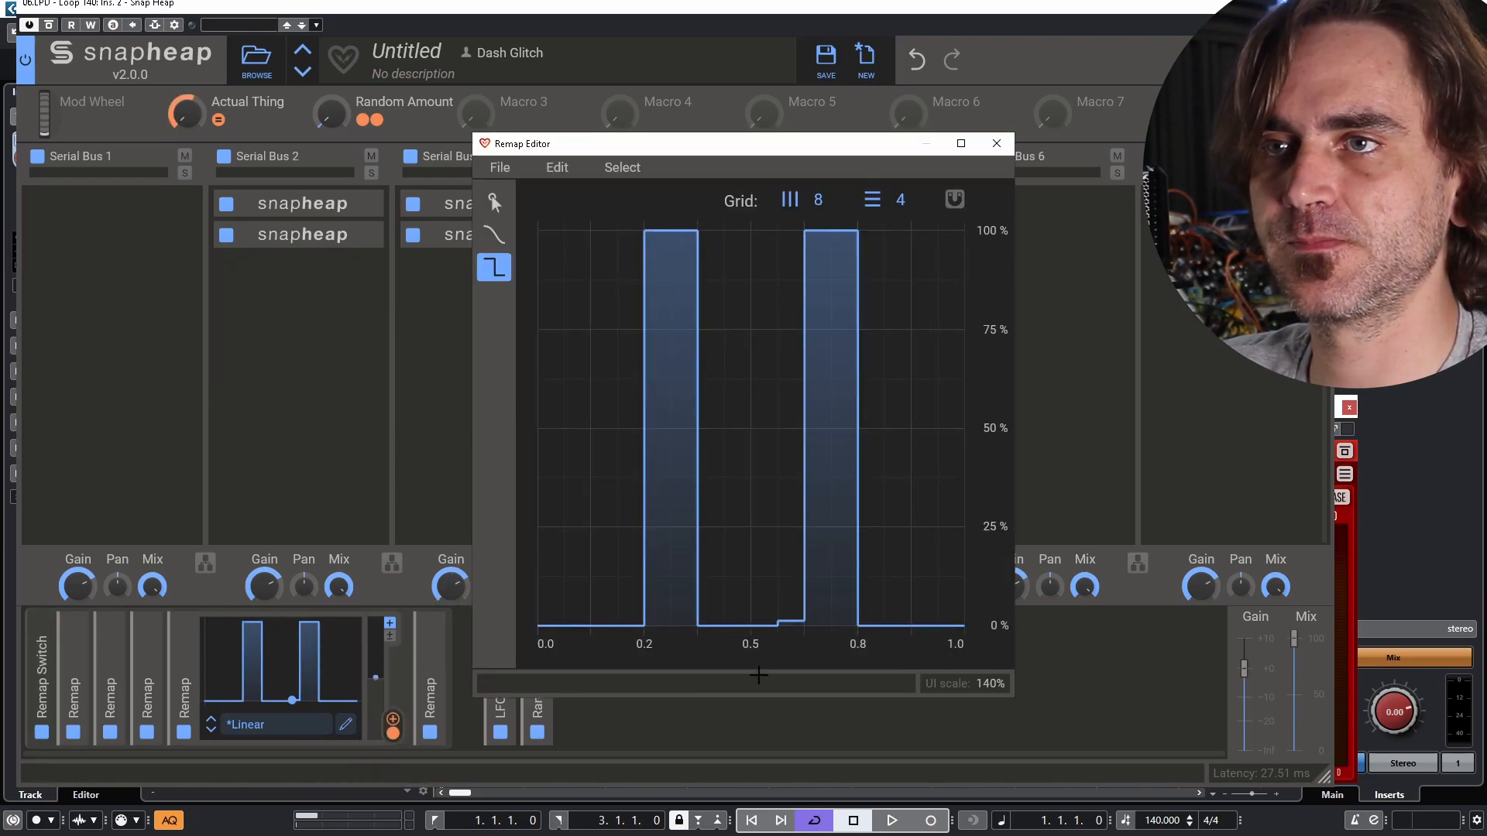
pyautogui.click(994, 142)
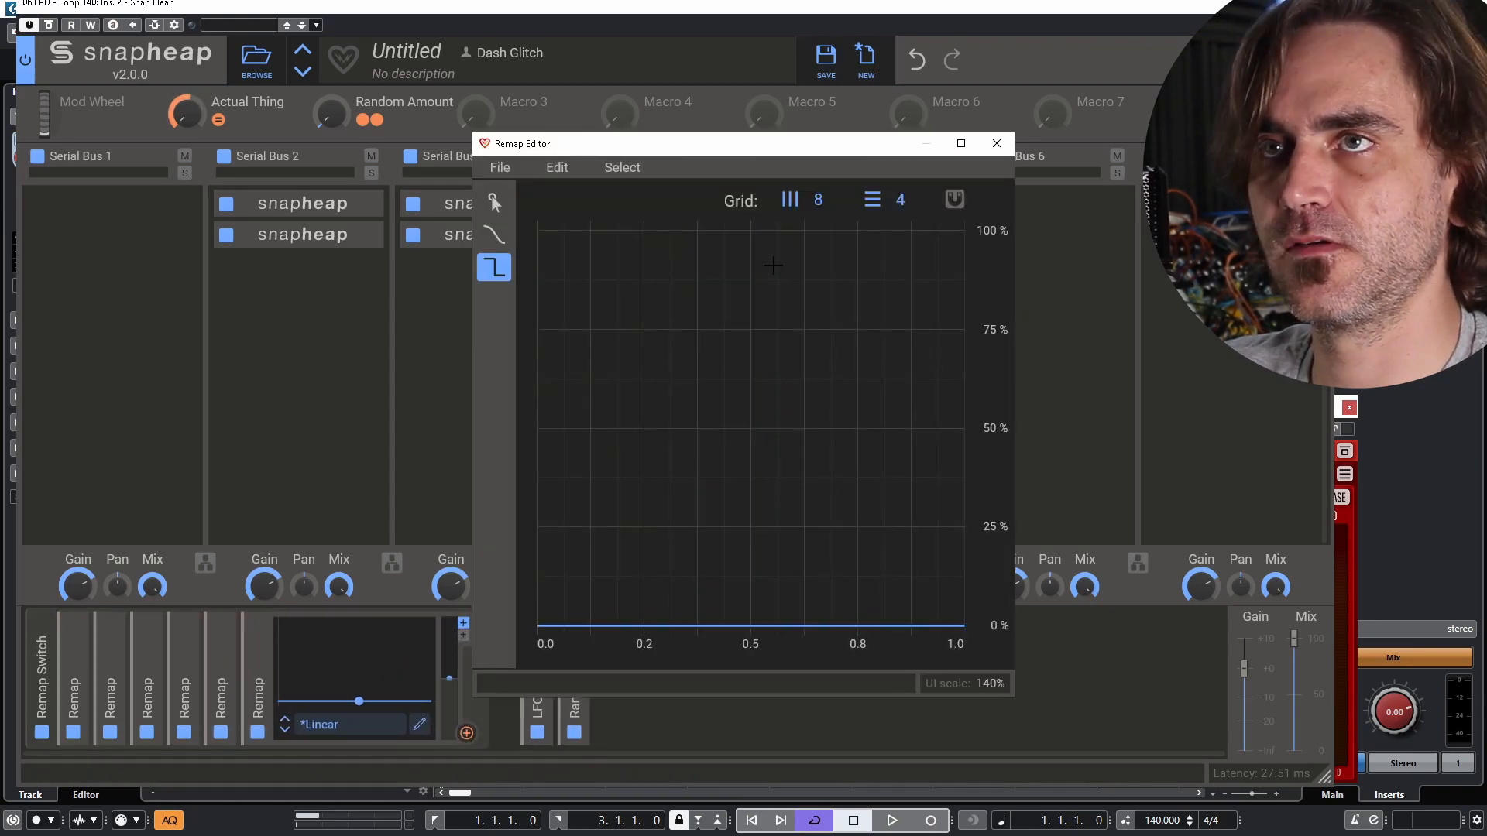
# - Draw the remaining remaps' full-height steps at successive slices, the last at the top
pyautogui.click(996, 142)
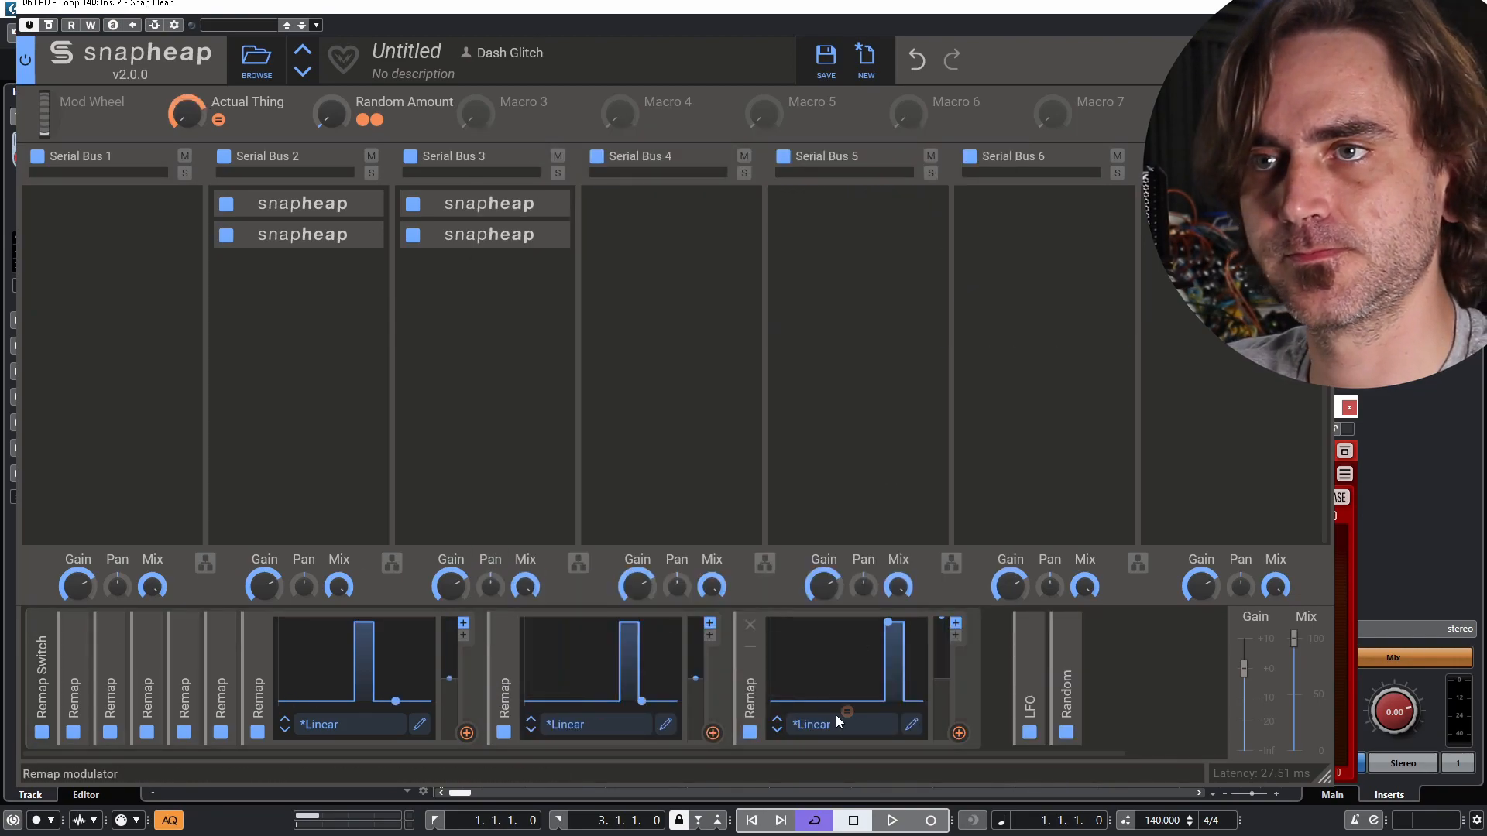
pyautogui.click(957, 733)
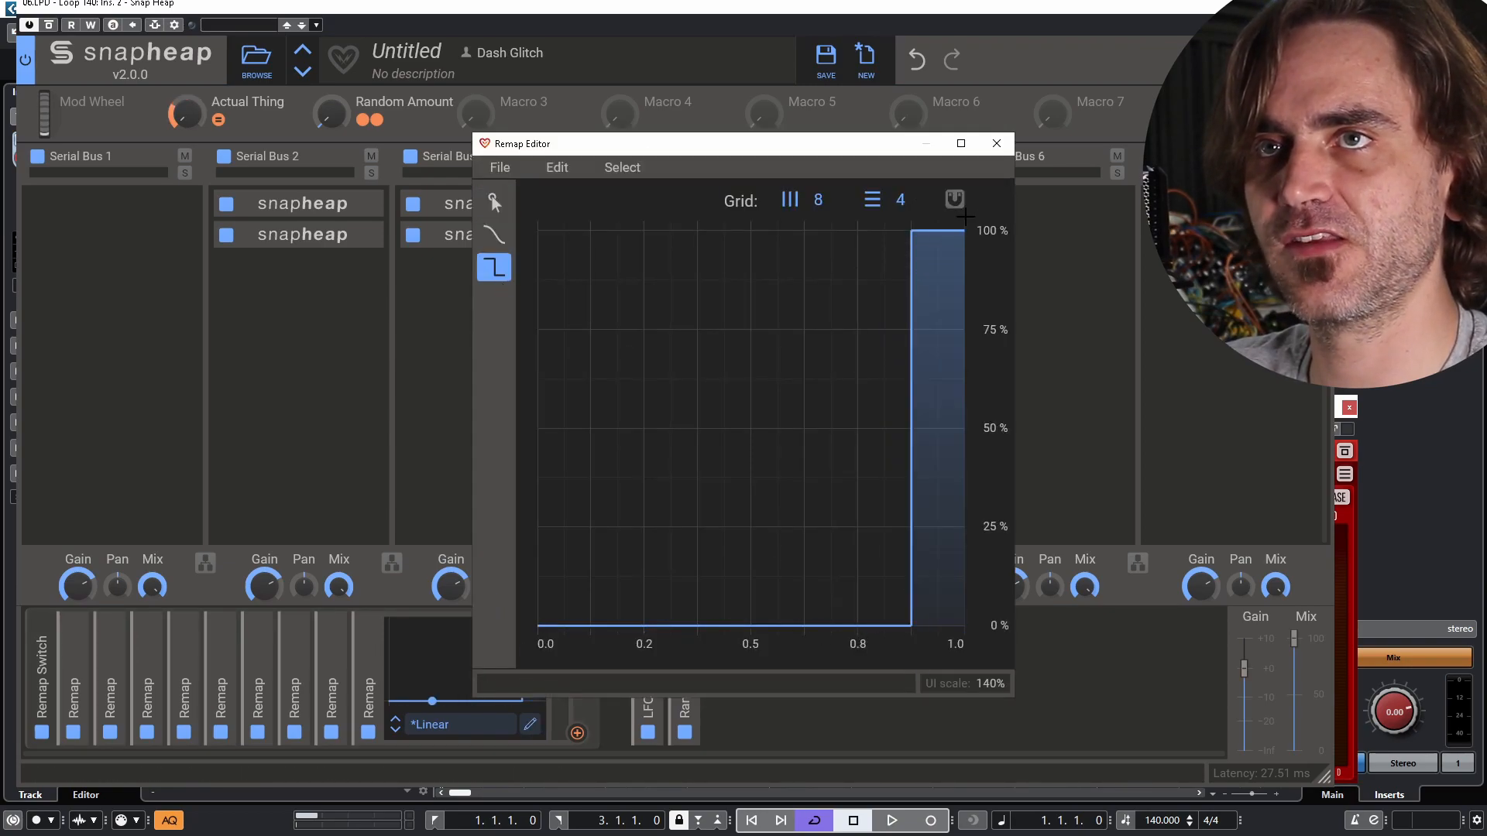
pyautogui.click(996, 143)
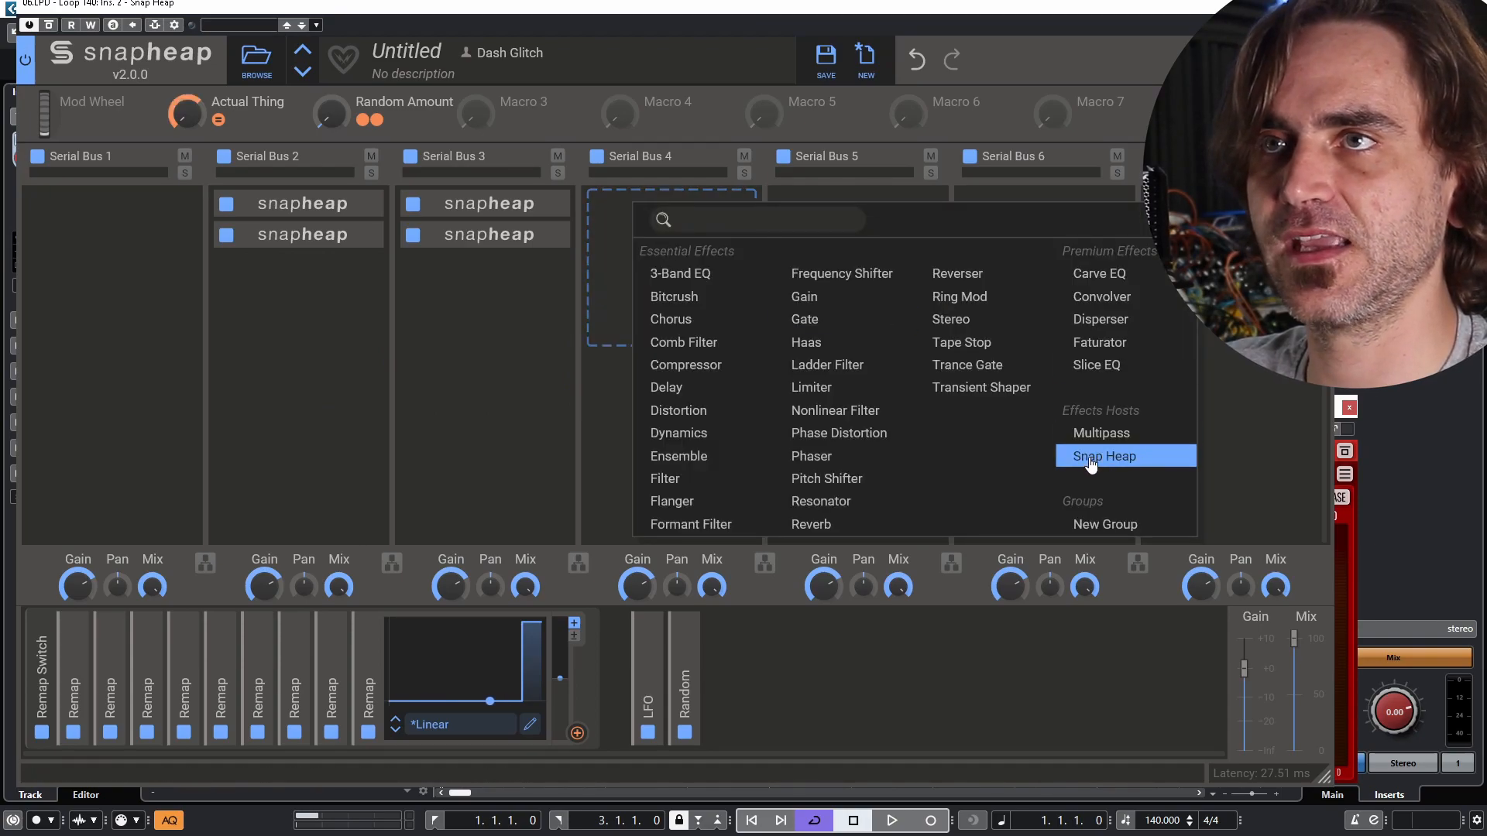
# - Add nested Snap Heaps to Serial Buses 4 and 5 with remap-modulated Mix, then collapse the Remap Switch group
pyautogui.click(1105, 455)
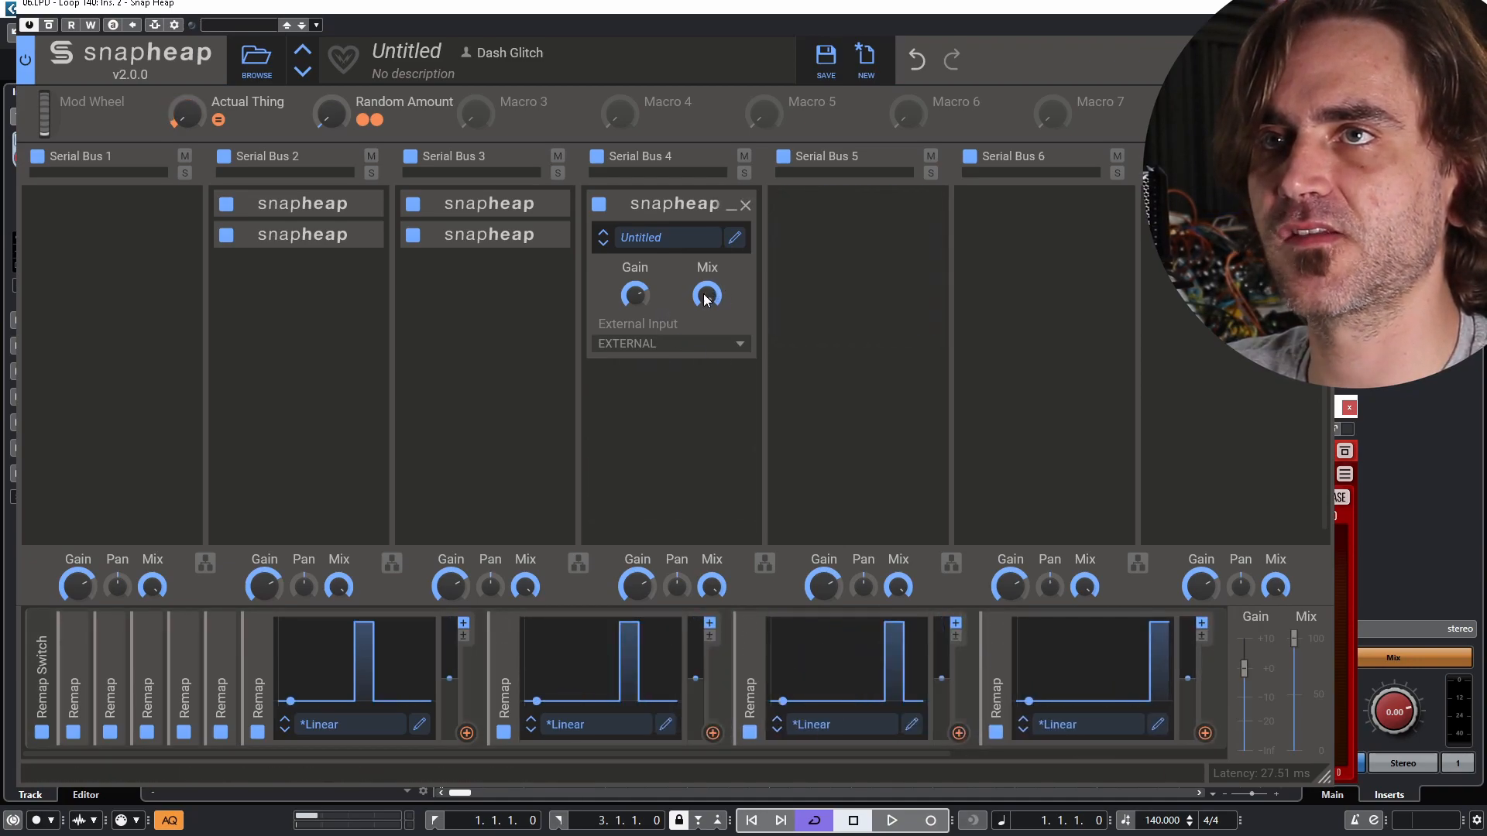
pyautogui.rightClick(707, 294)
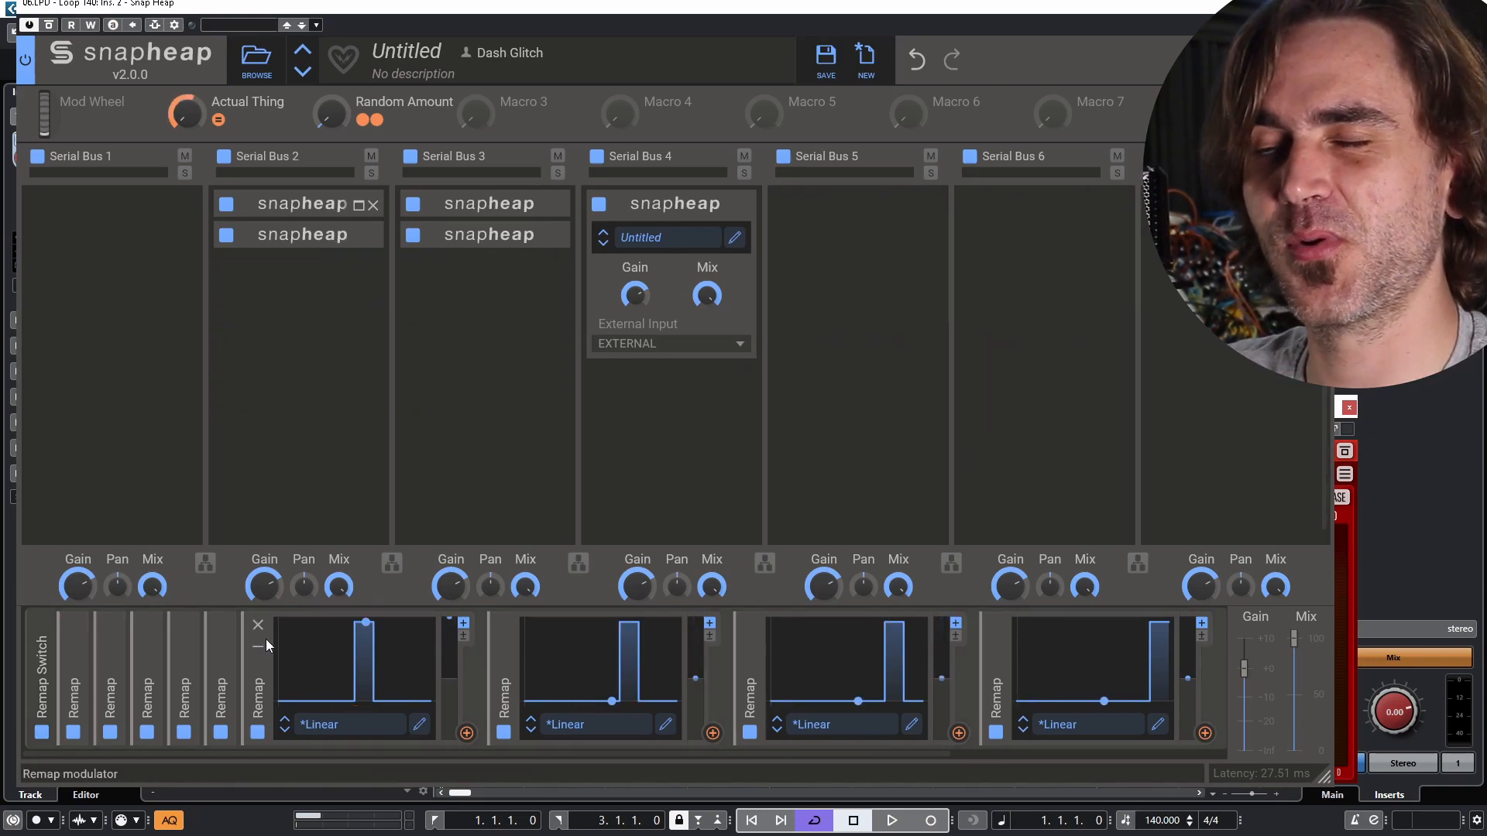
pyautogui.rightClick(706, 294)
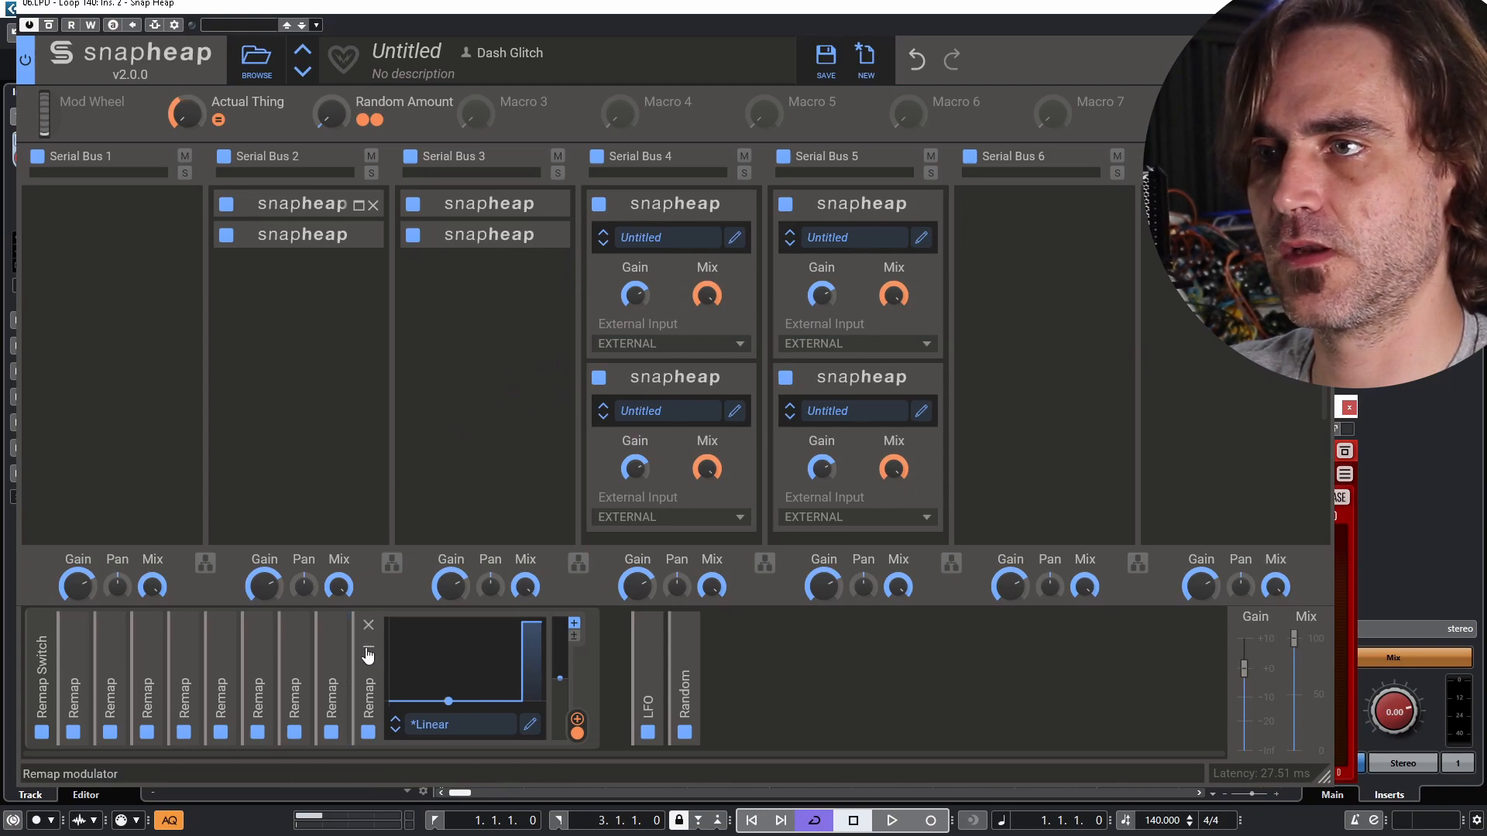
pyautogui.click(367, 624)
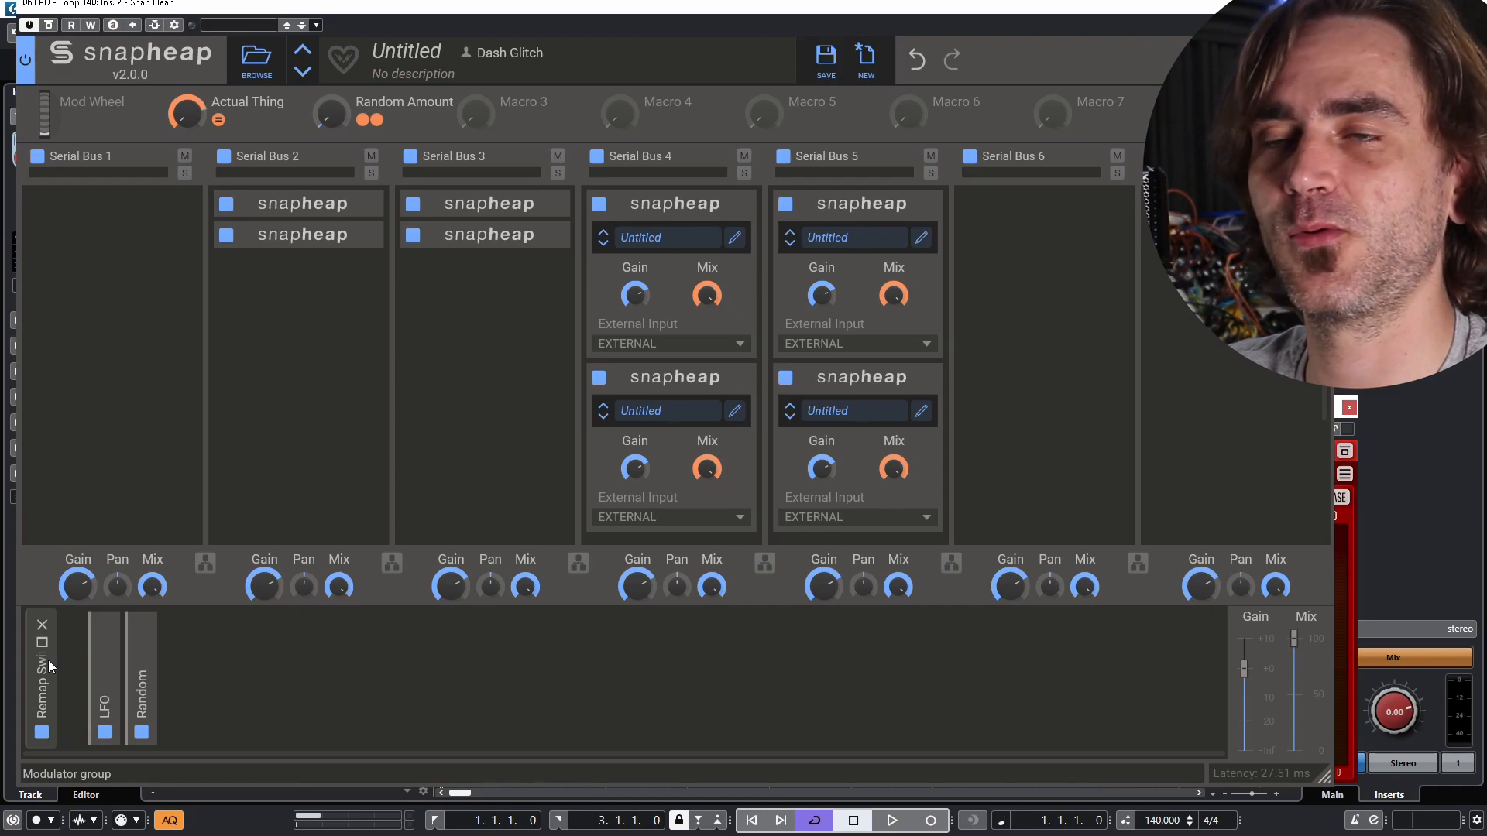
pyautogui.moveTo(740, 508)
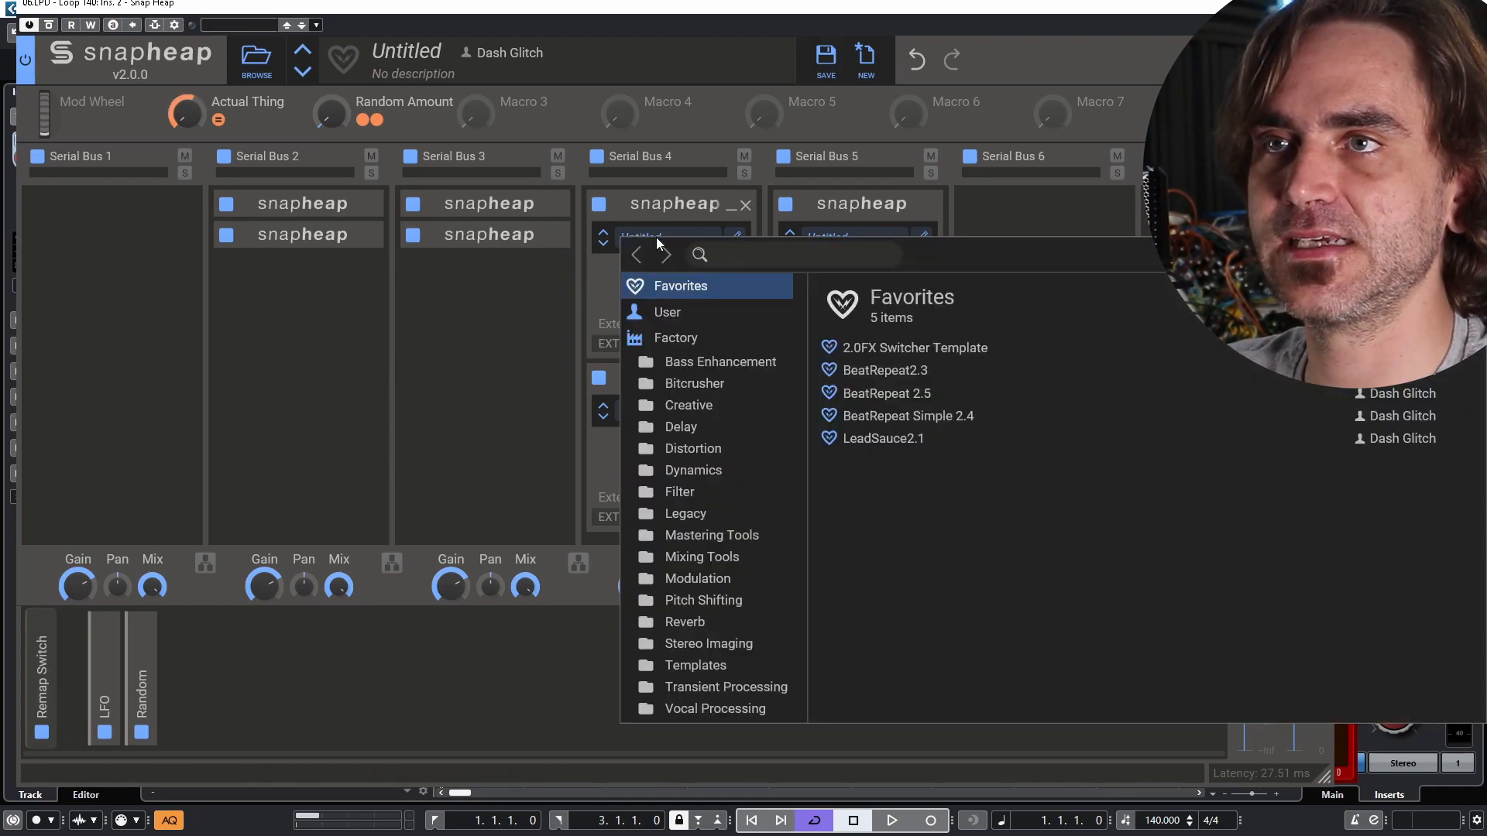
pyautogui.moveTo(679, 502)
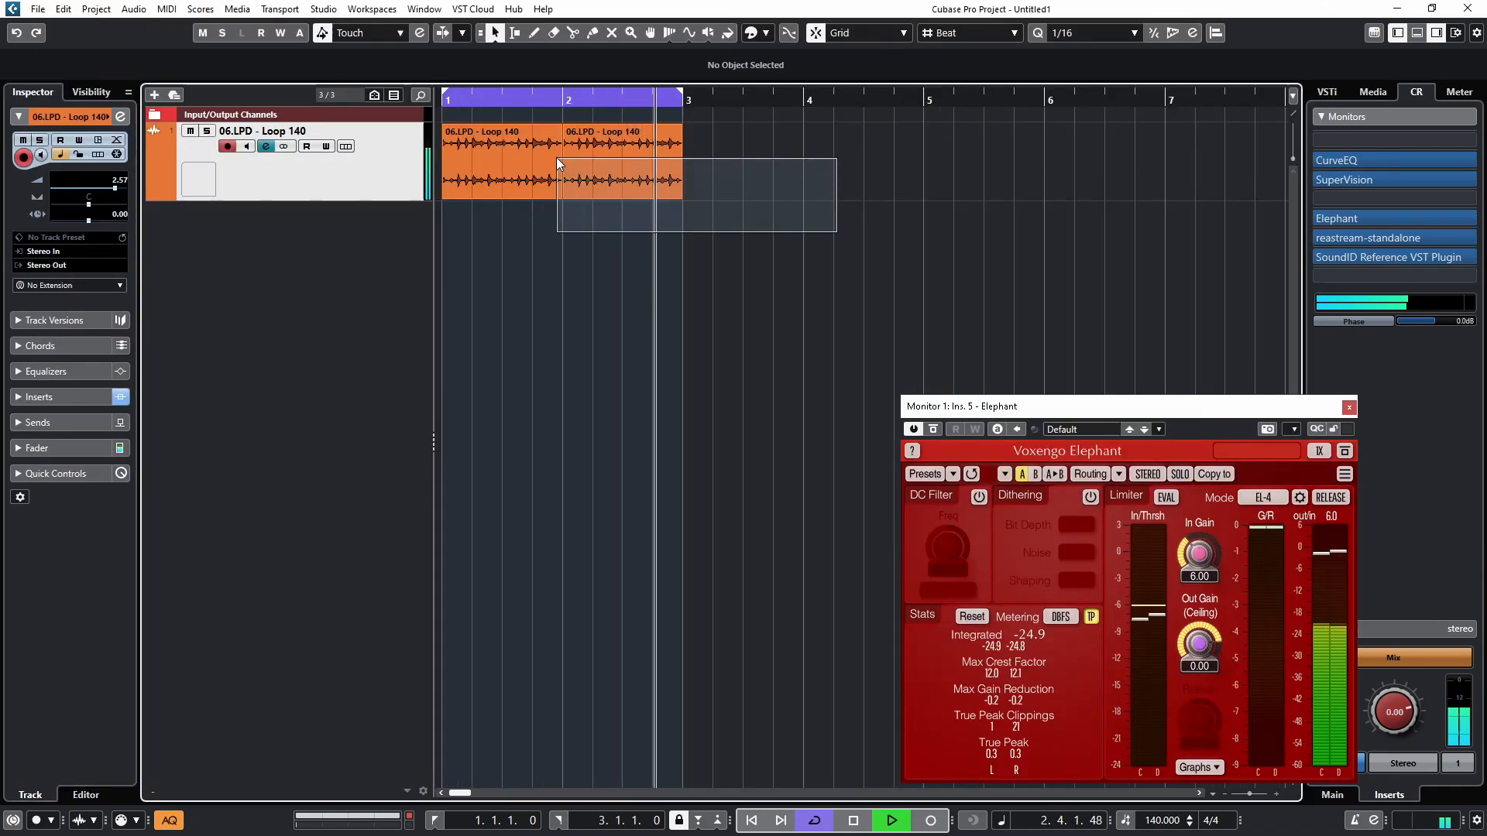
# - Reopen the Loop 140 Snap Heap insert and disable the nested Snap Heaps in Buses 2 and 5
pyautogui.click(500, 161)
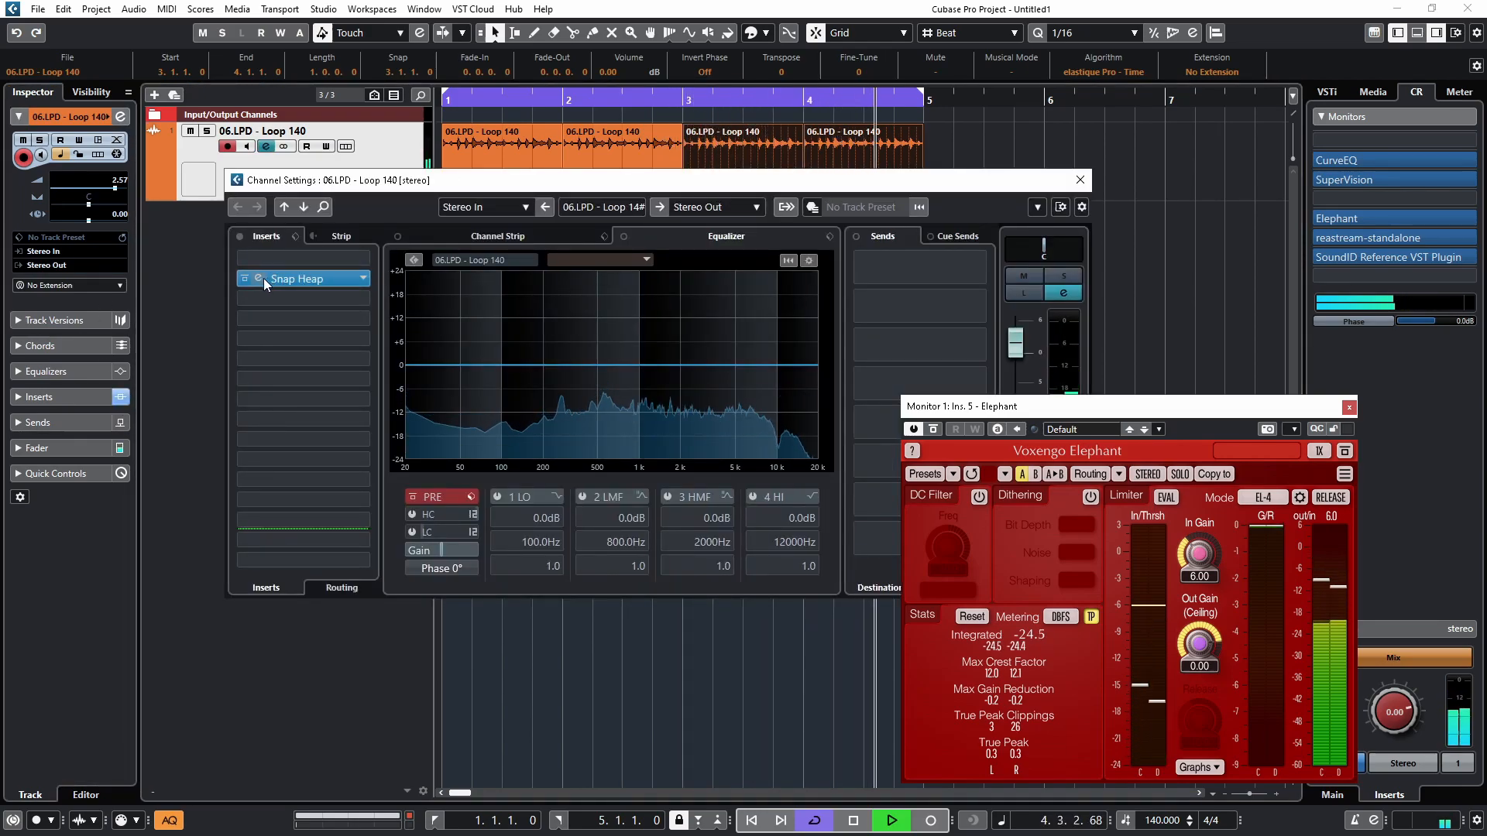
pyautogui.doubleClick(304, 278)
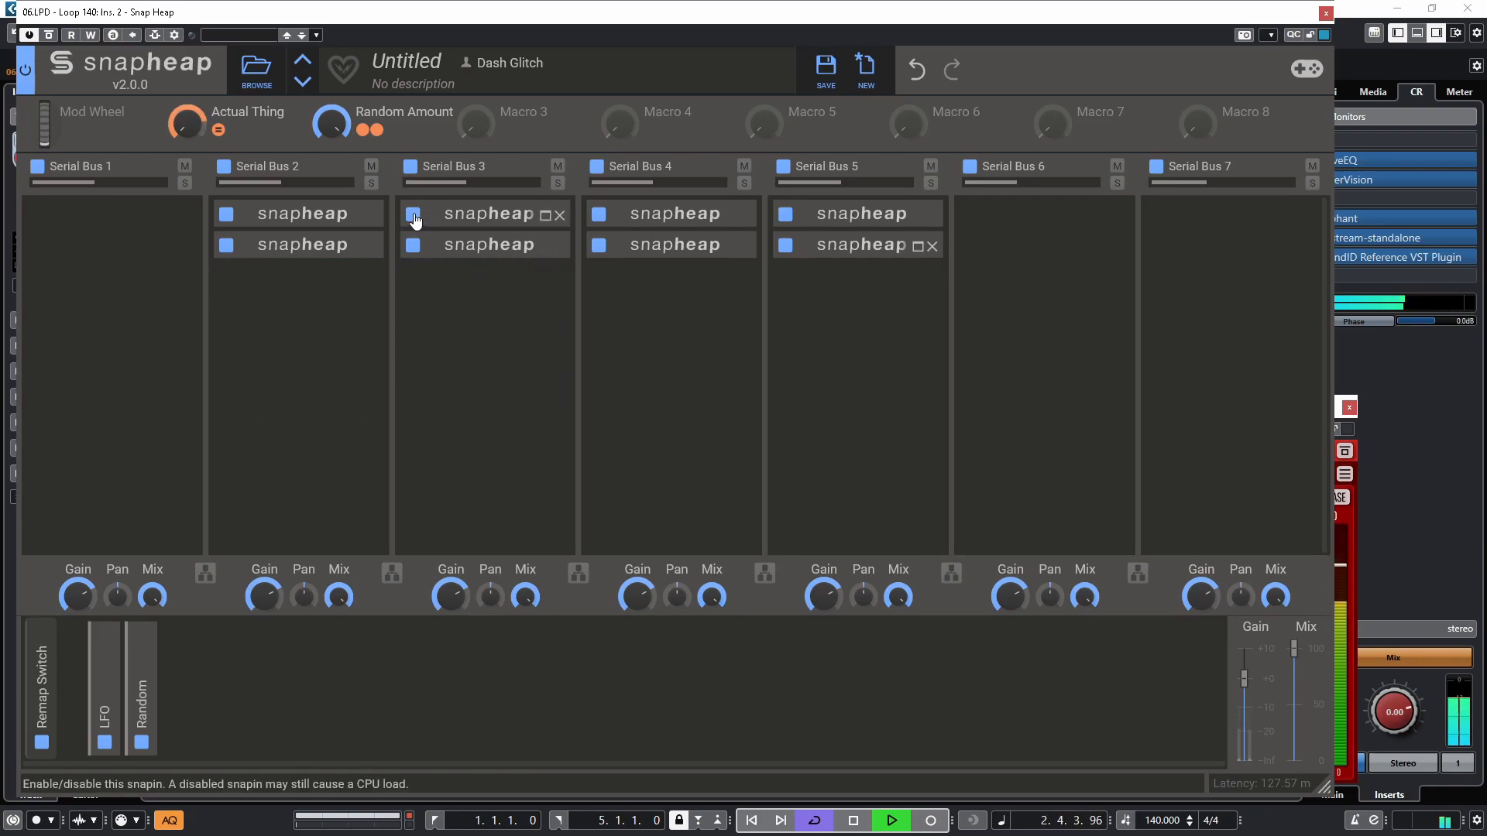
pyautogui.click(413, 213)
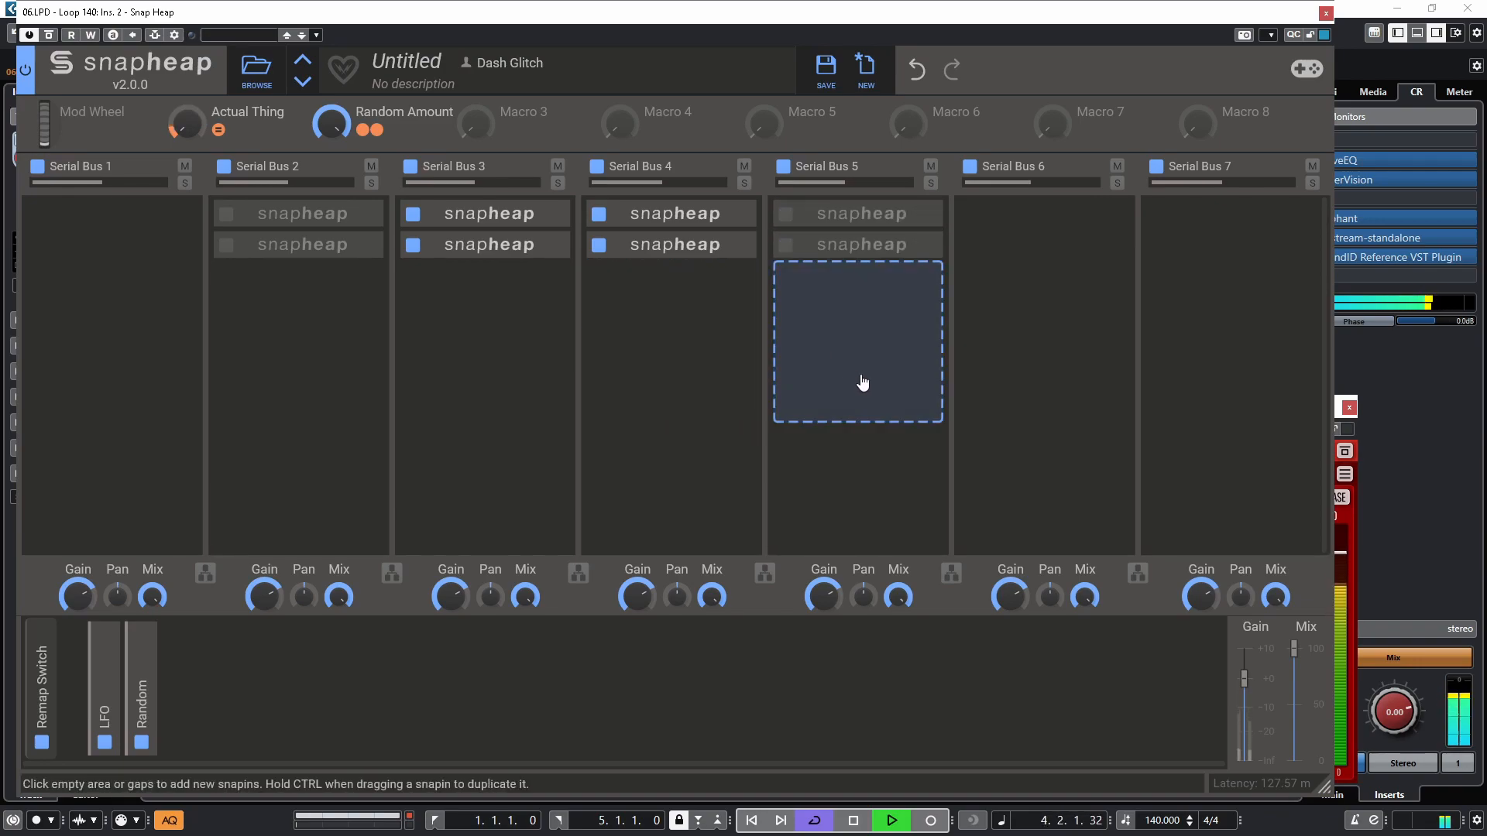
pyautogui.moveTo(598, 248)
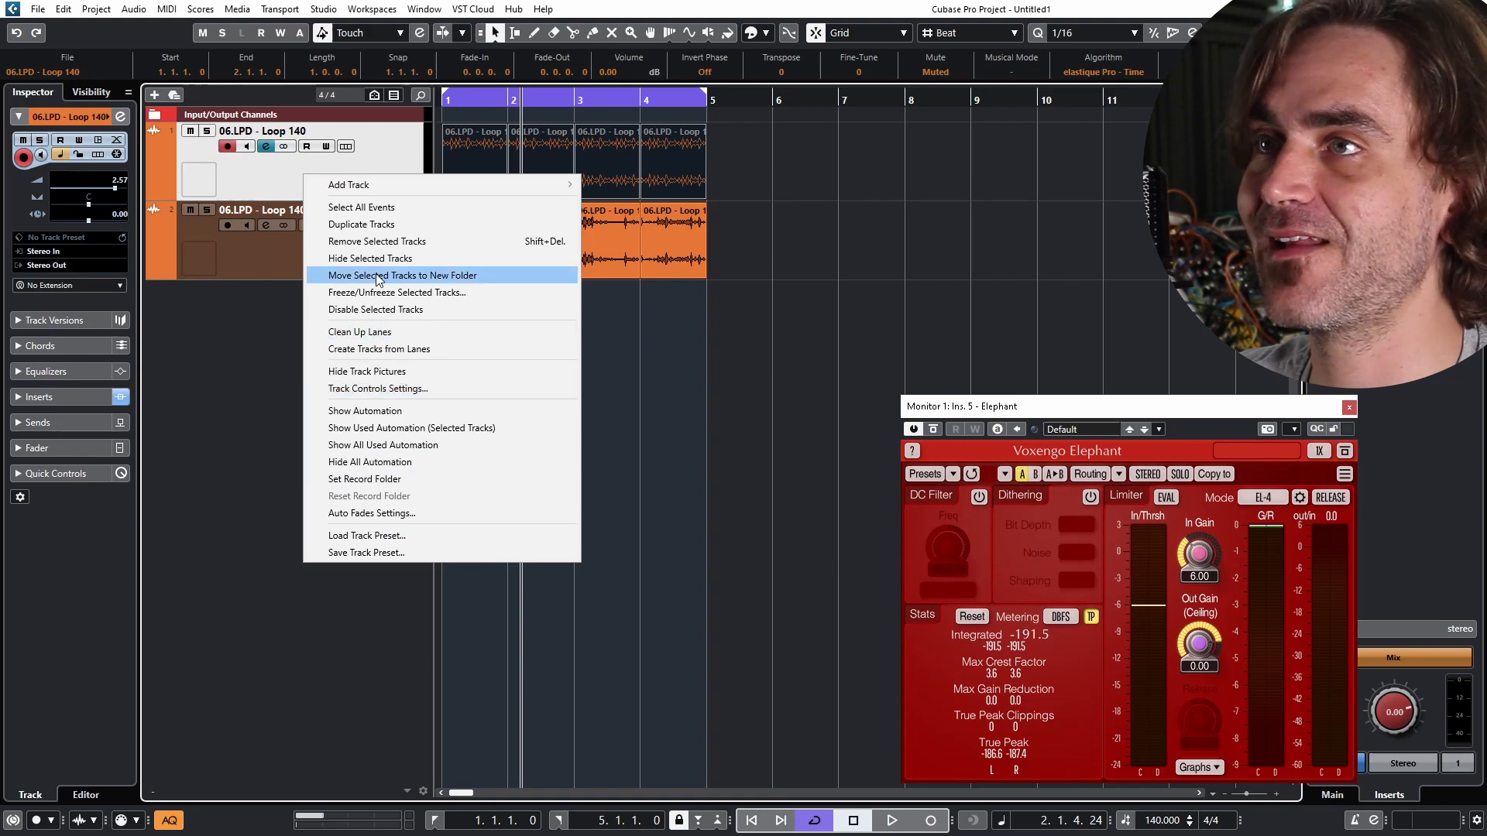
pyautogui.moveTo(384, 332)
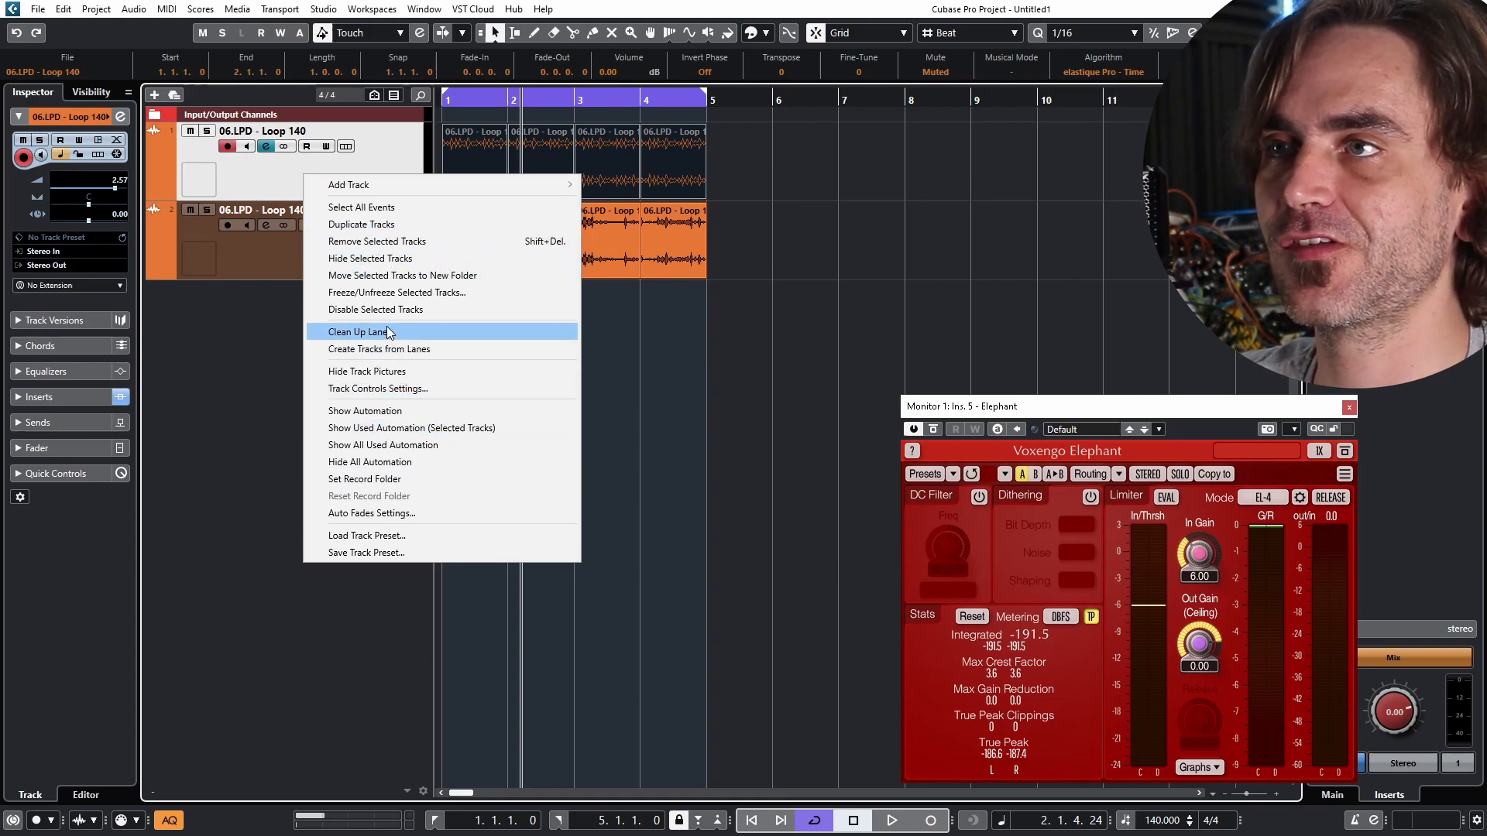
# - Render the loop track in place to 06.LPD - Loop 140 (R), muting the original track
pyautogui.click(358, 331)
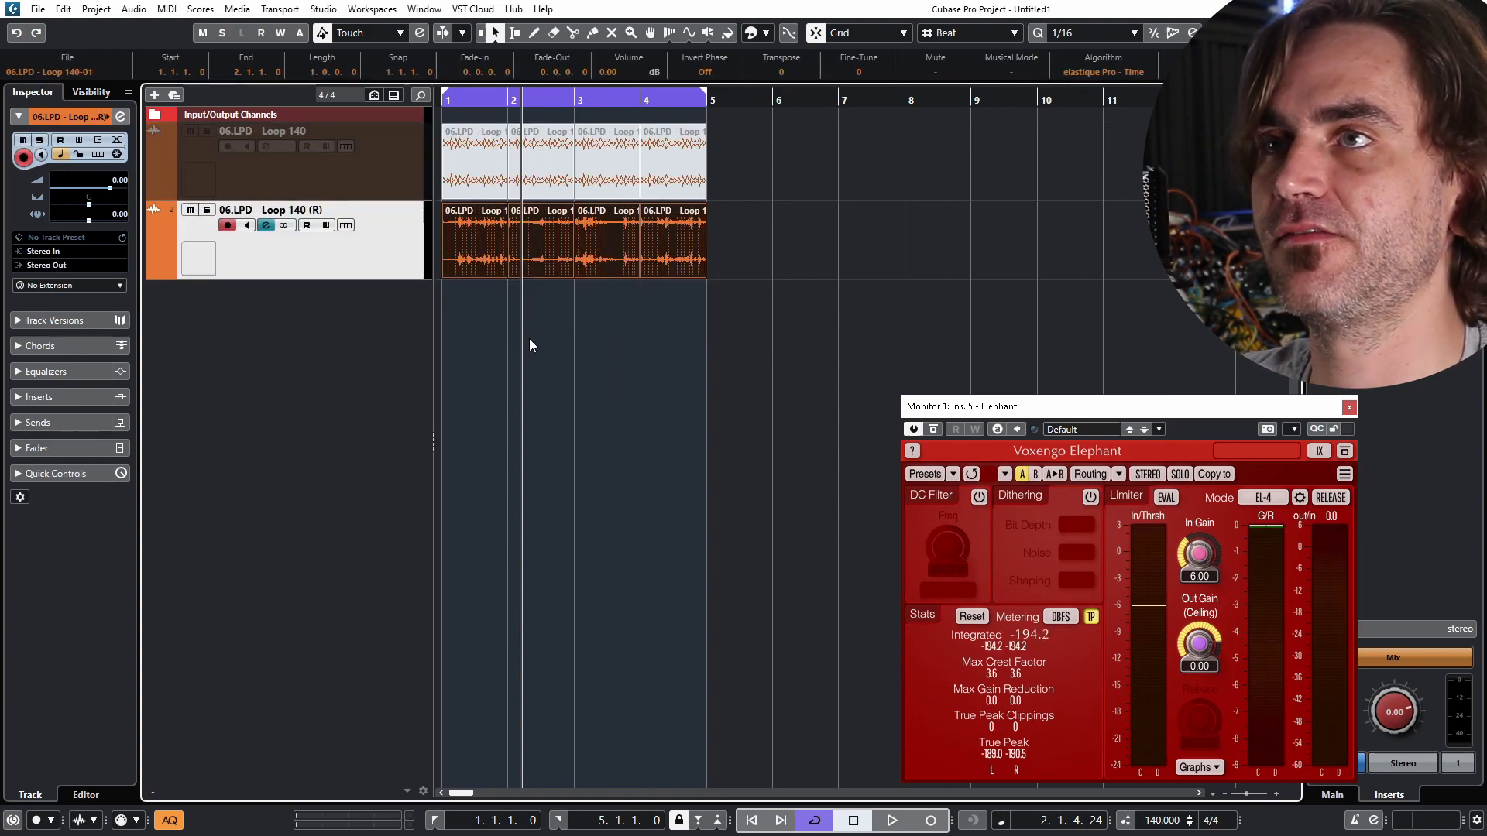
pyautogui.click(889, 821)
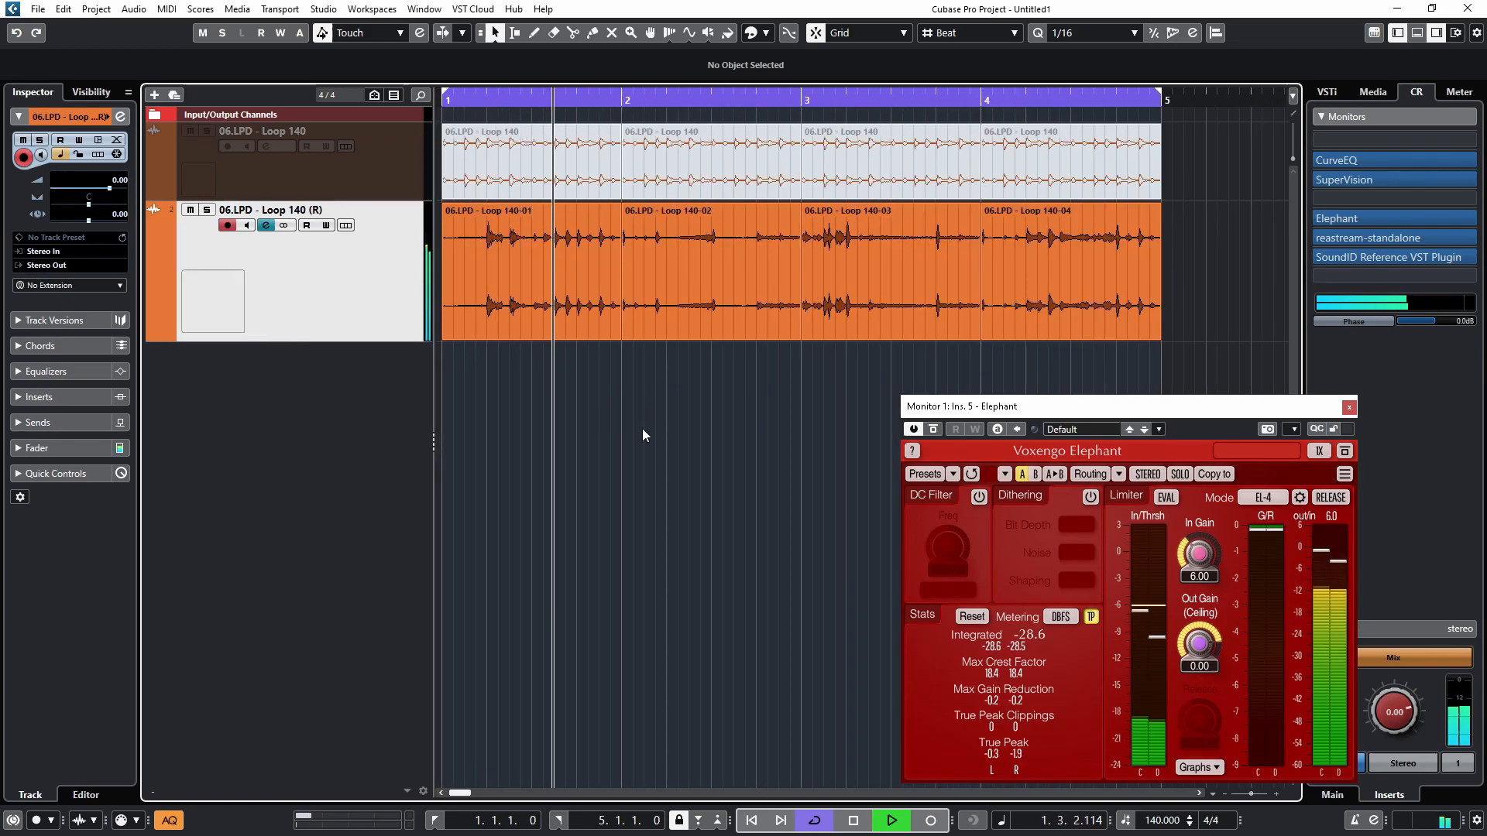
pyautogui.click(706, 269)
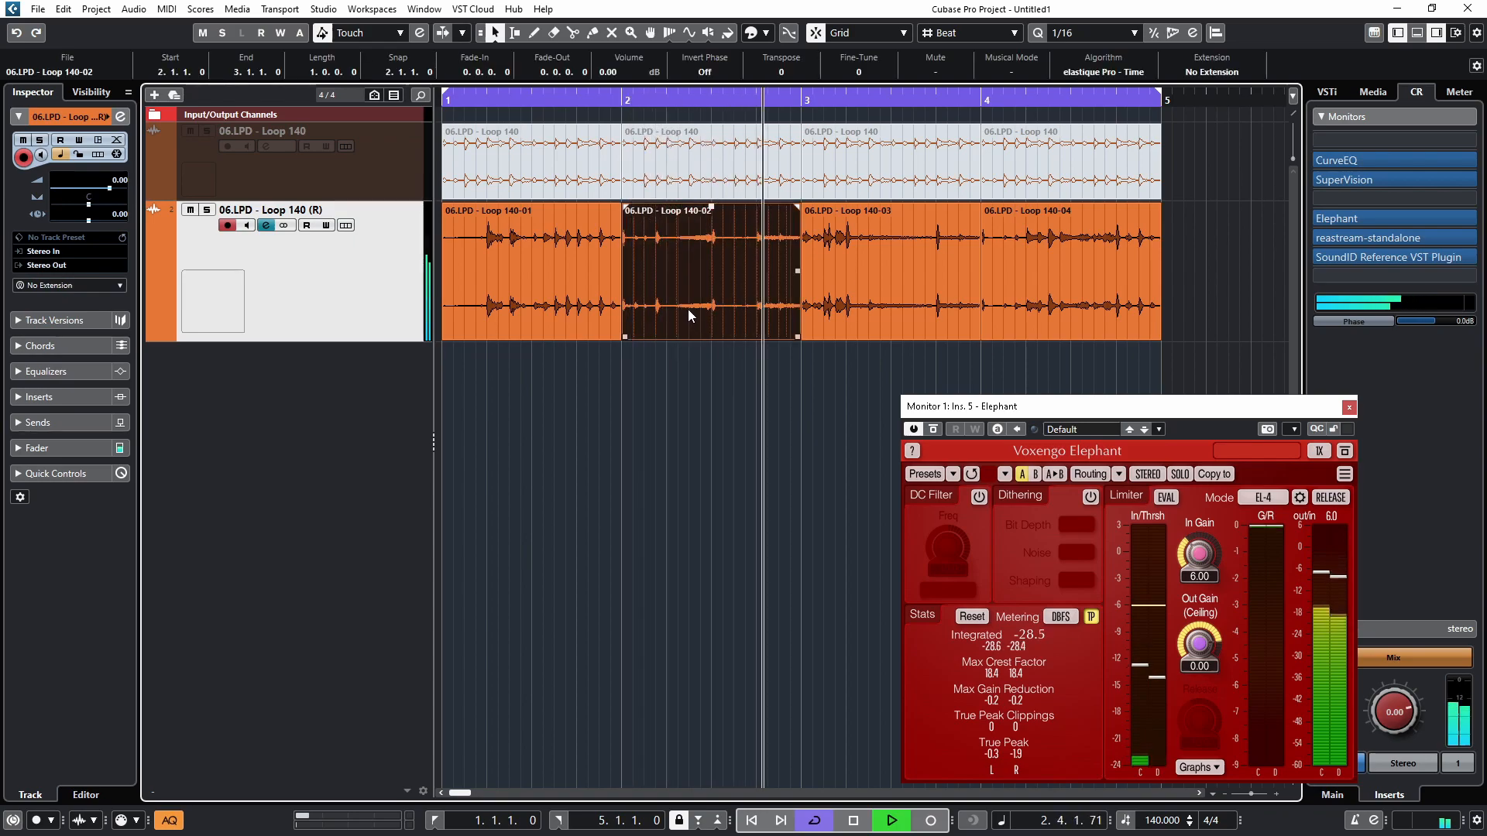